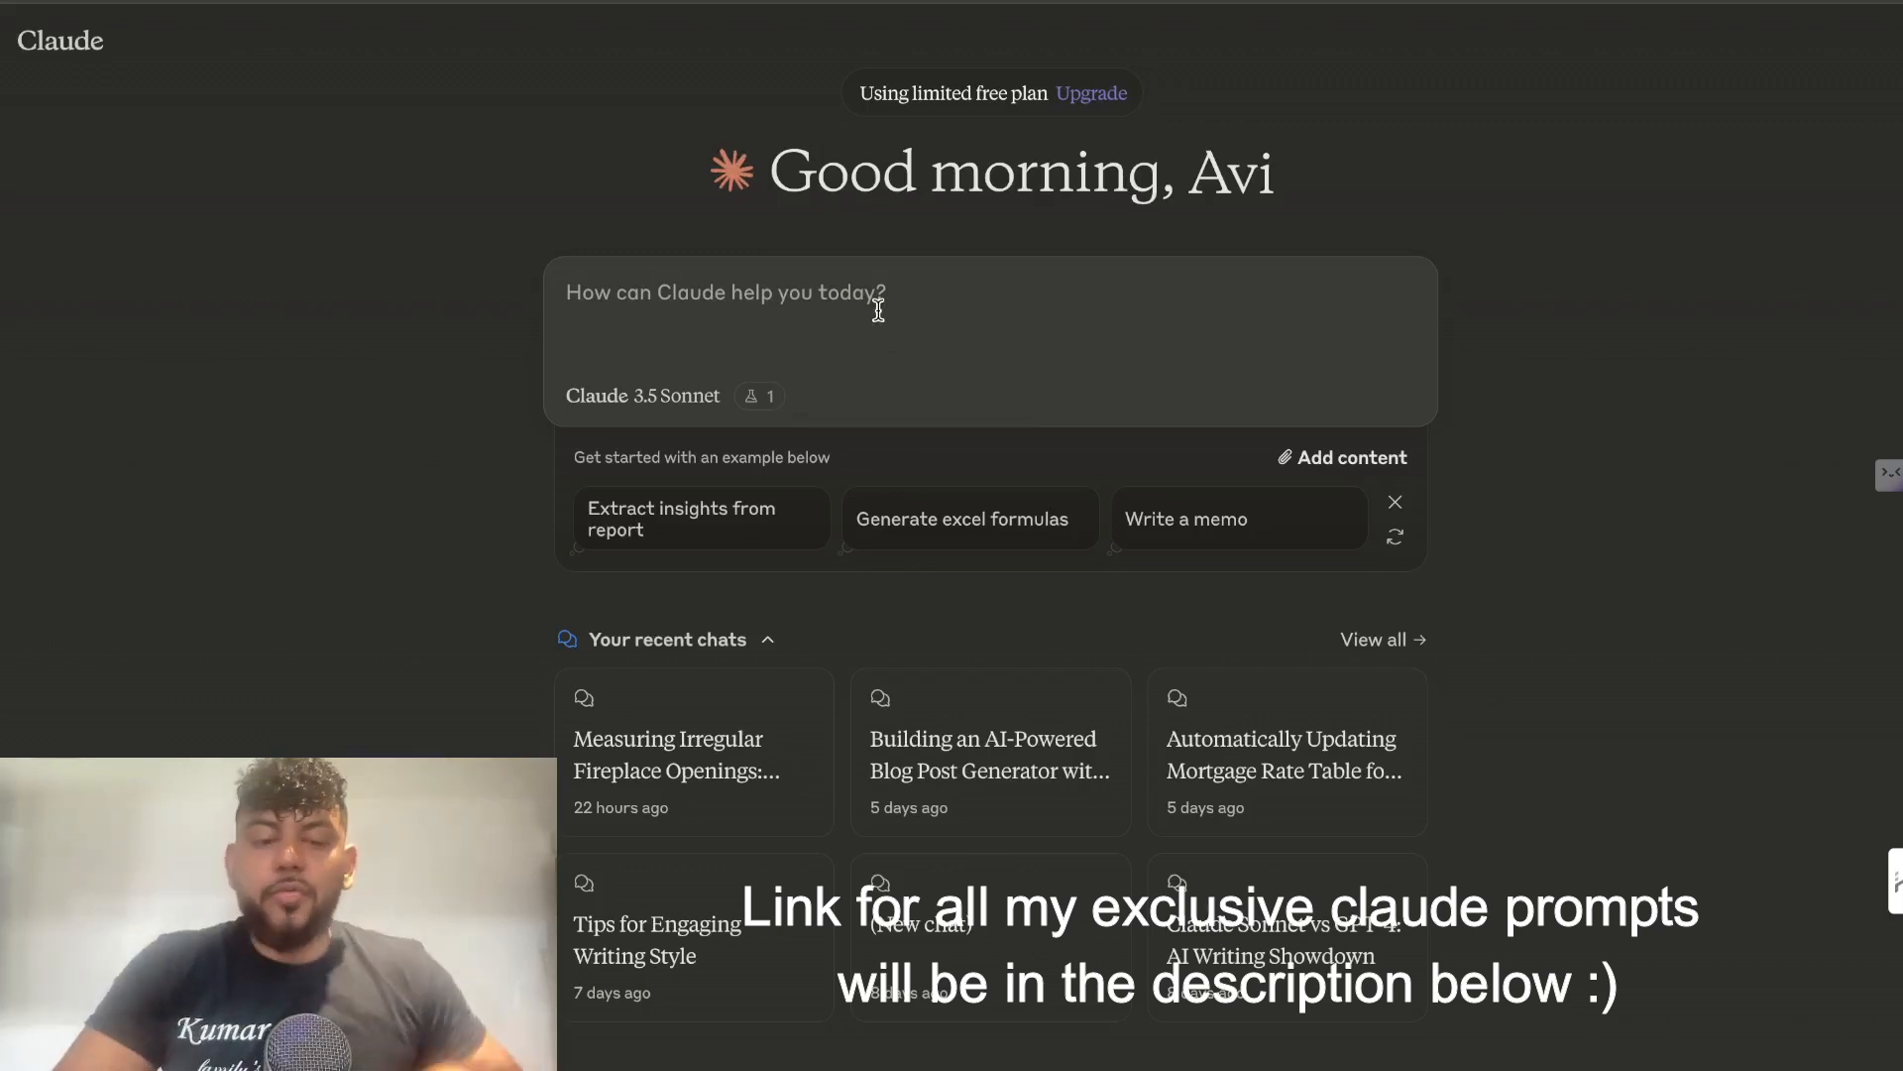
Ask Claude for a one-page sales landing page with header, hero image and pricing sections, and review its code.
type("create a one page landing page for my sales website, include a header, hero image, pricing, and call to action section")
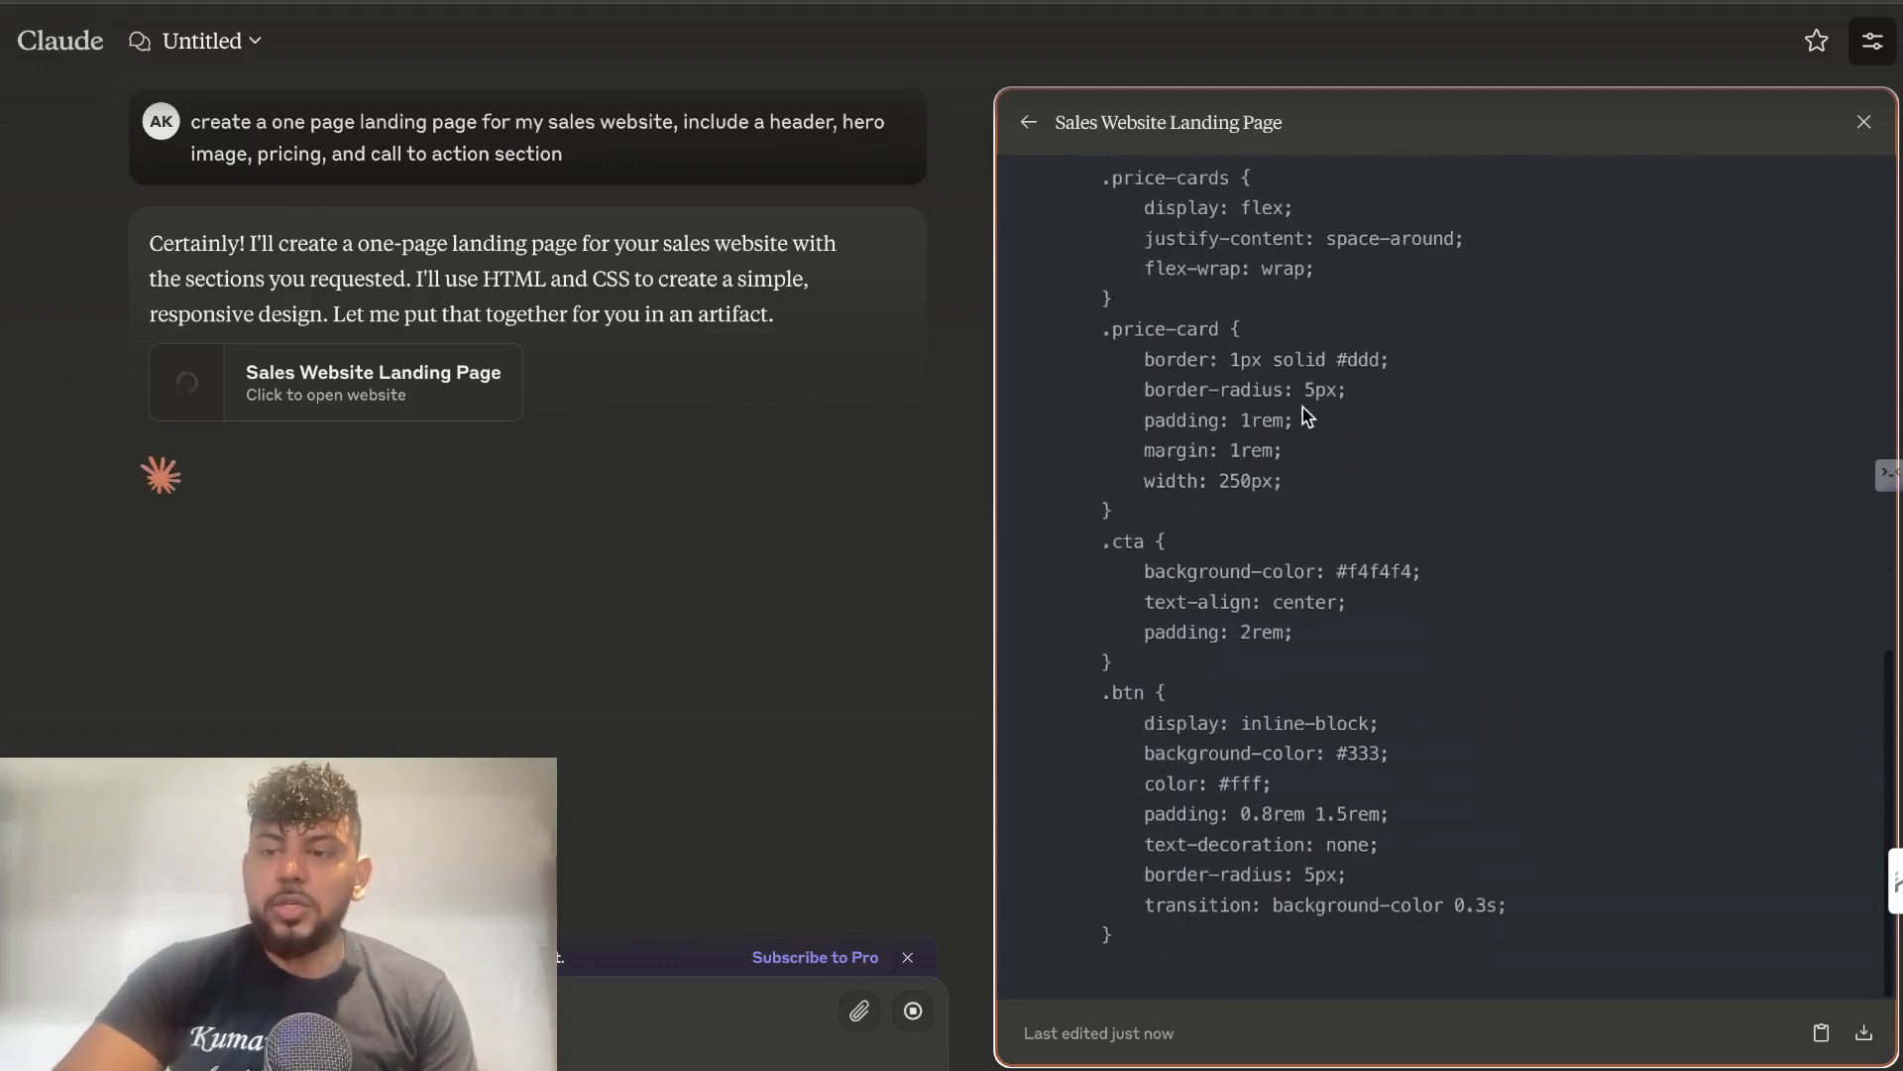
scroll("down", 3)
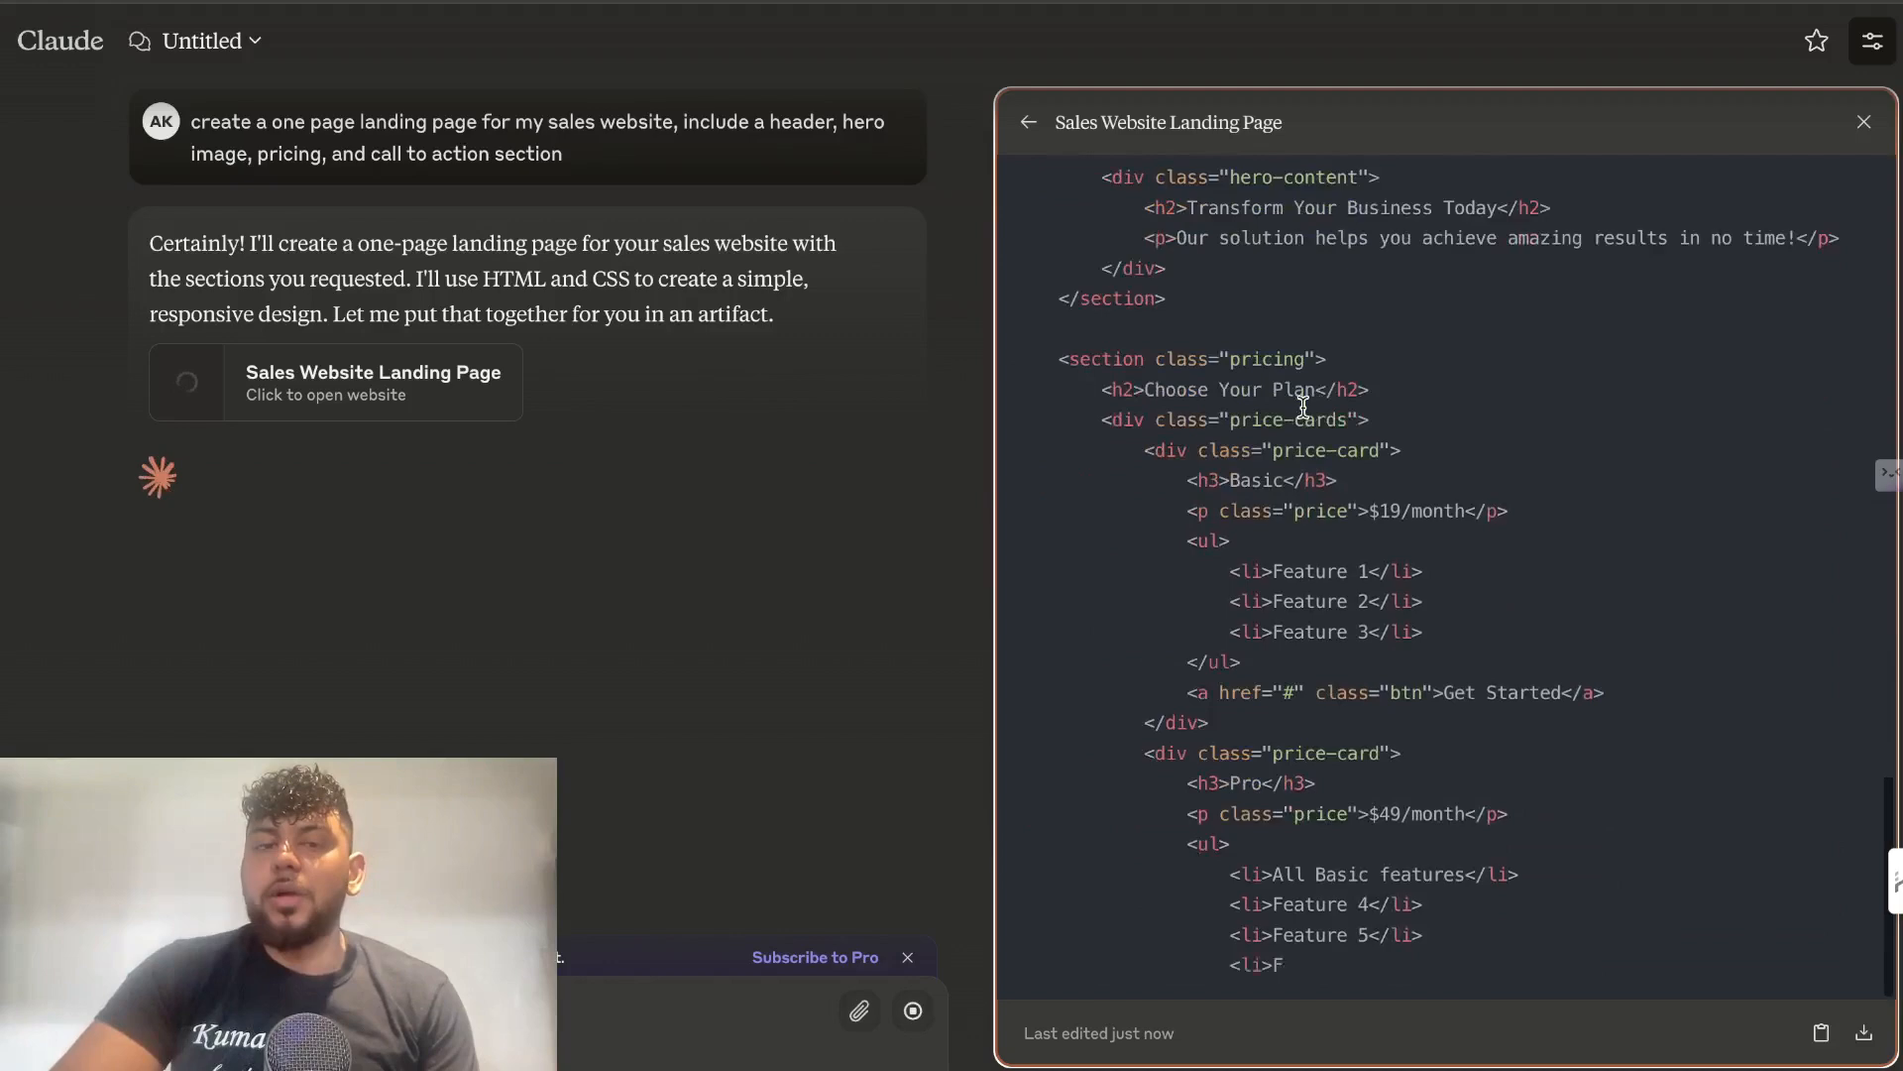
scroll("down", 3)
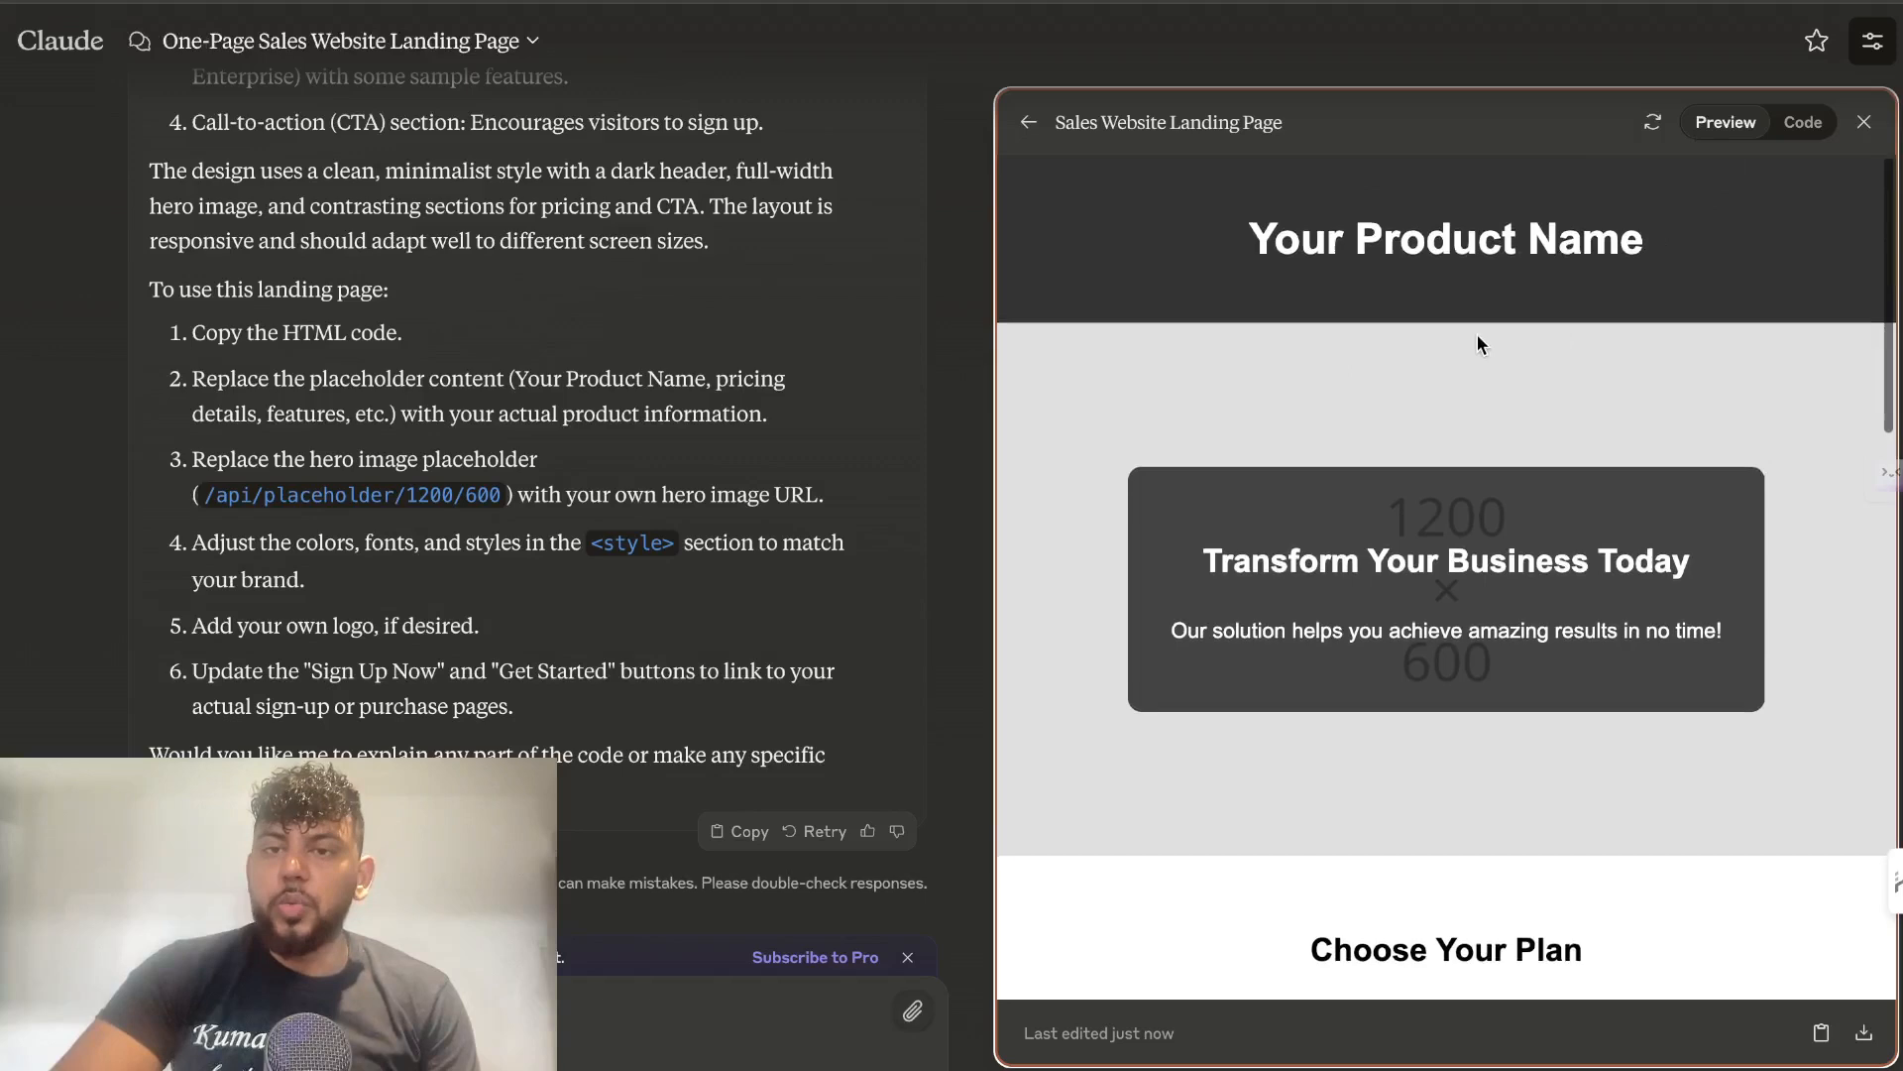
scroll("down", 3)
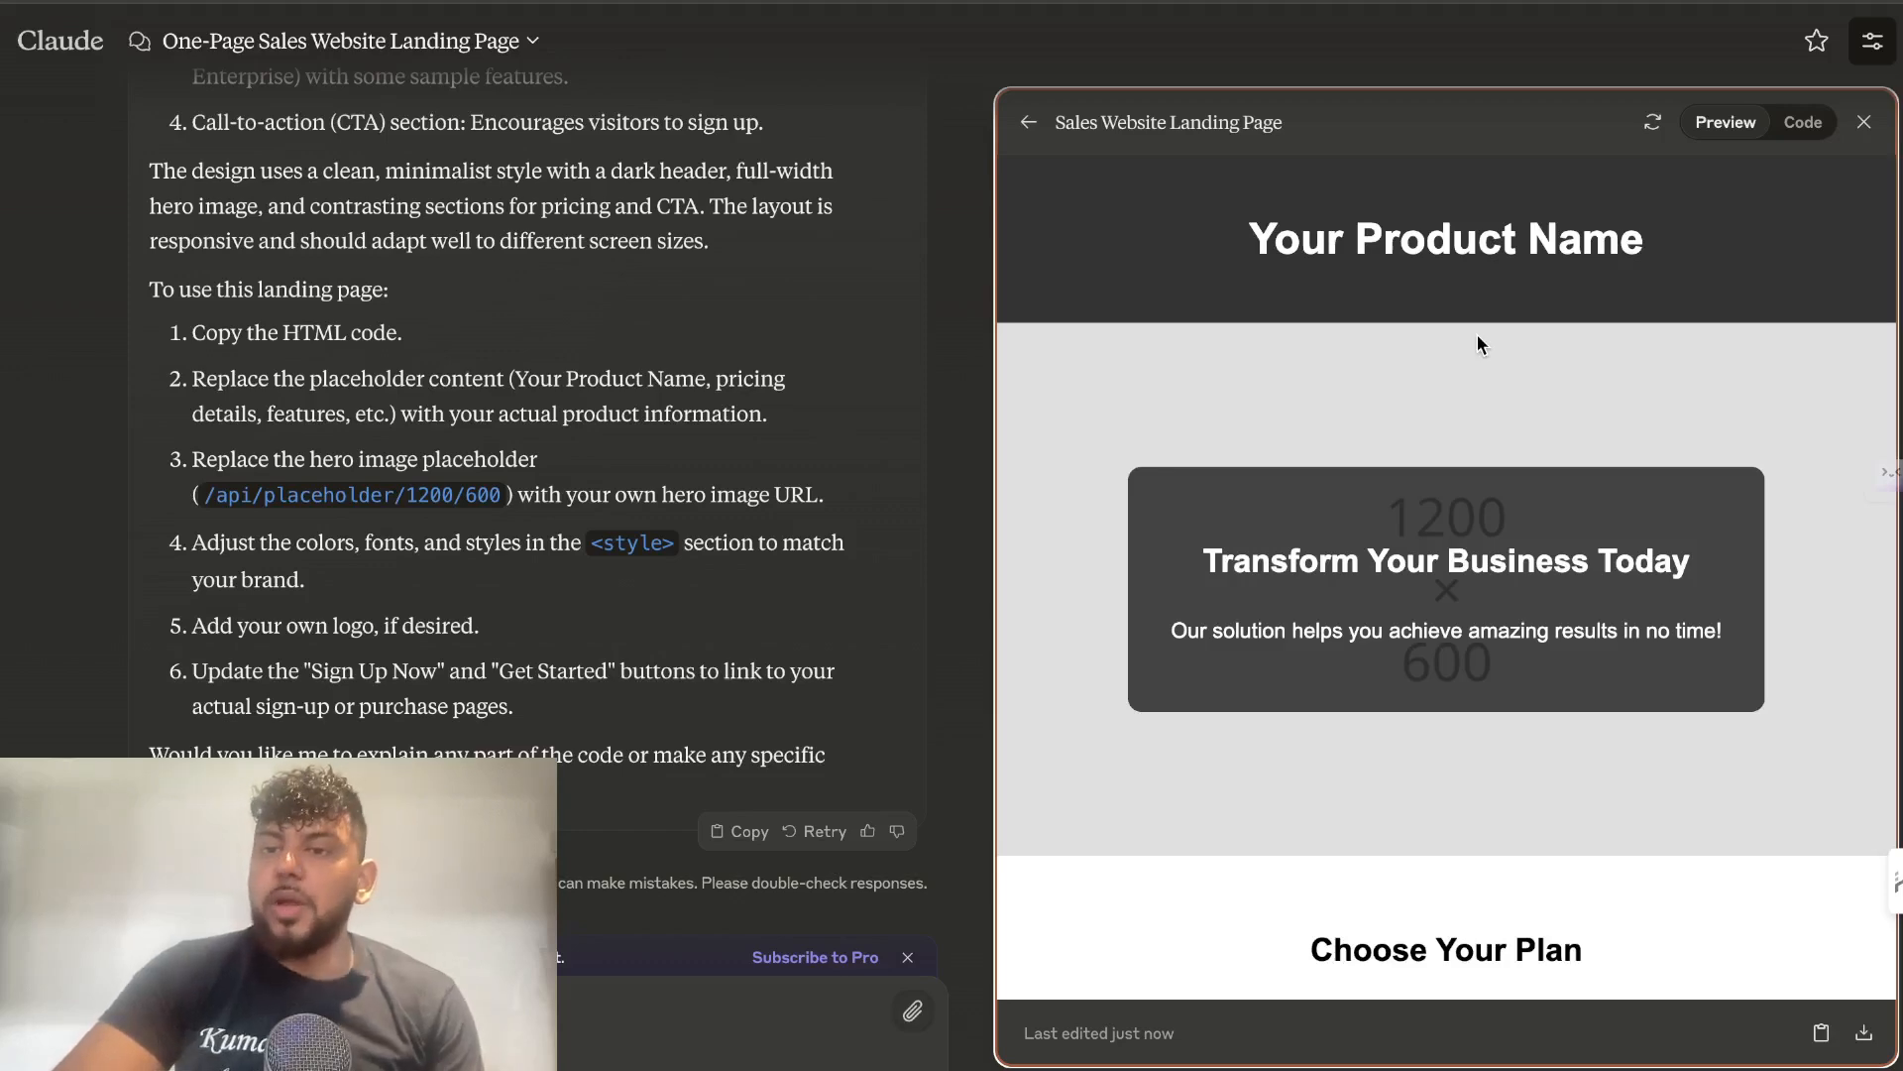
left_click(1801, 121)
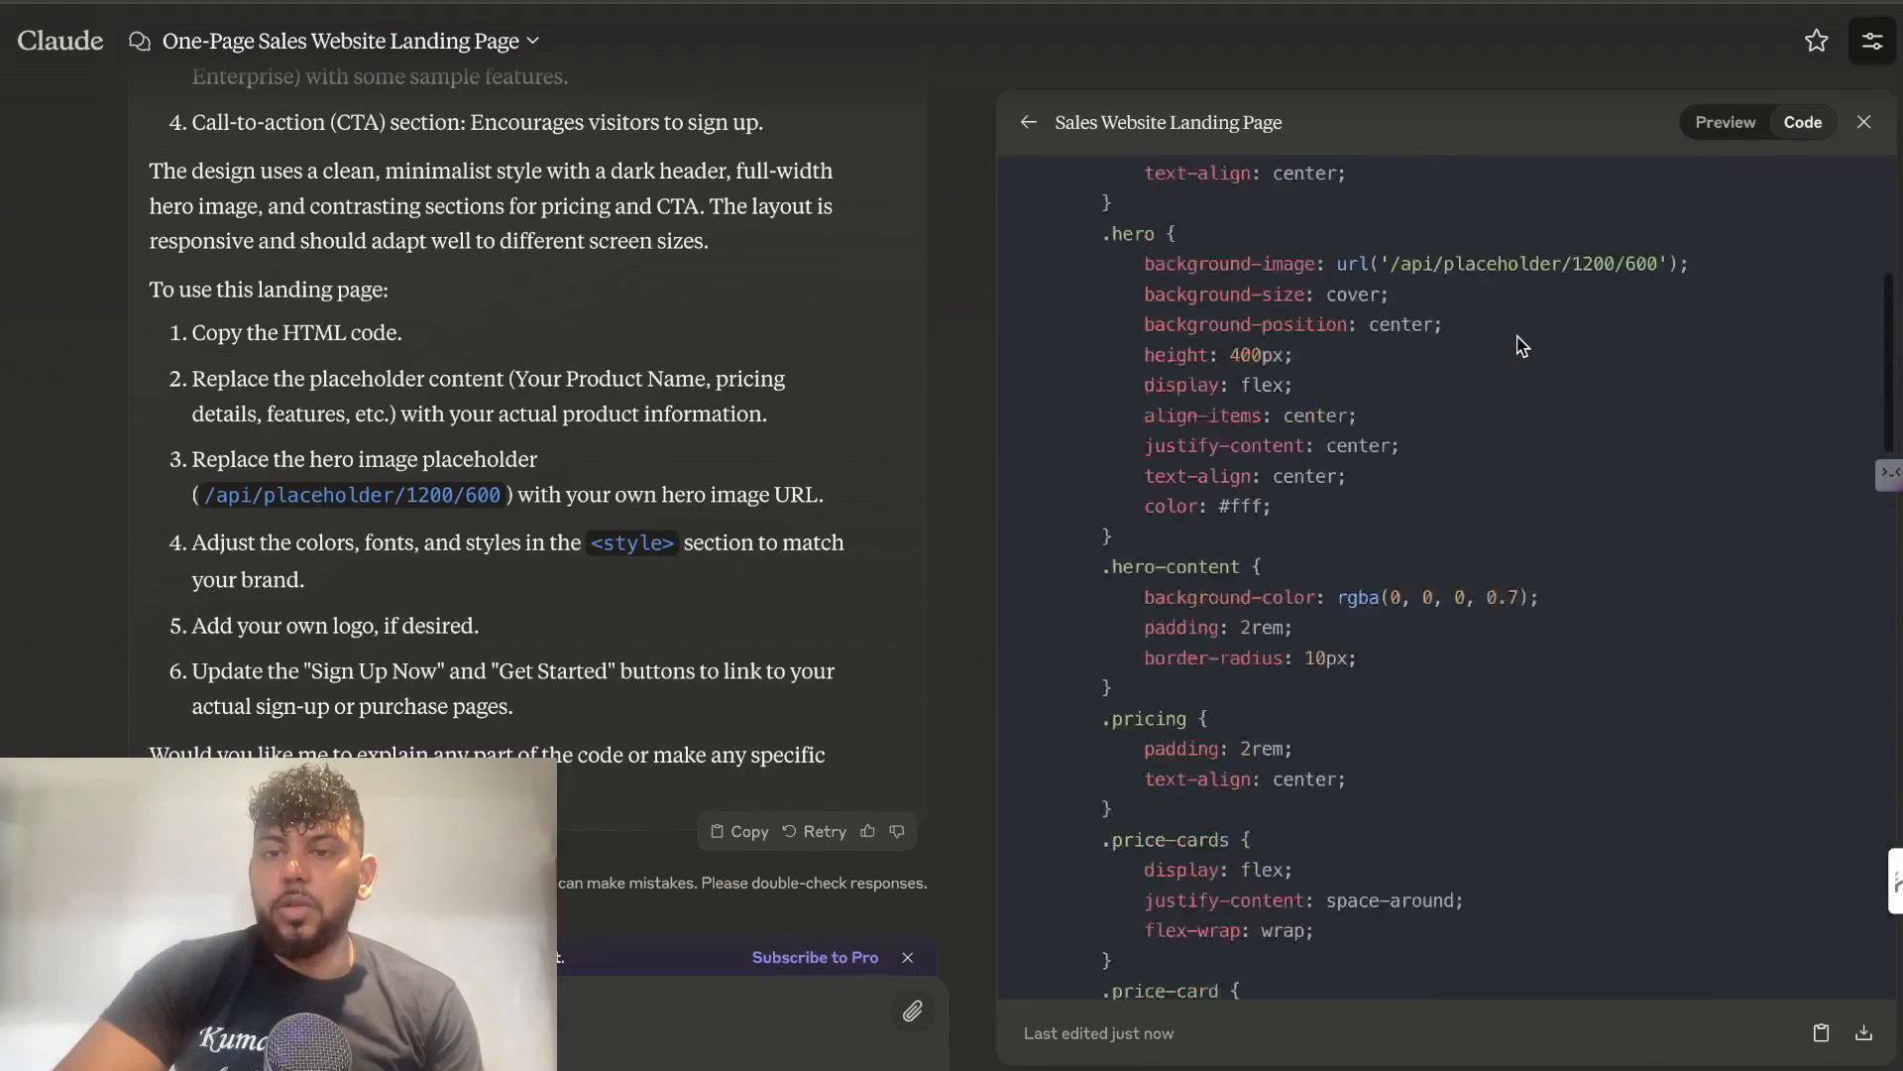
left_click(1723, 121)
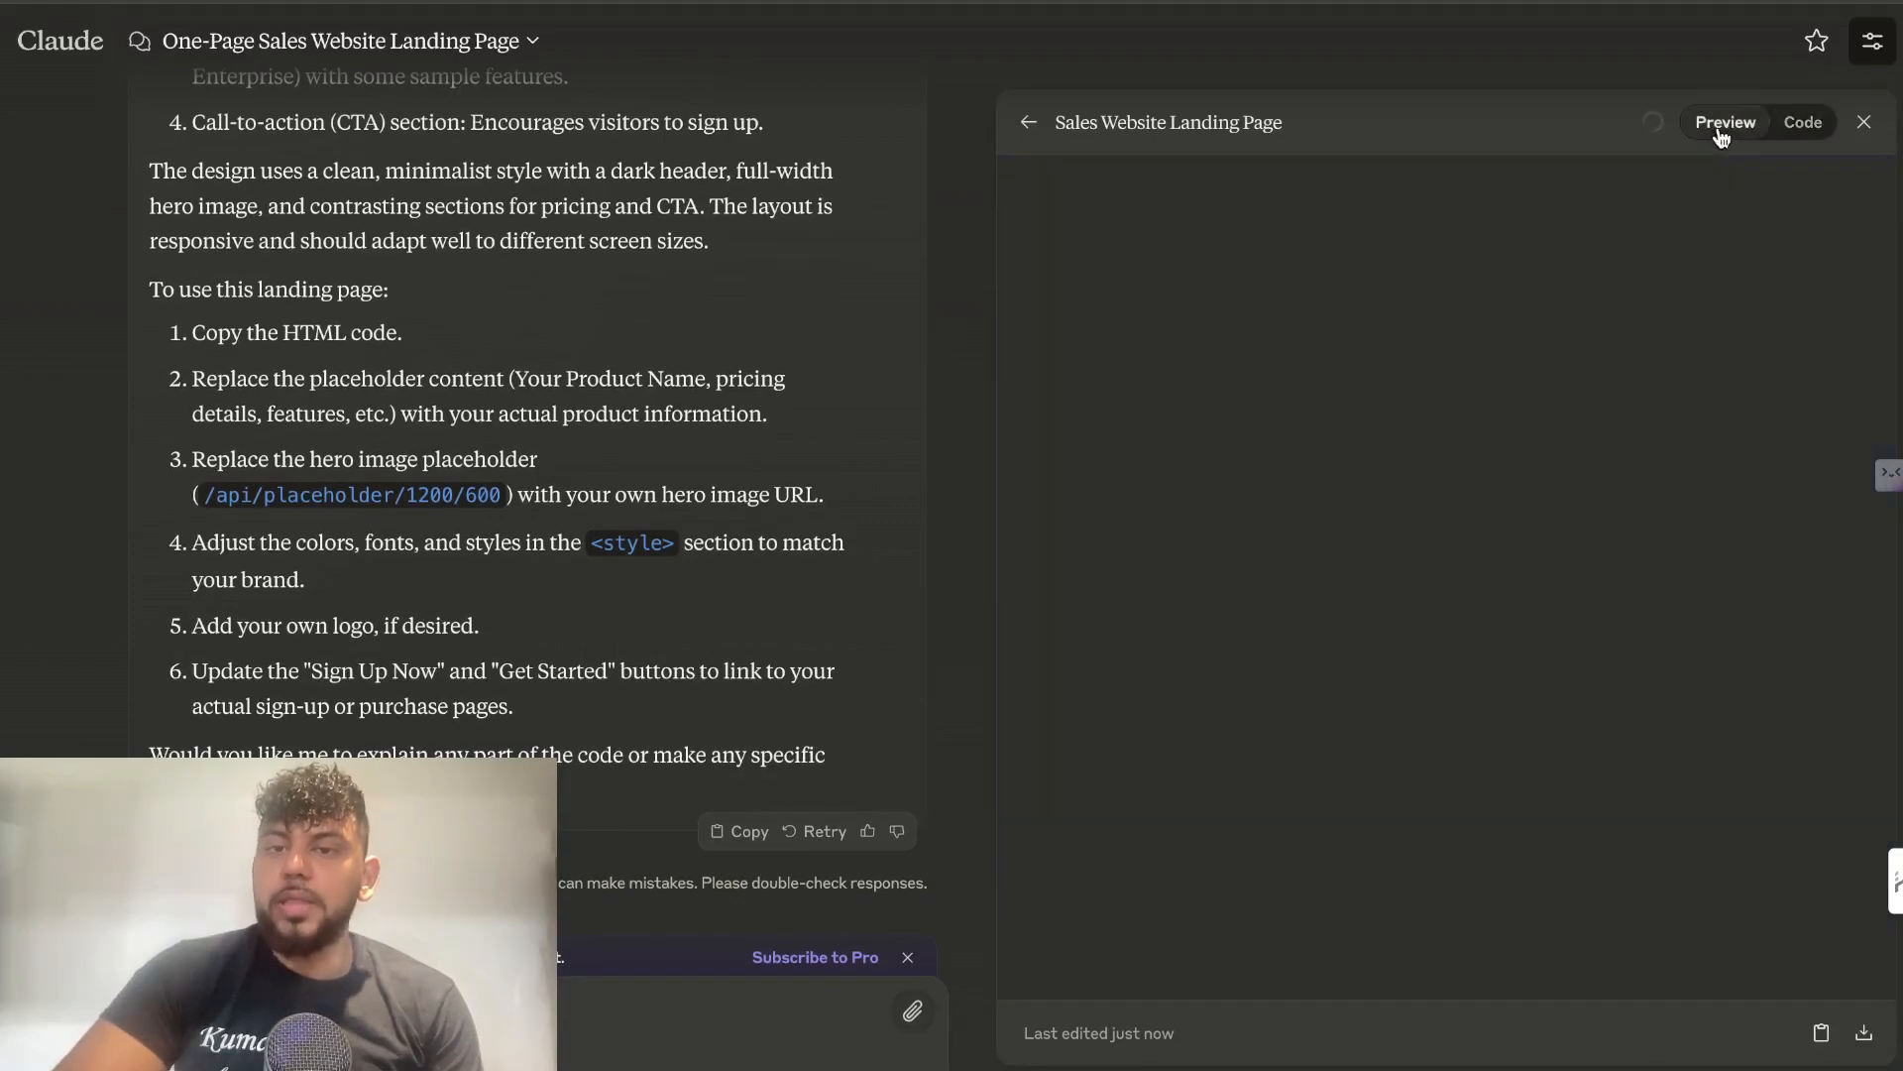
left_click(1725, 121)
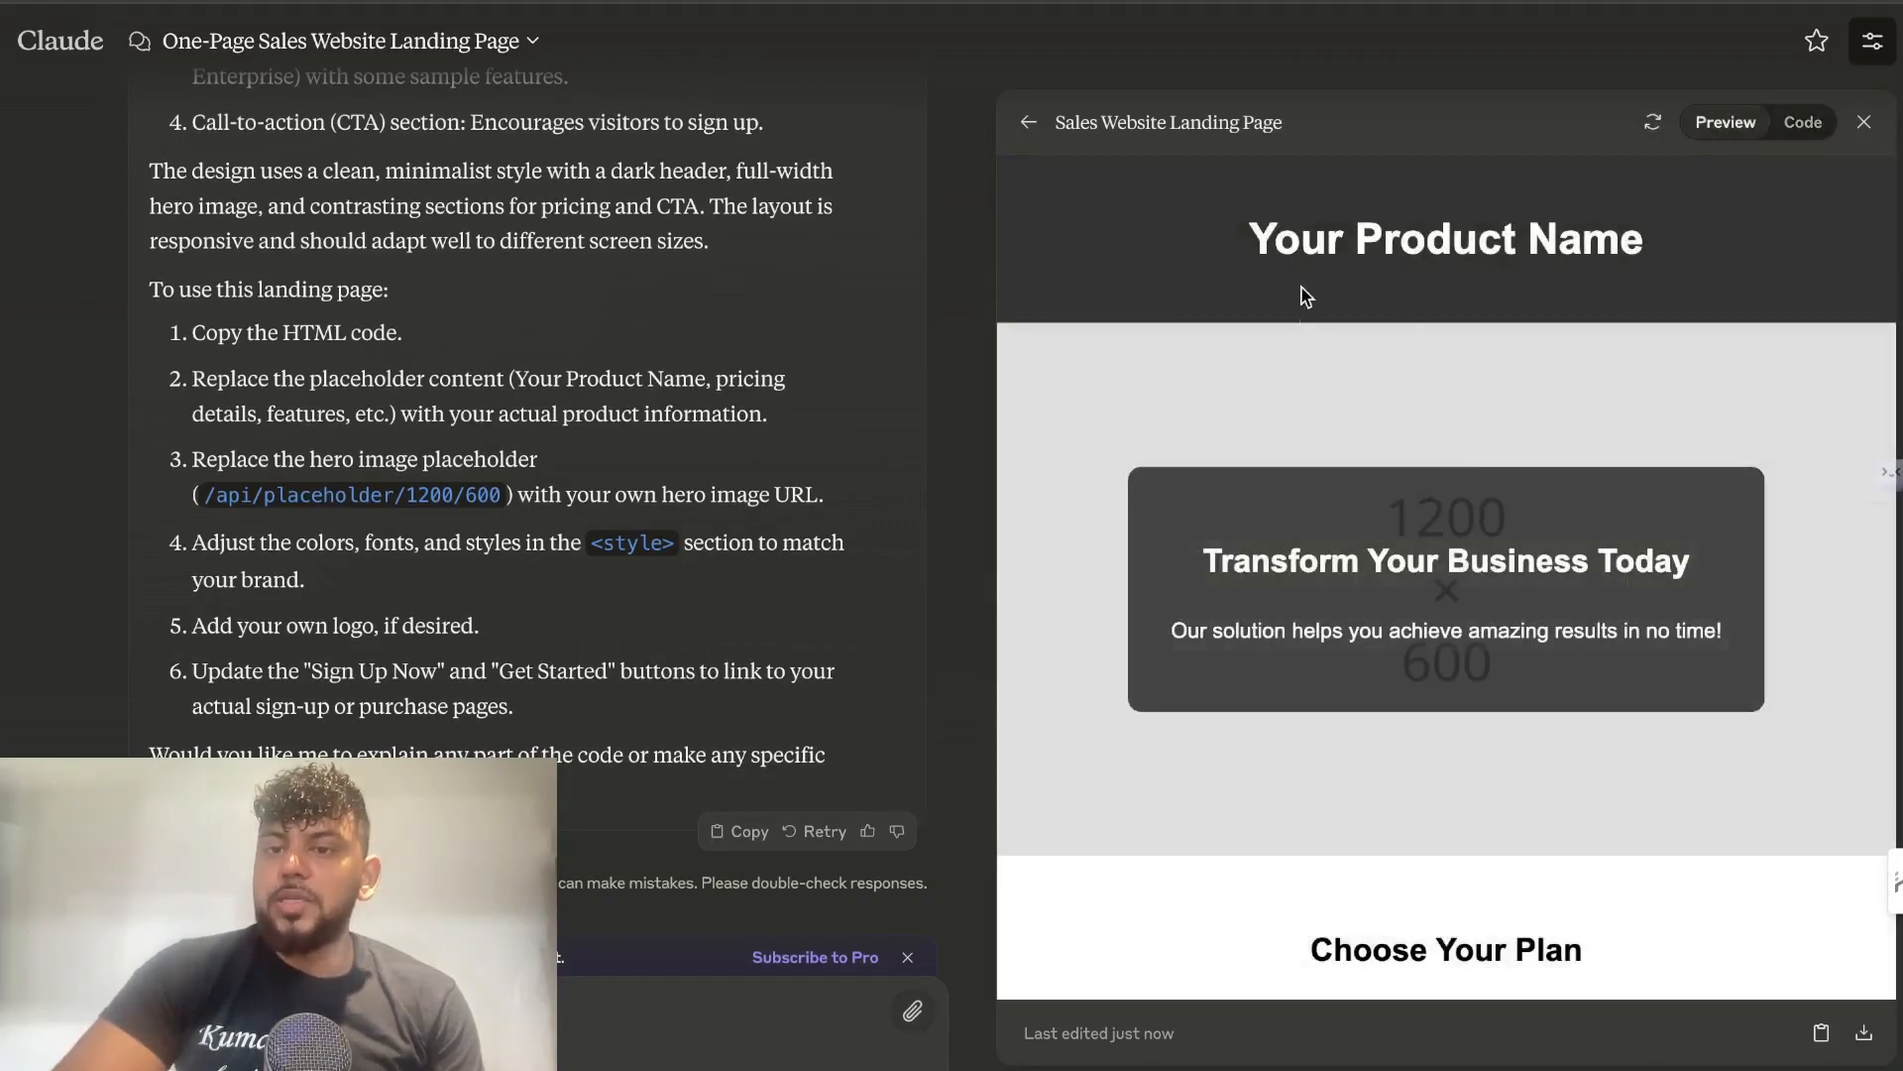
scroll("down", 3)
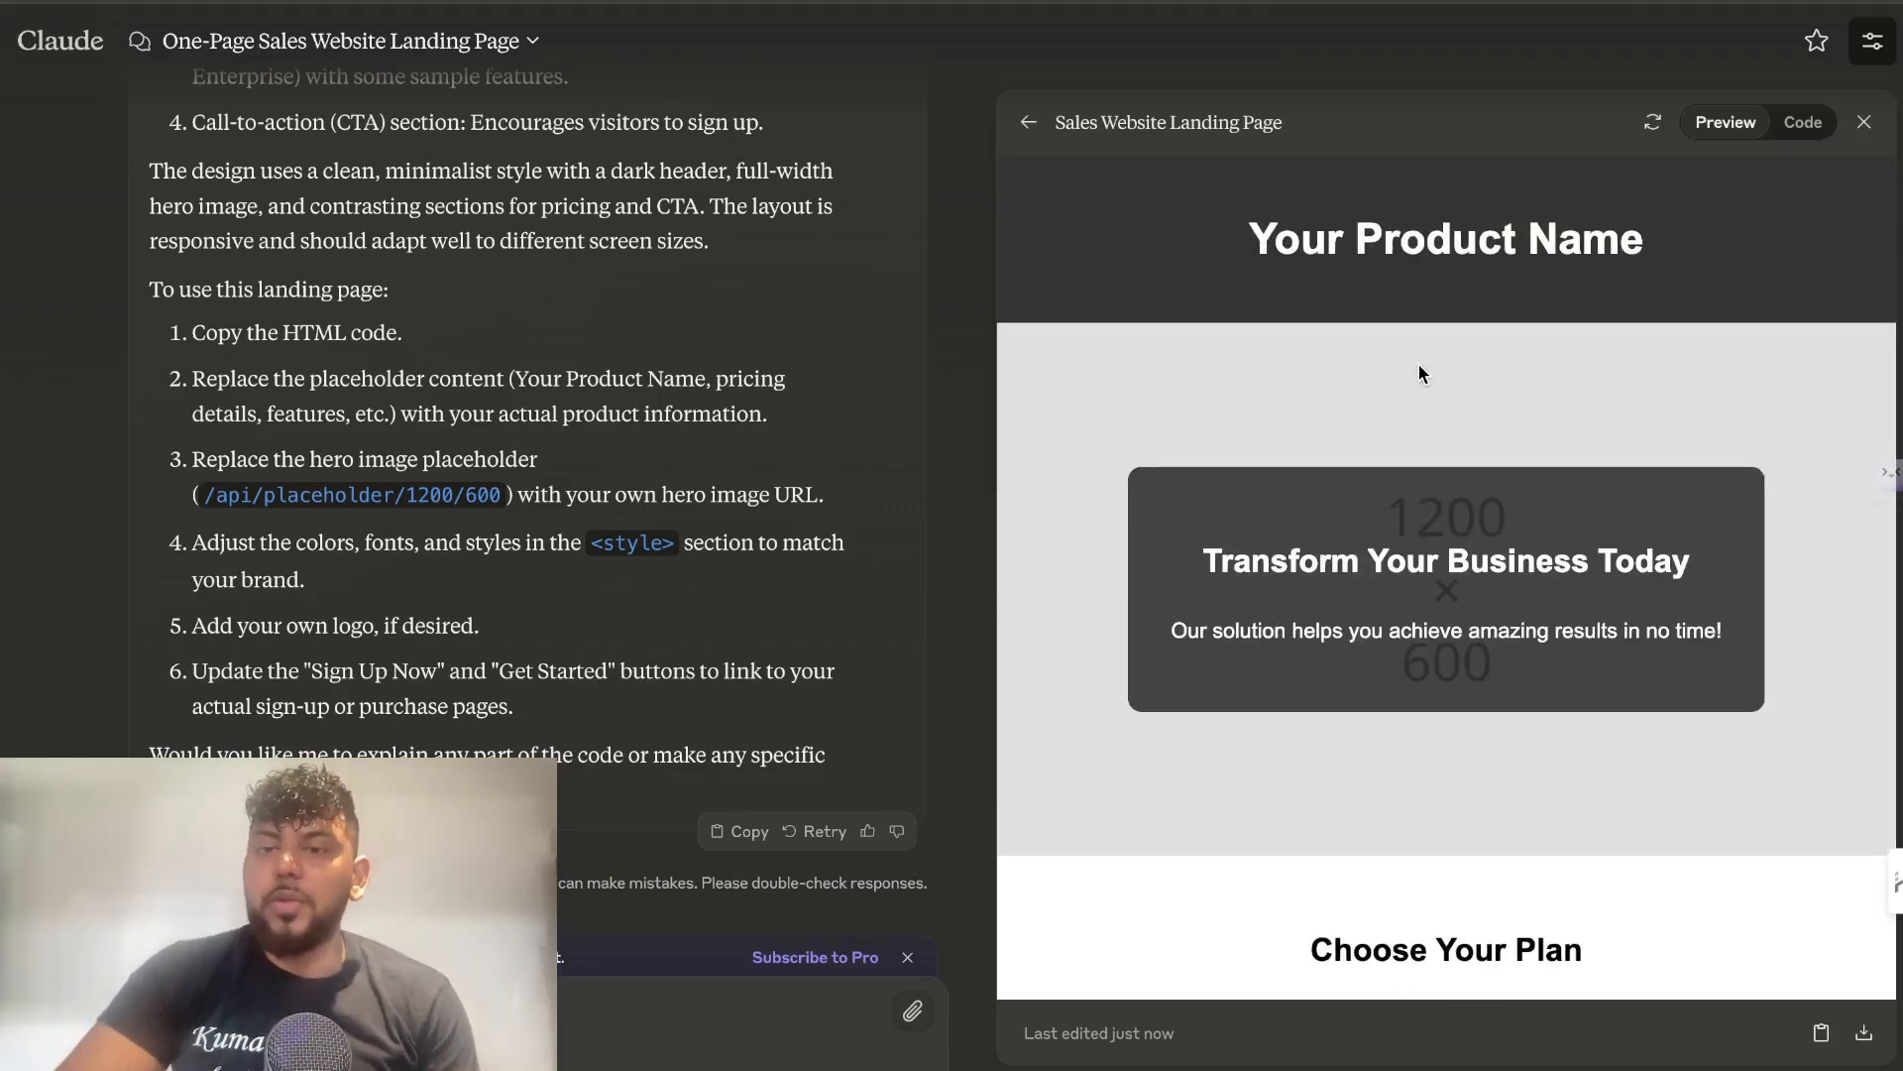
scroll("down", 3)
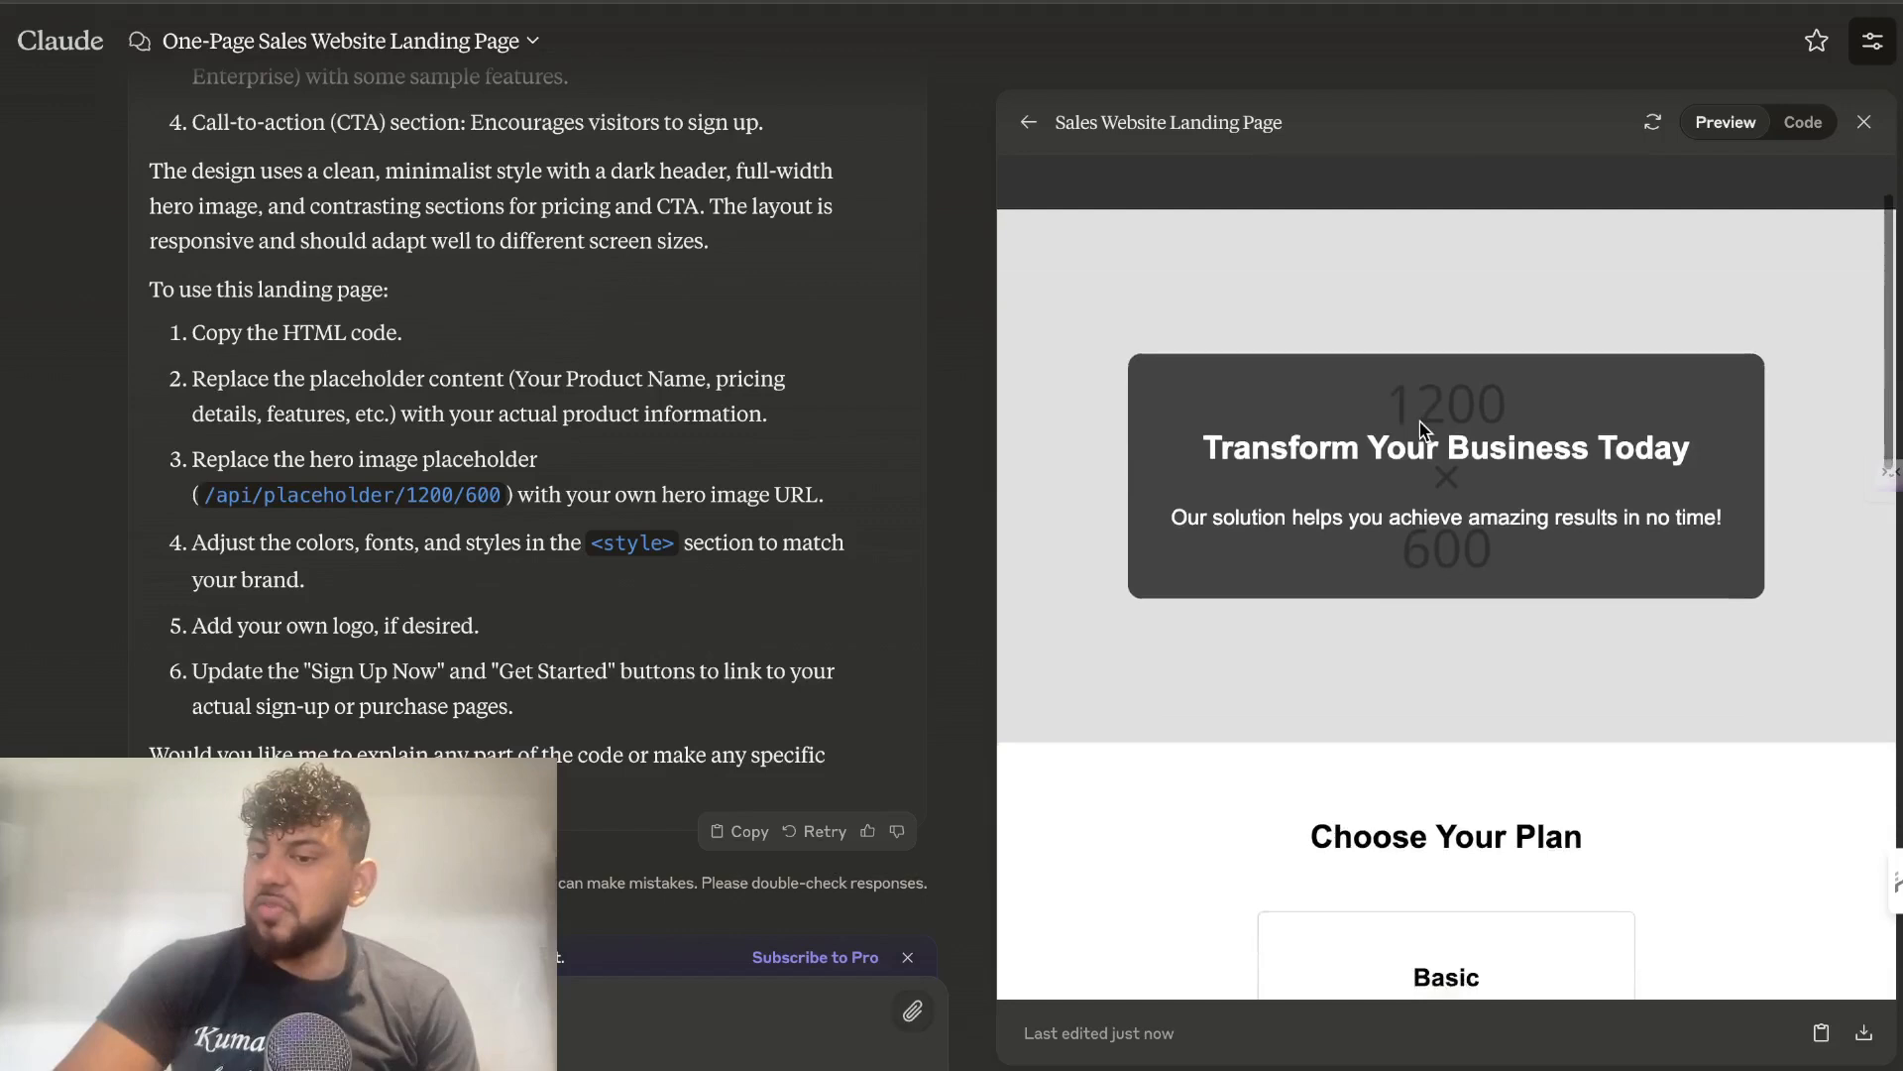
scroll("down", 3)
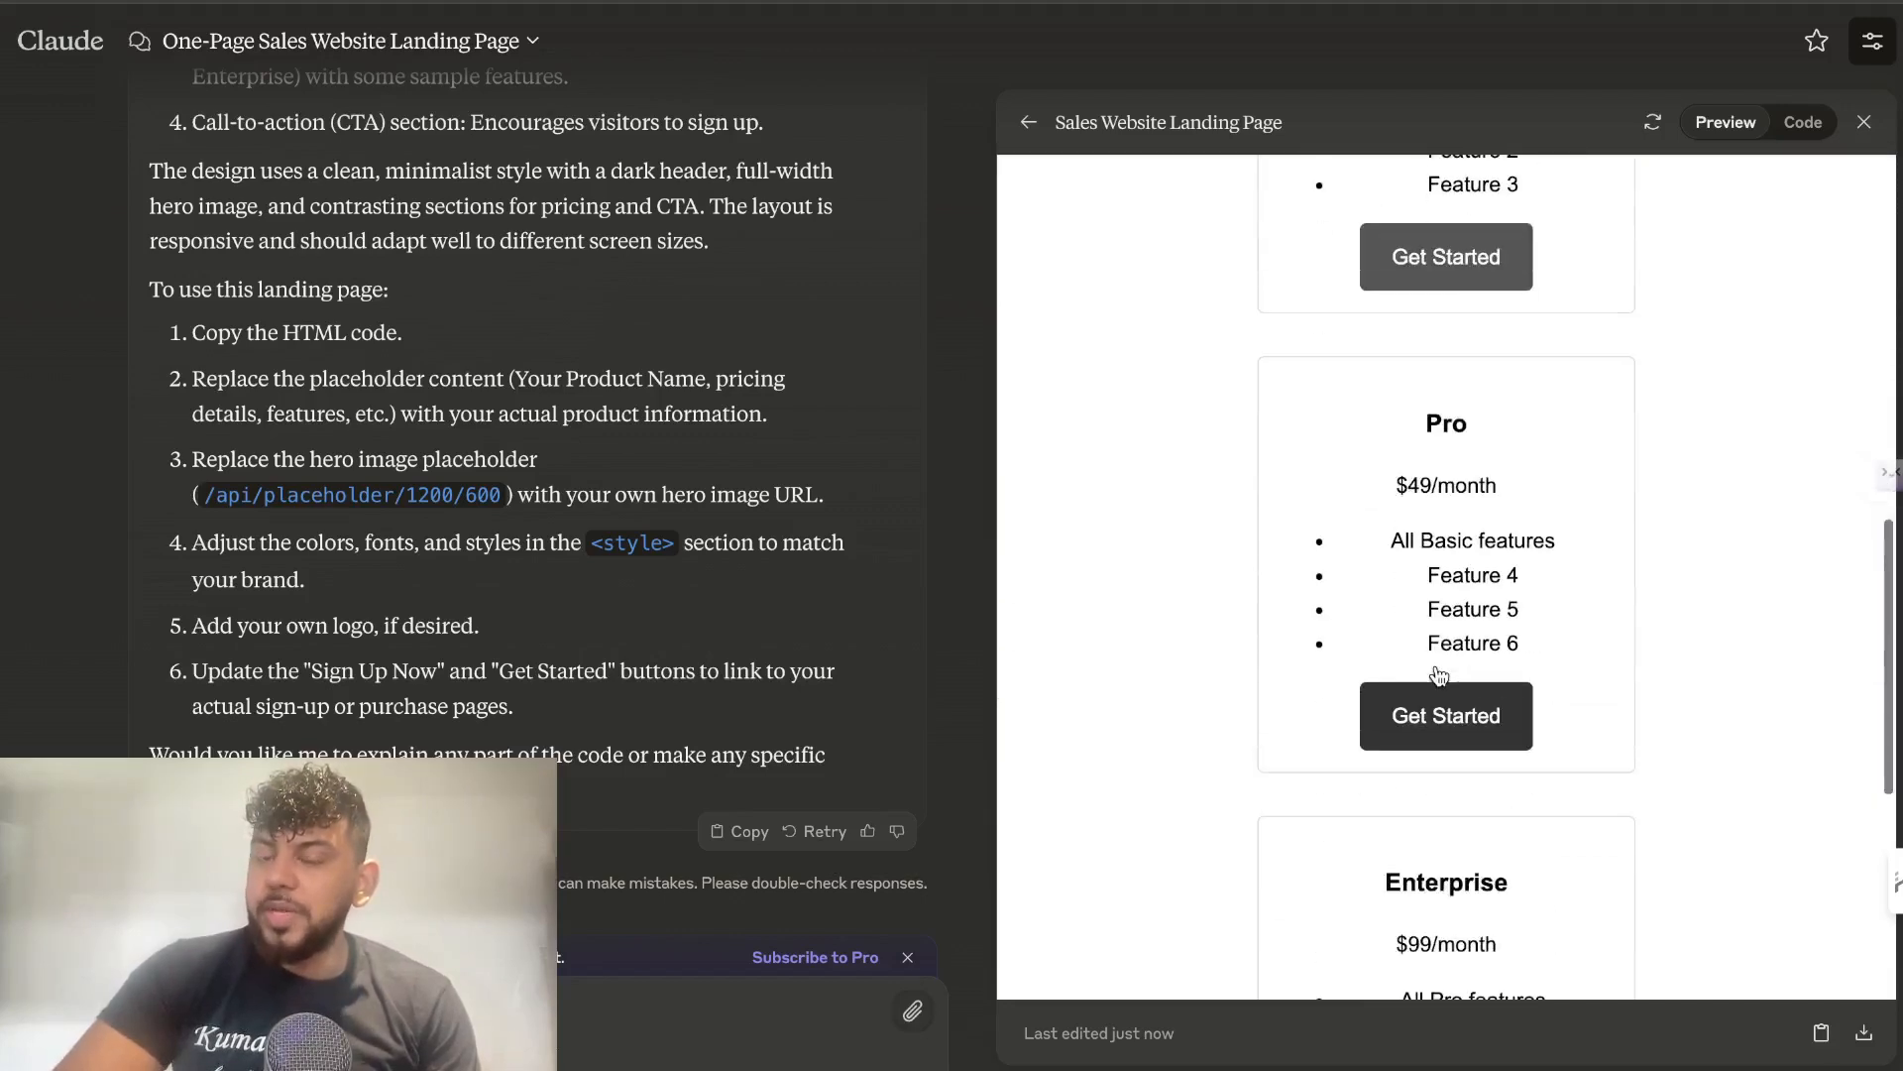
scroll("down", 3)
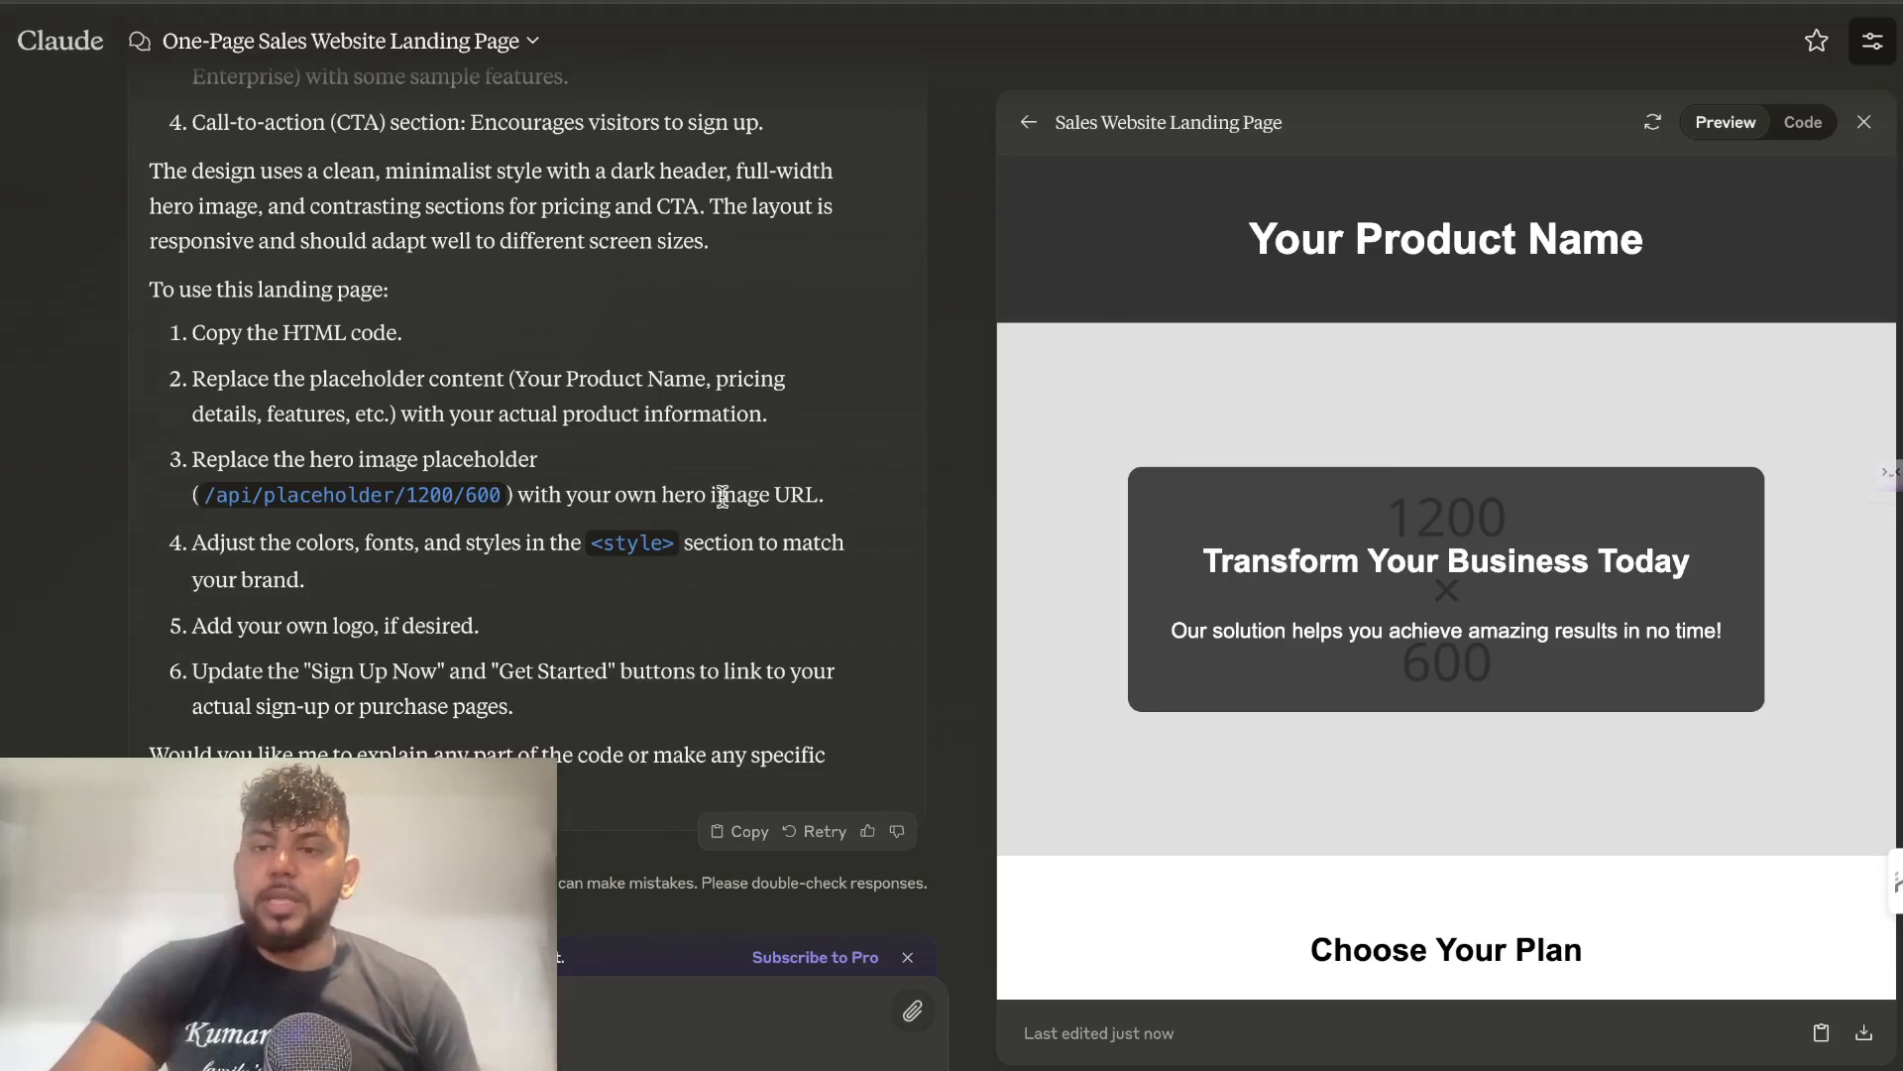
mouse_move(1020, 385)
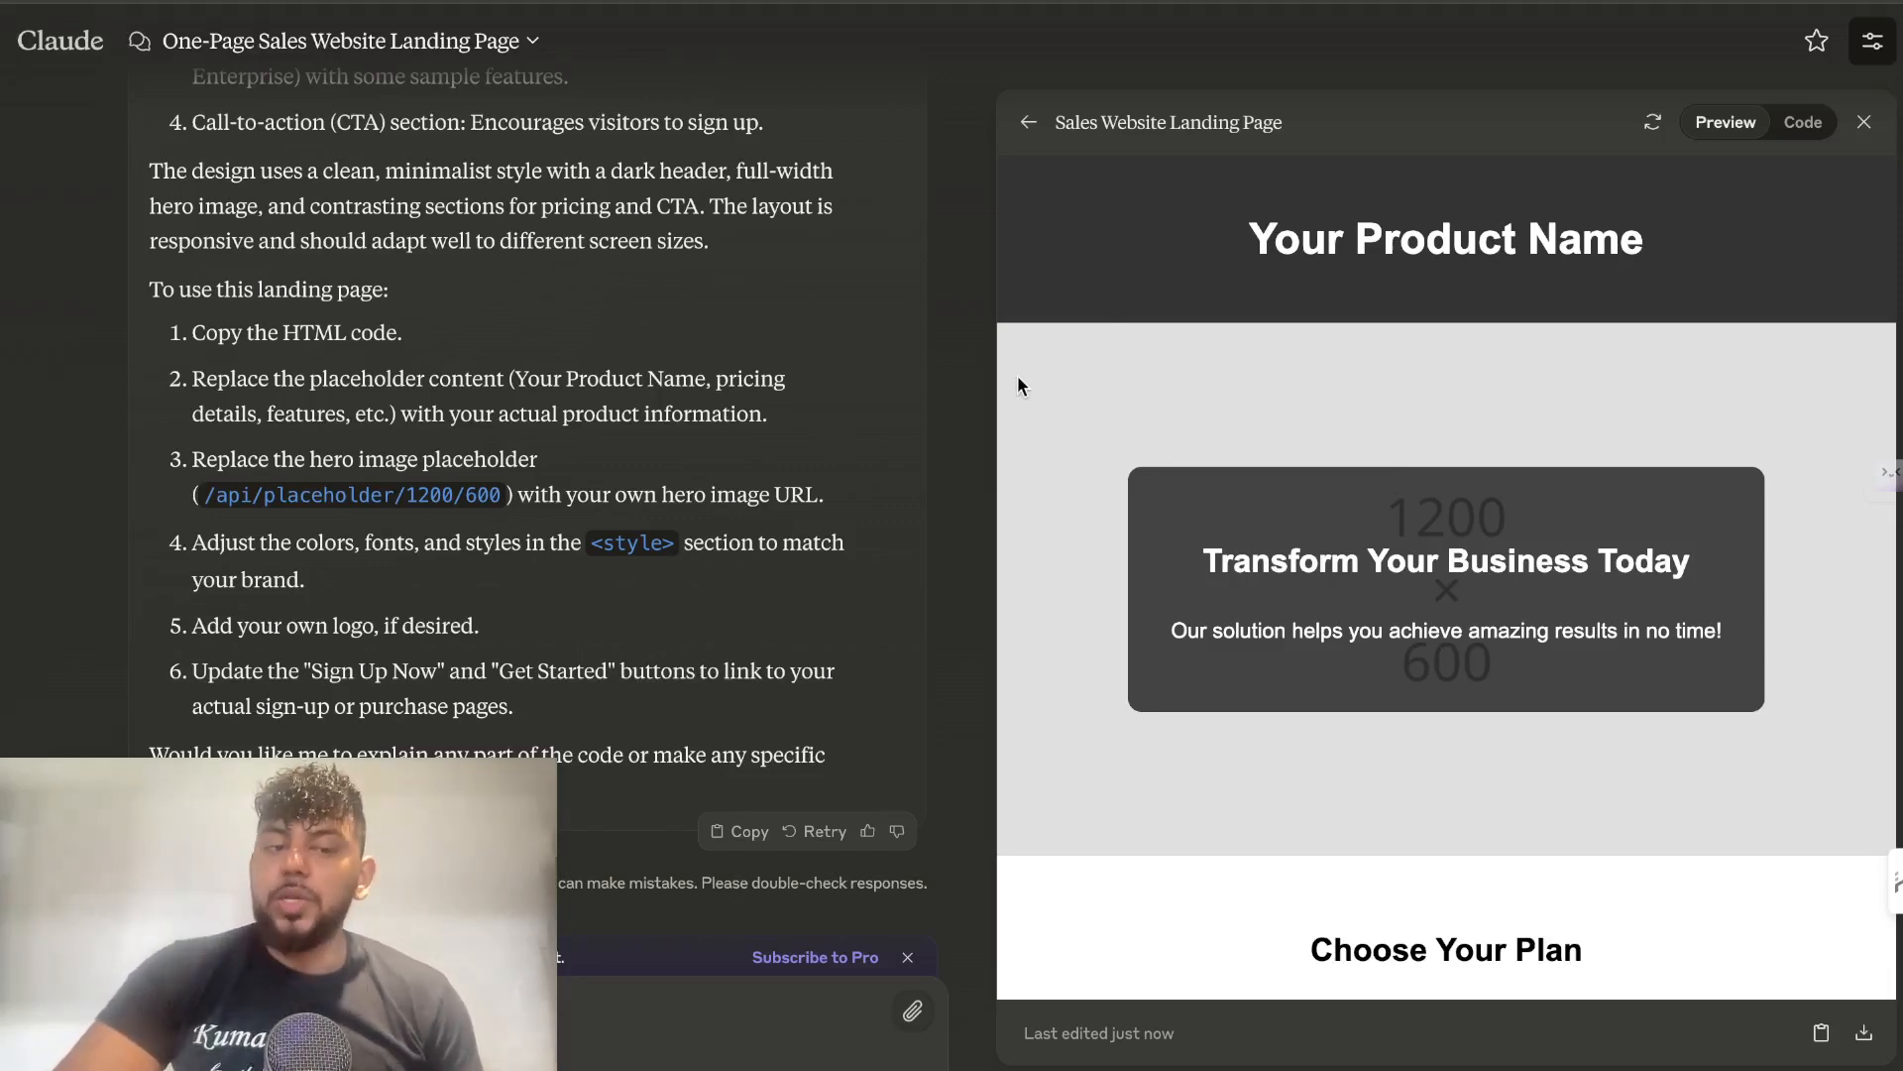
mouse_move(1082, 419)
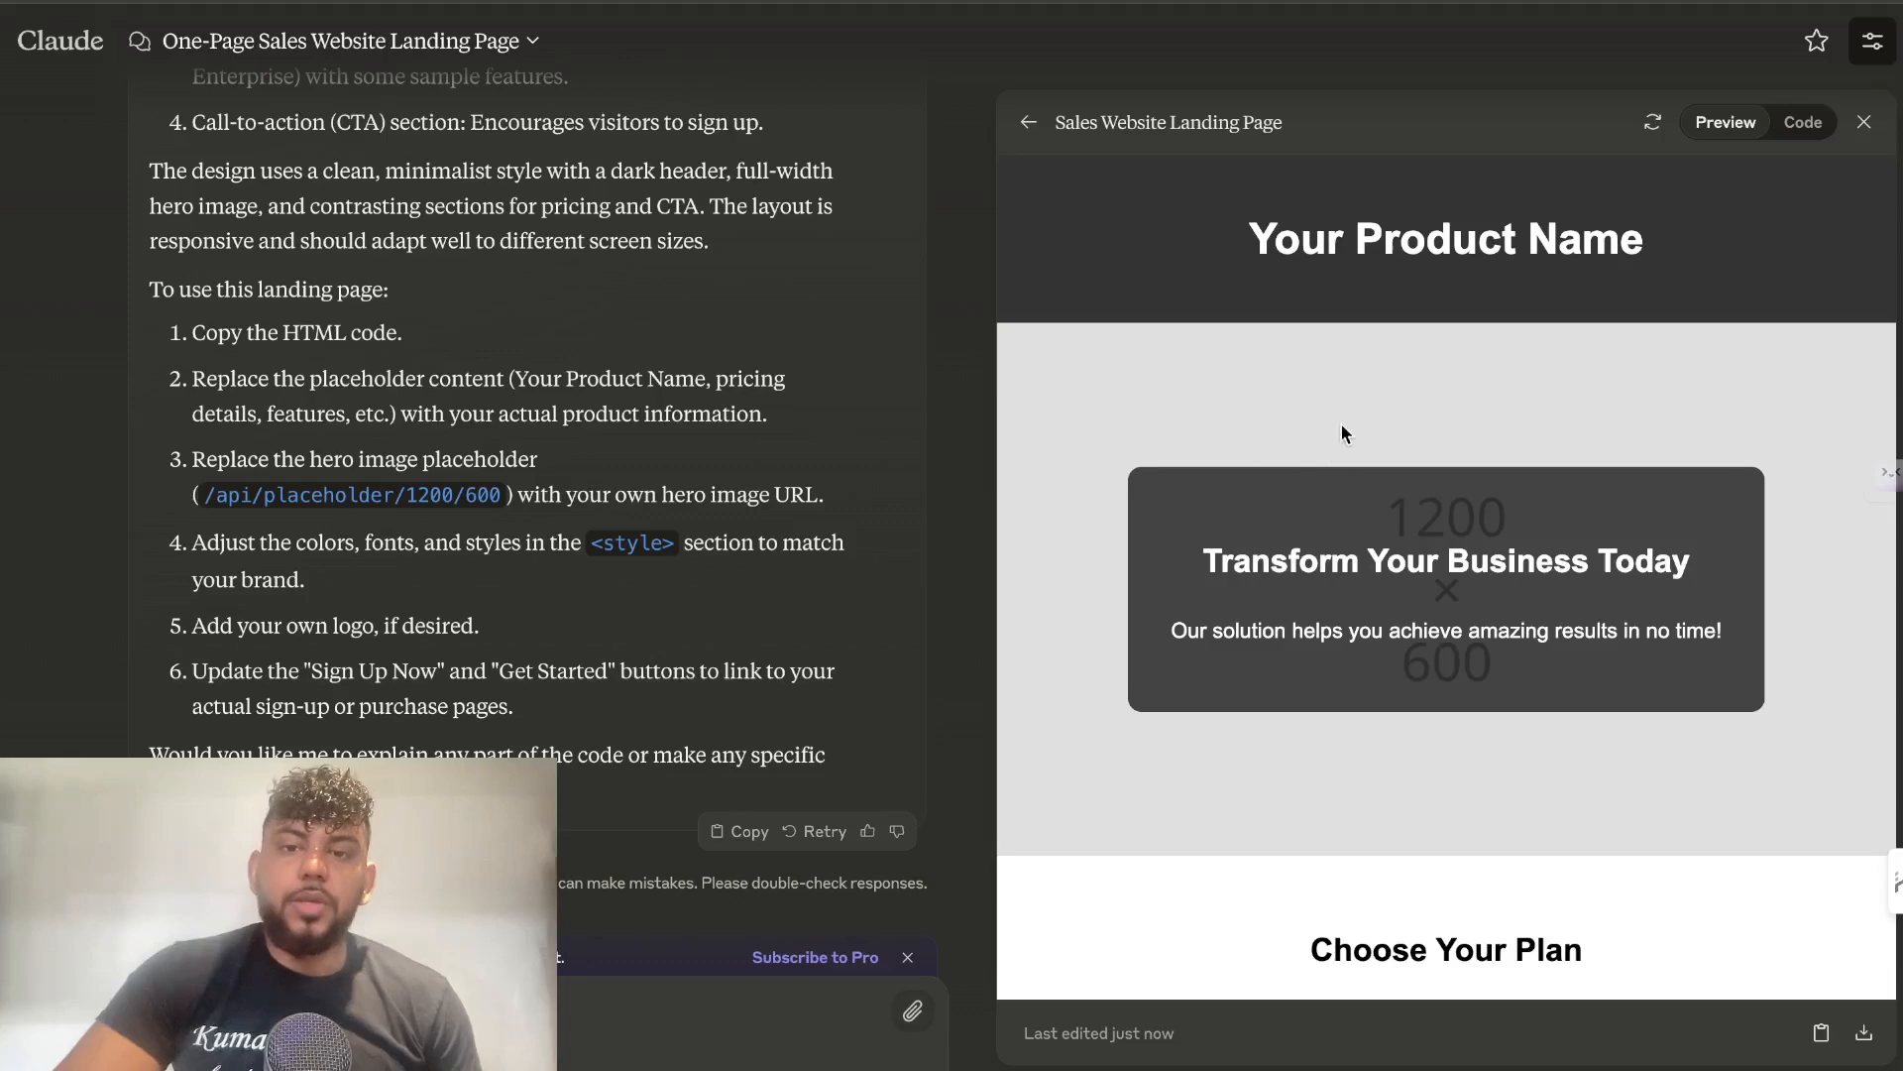
scroll("down", 3)
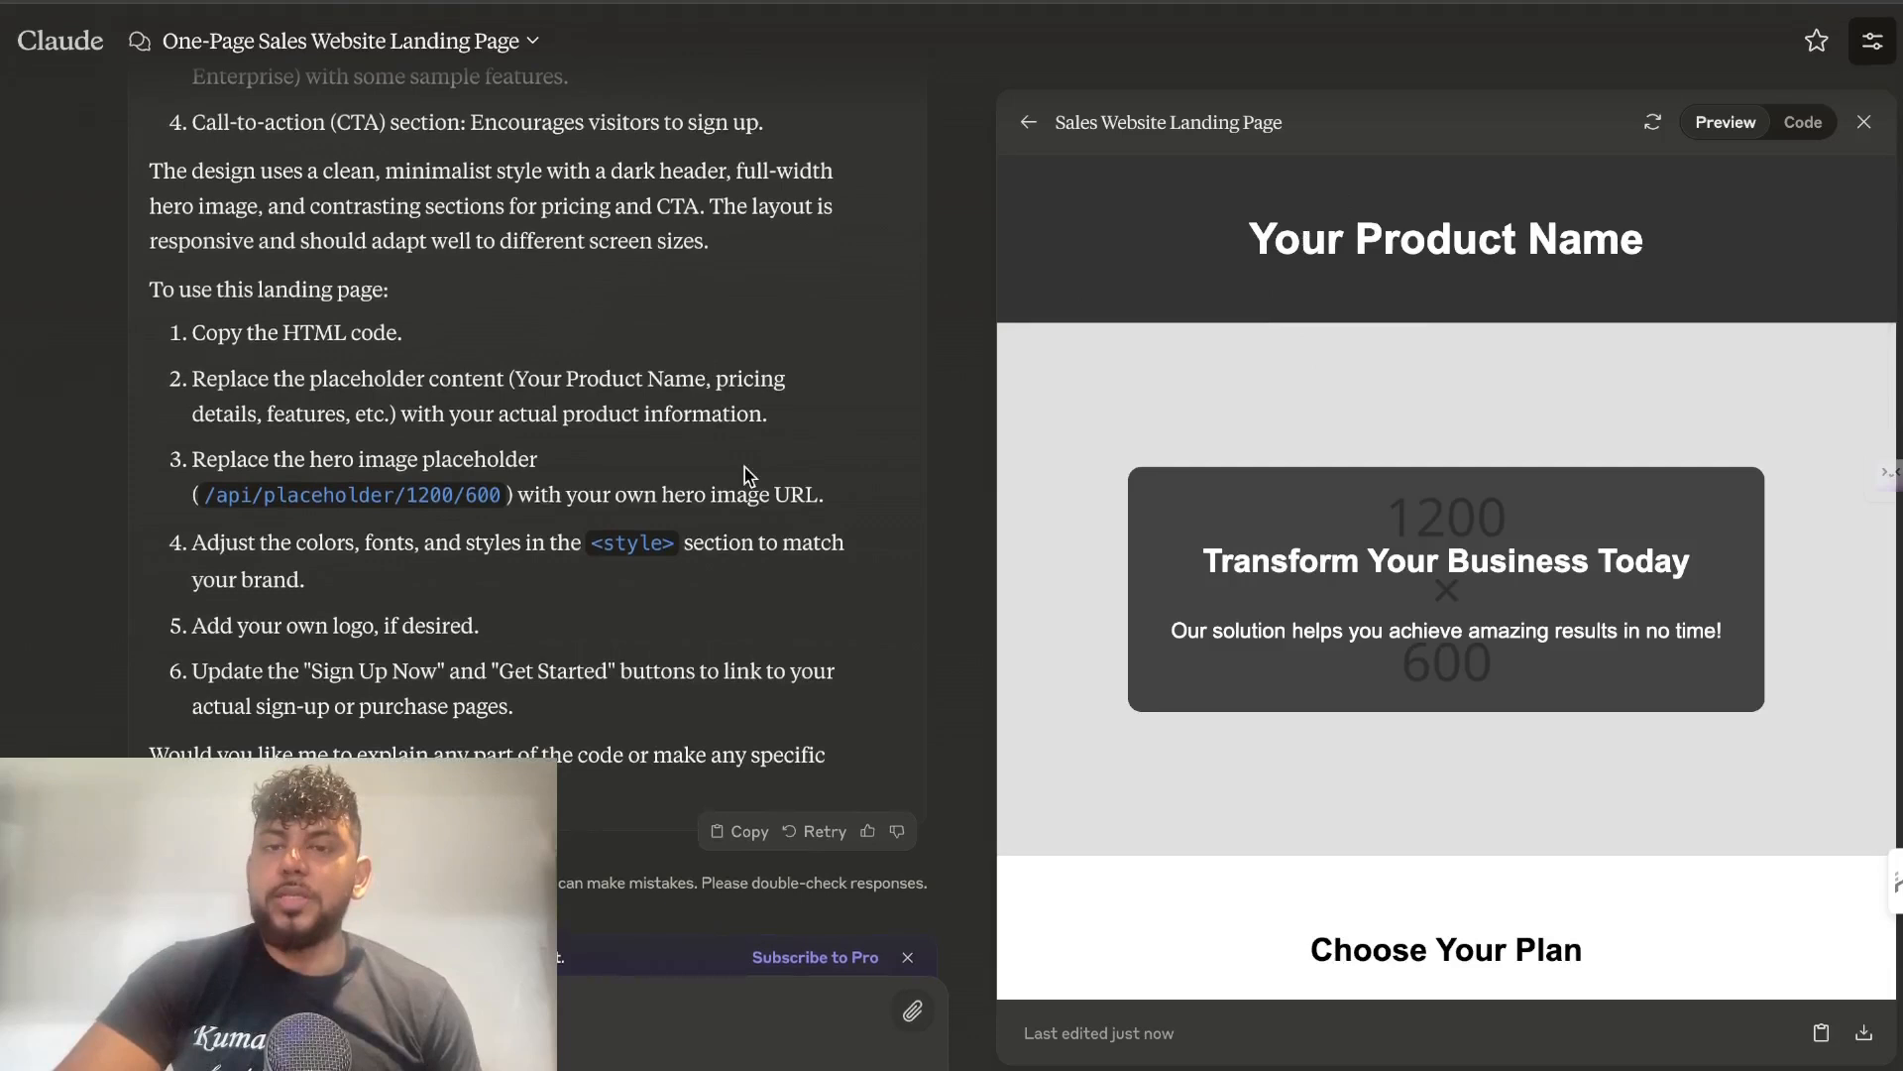
mouse_move(984, 655)
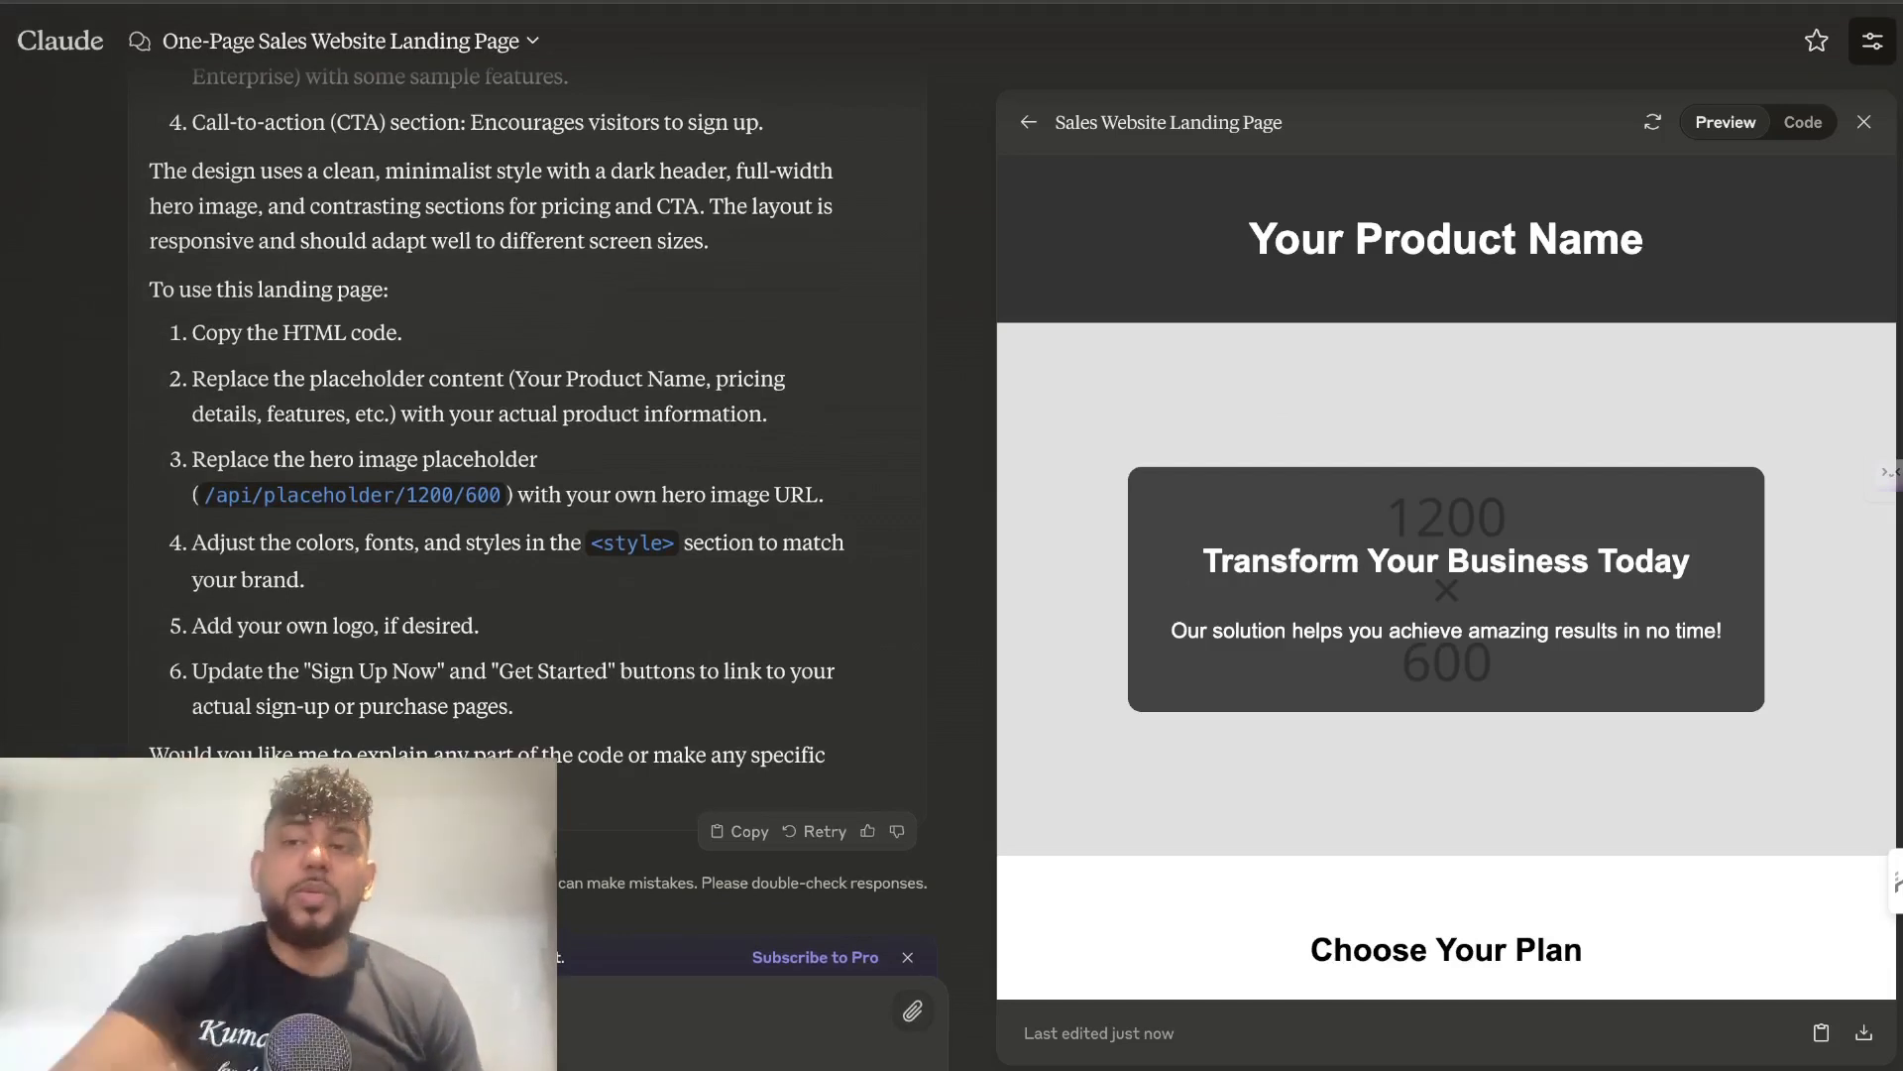
scroll("down", 3)
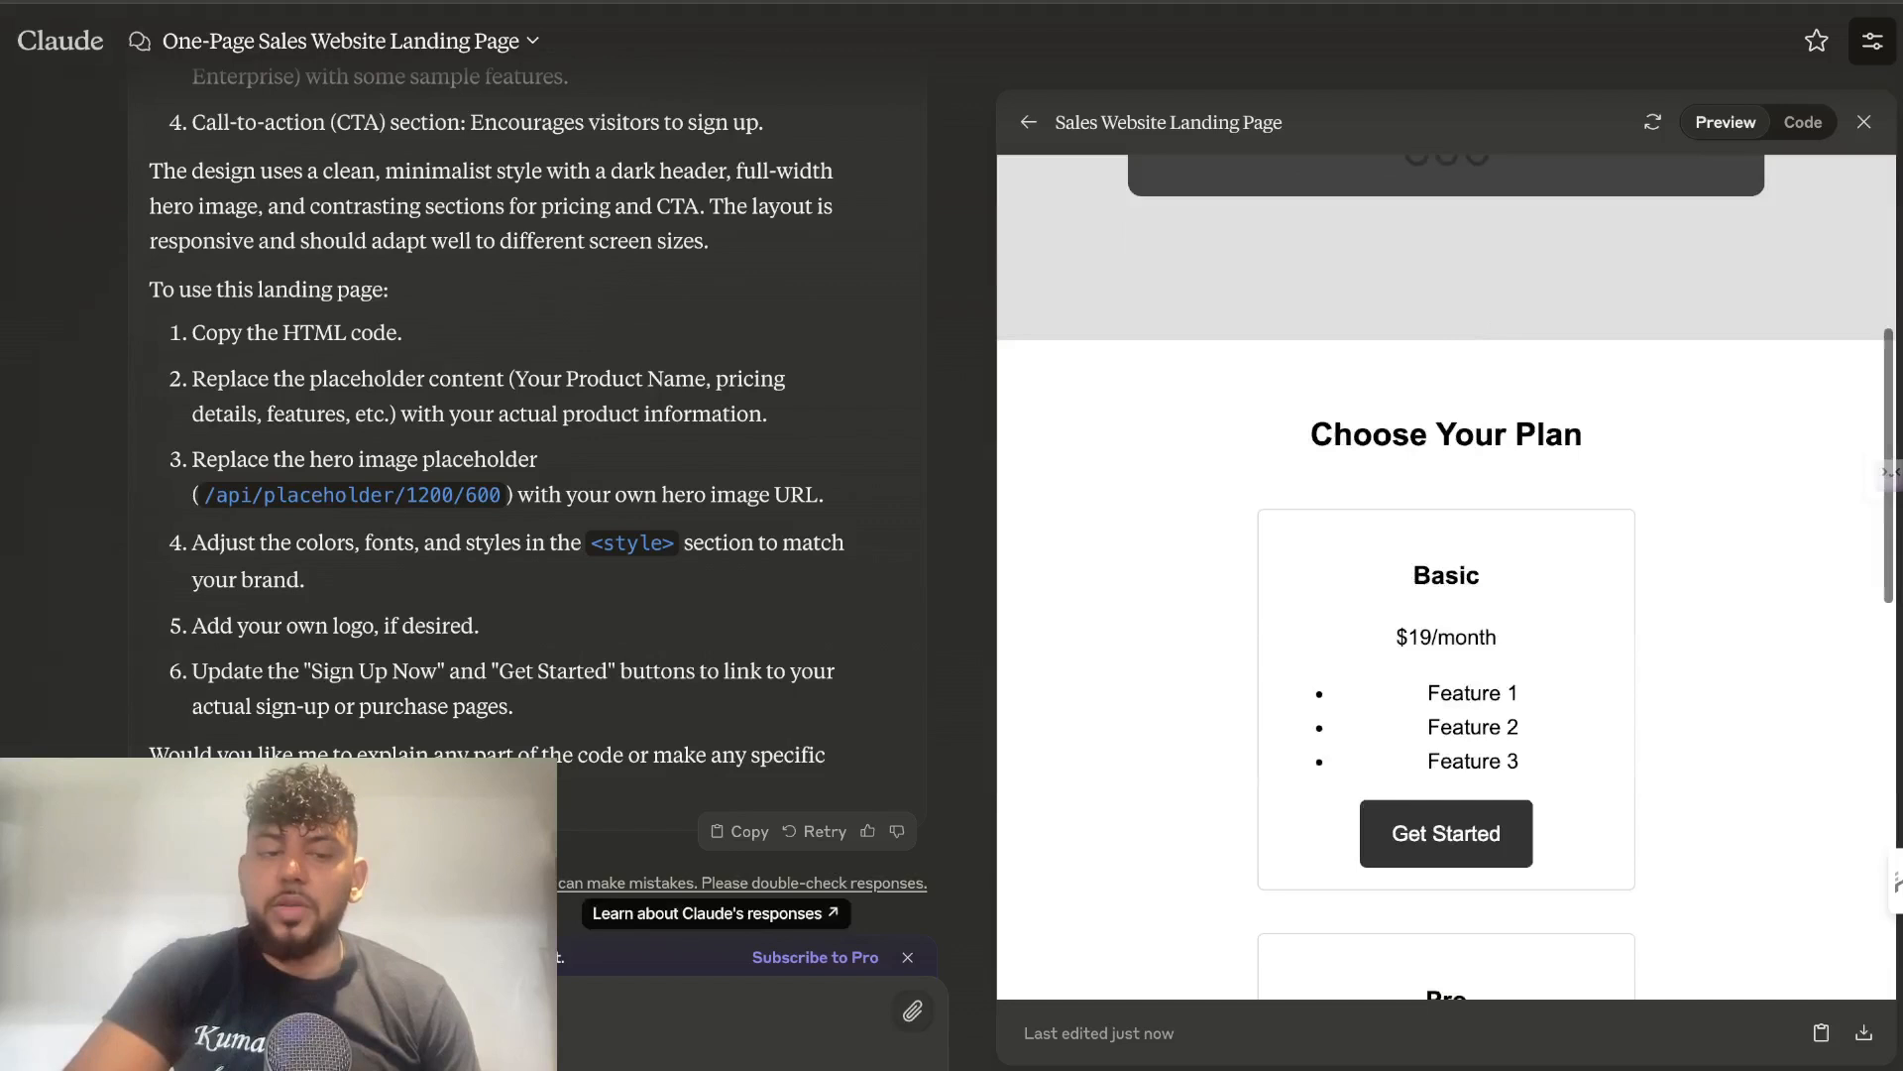
scroll("down", 3)
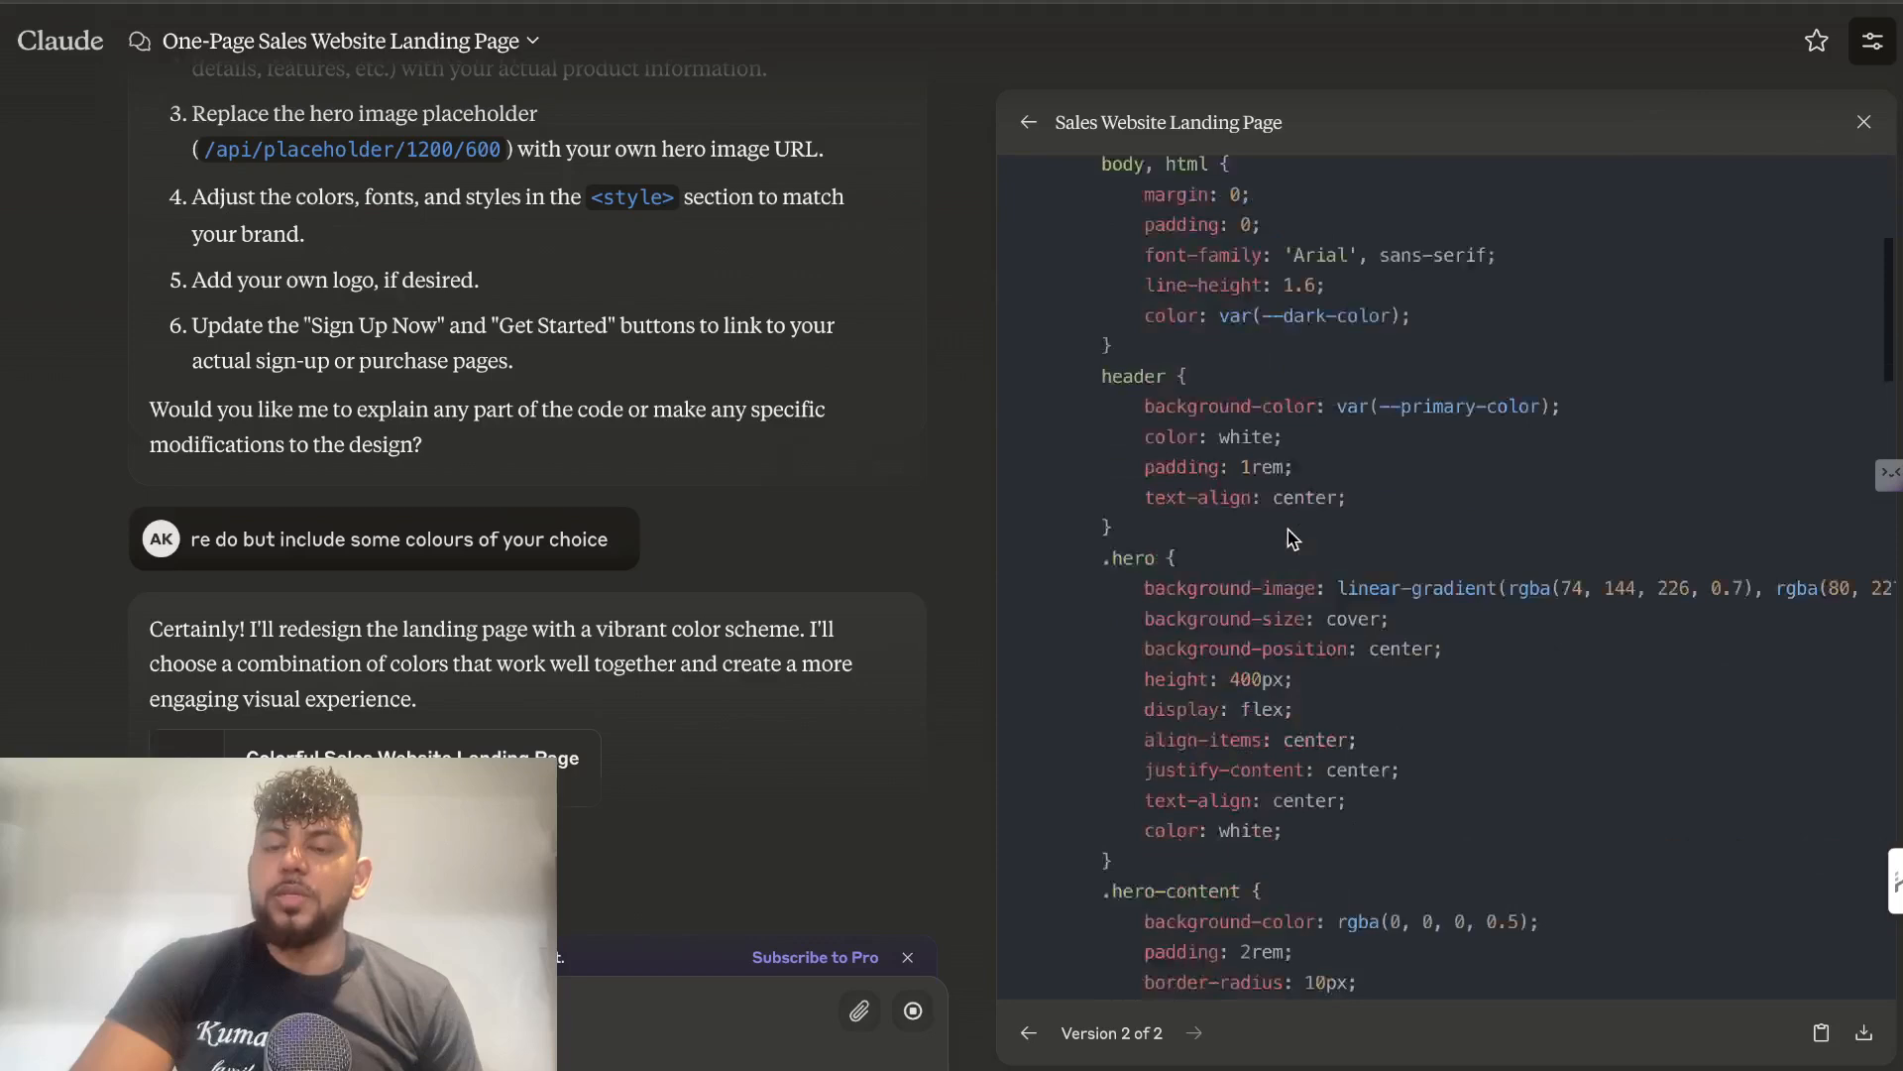
View the rendered version 2 landing page in blue and teal with orange buttons.
left_click(1725, 121)
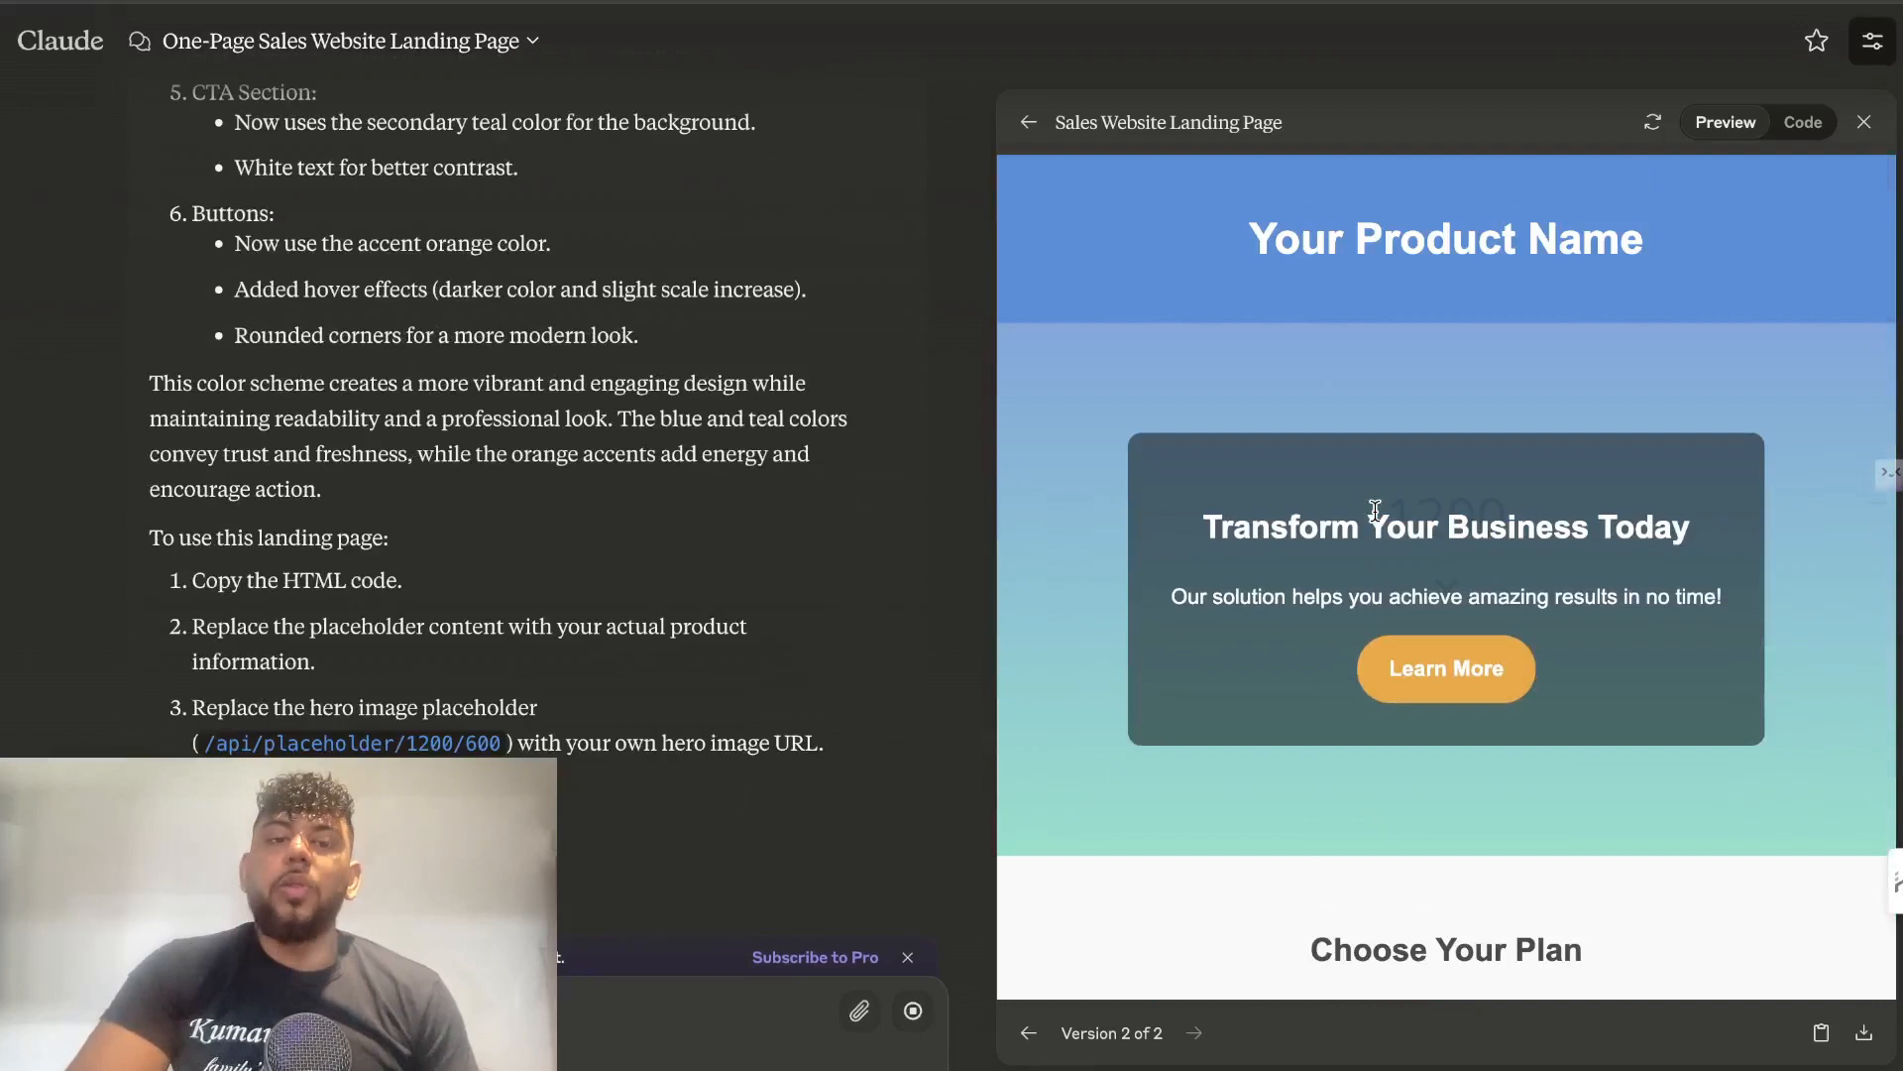
scroll("down", 3)
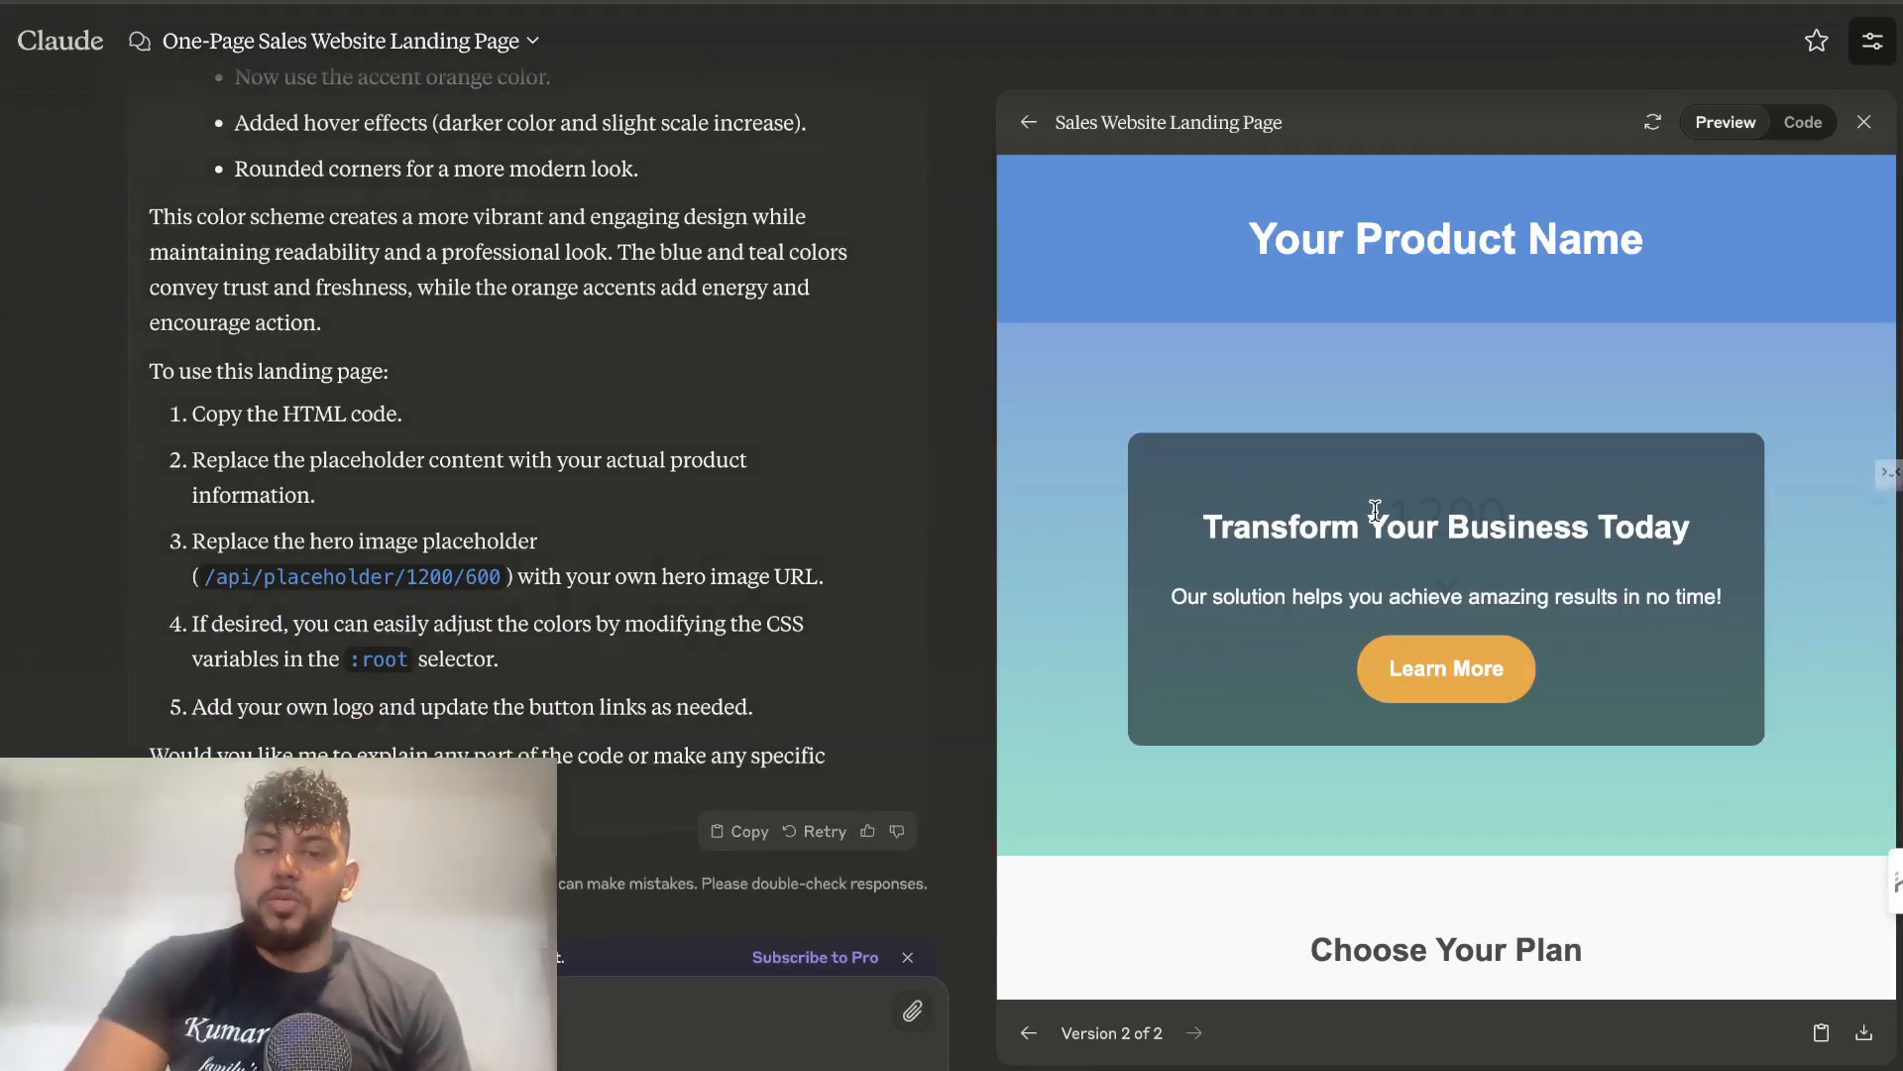
mouse_move(1313, 509)
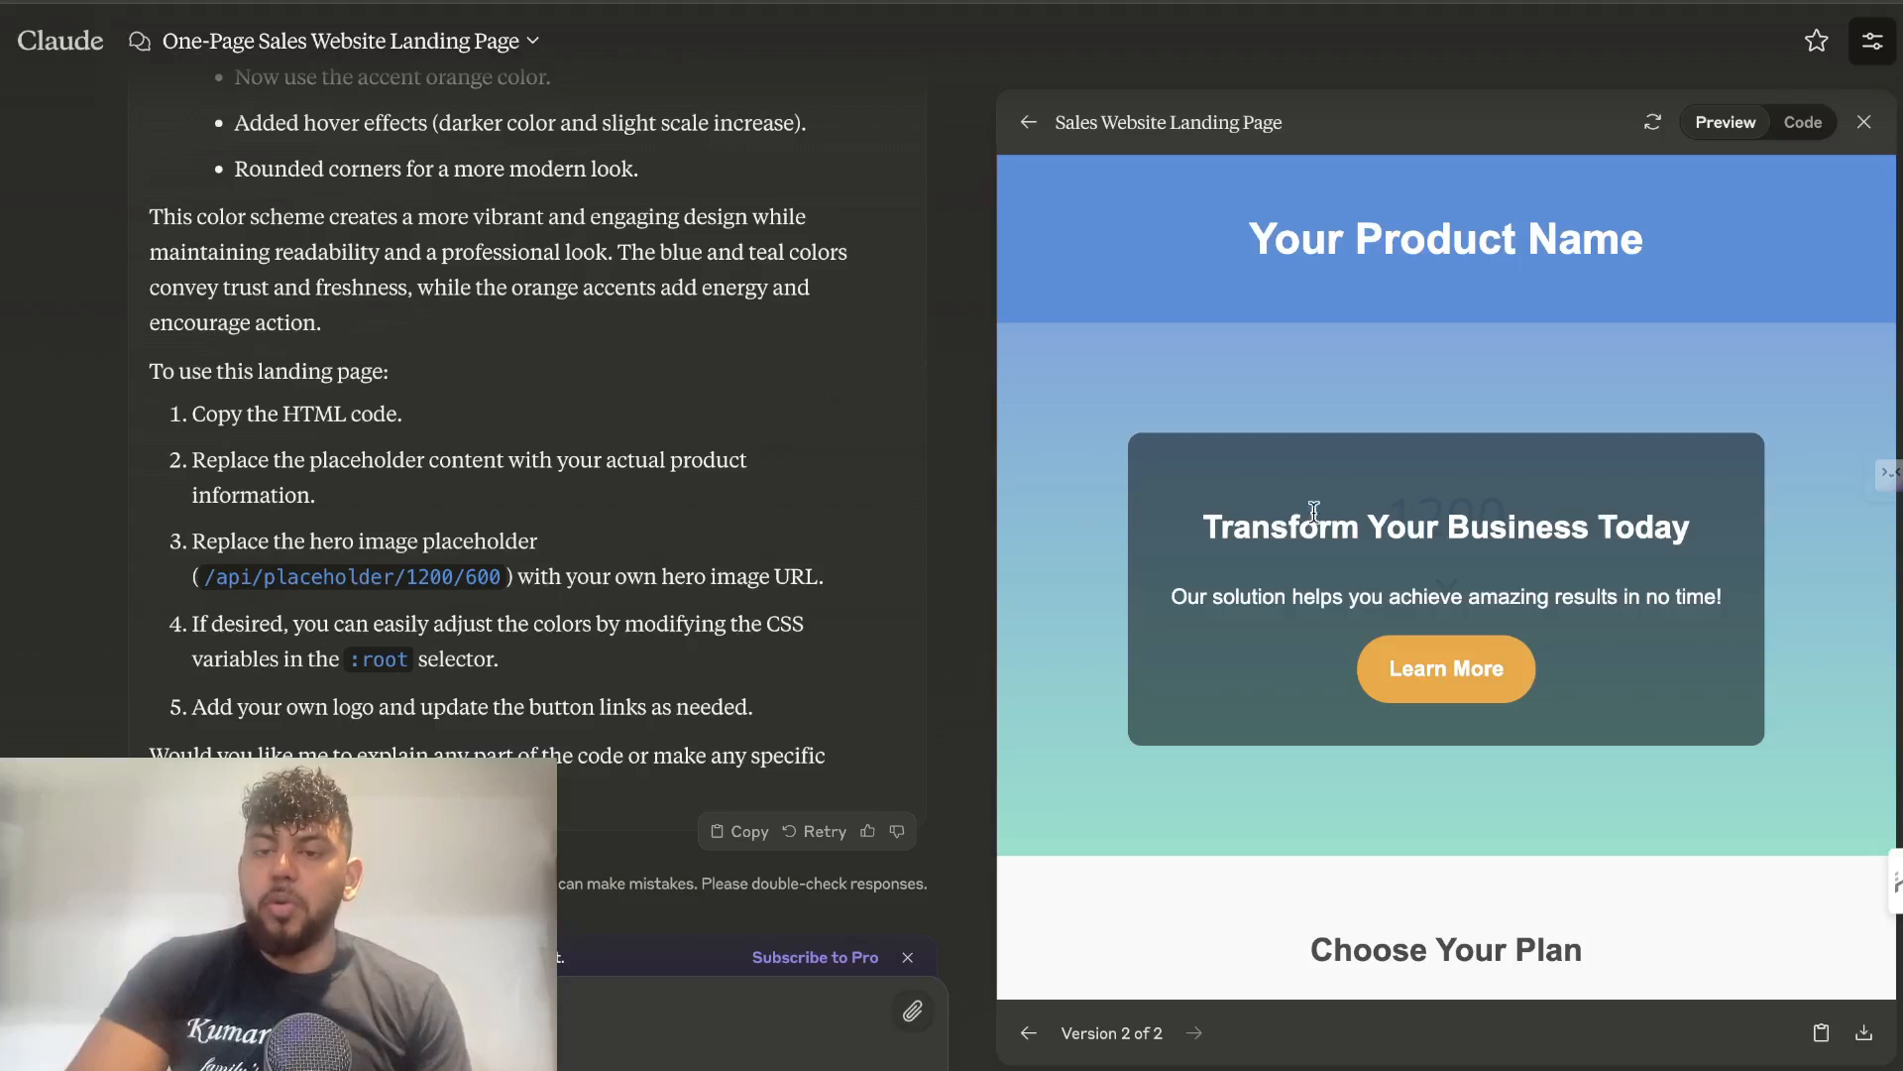
mouse_move(1280, 583)
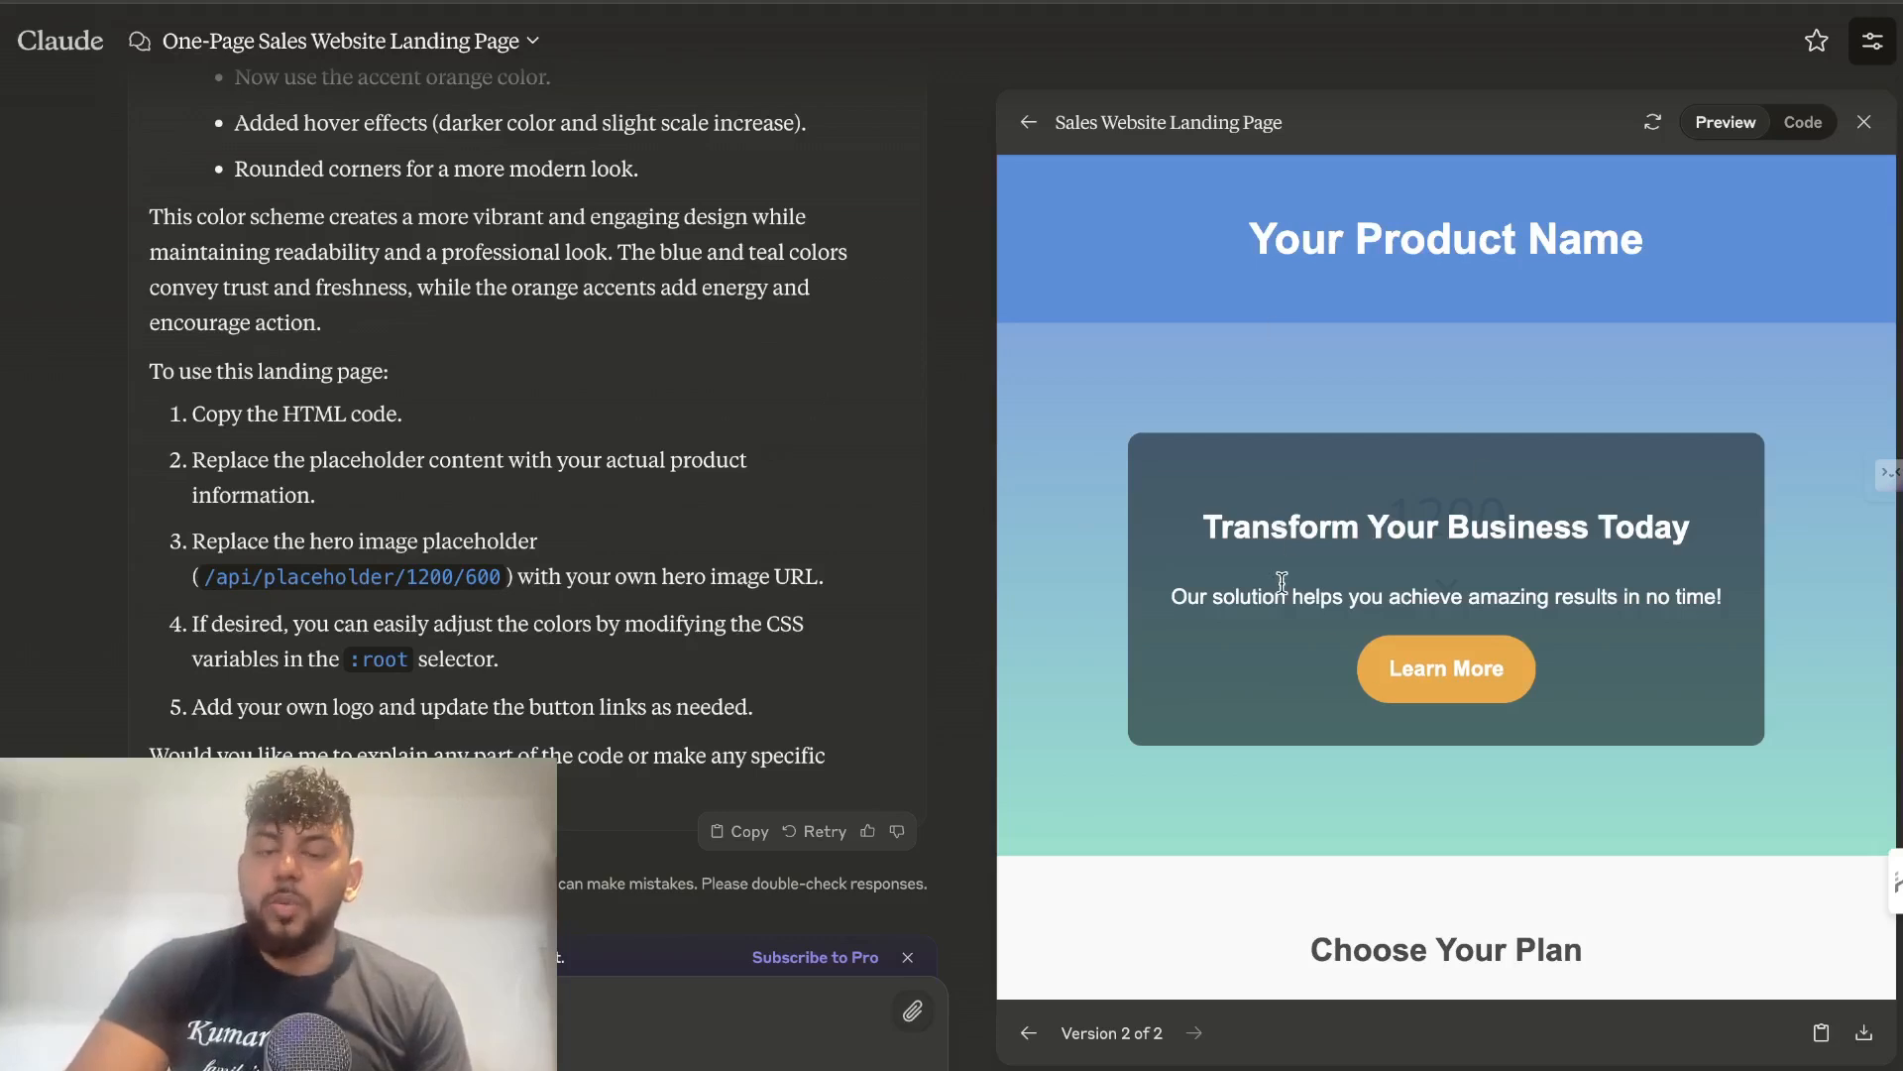
mouse_move(1200, 659)
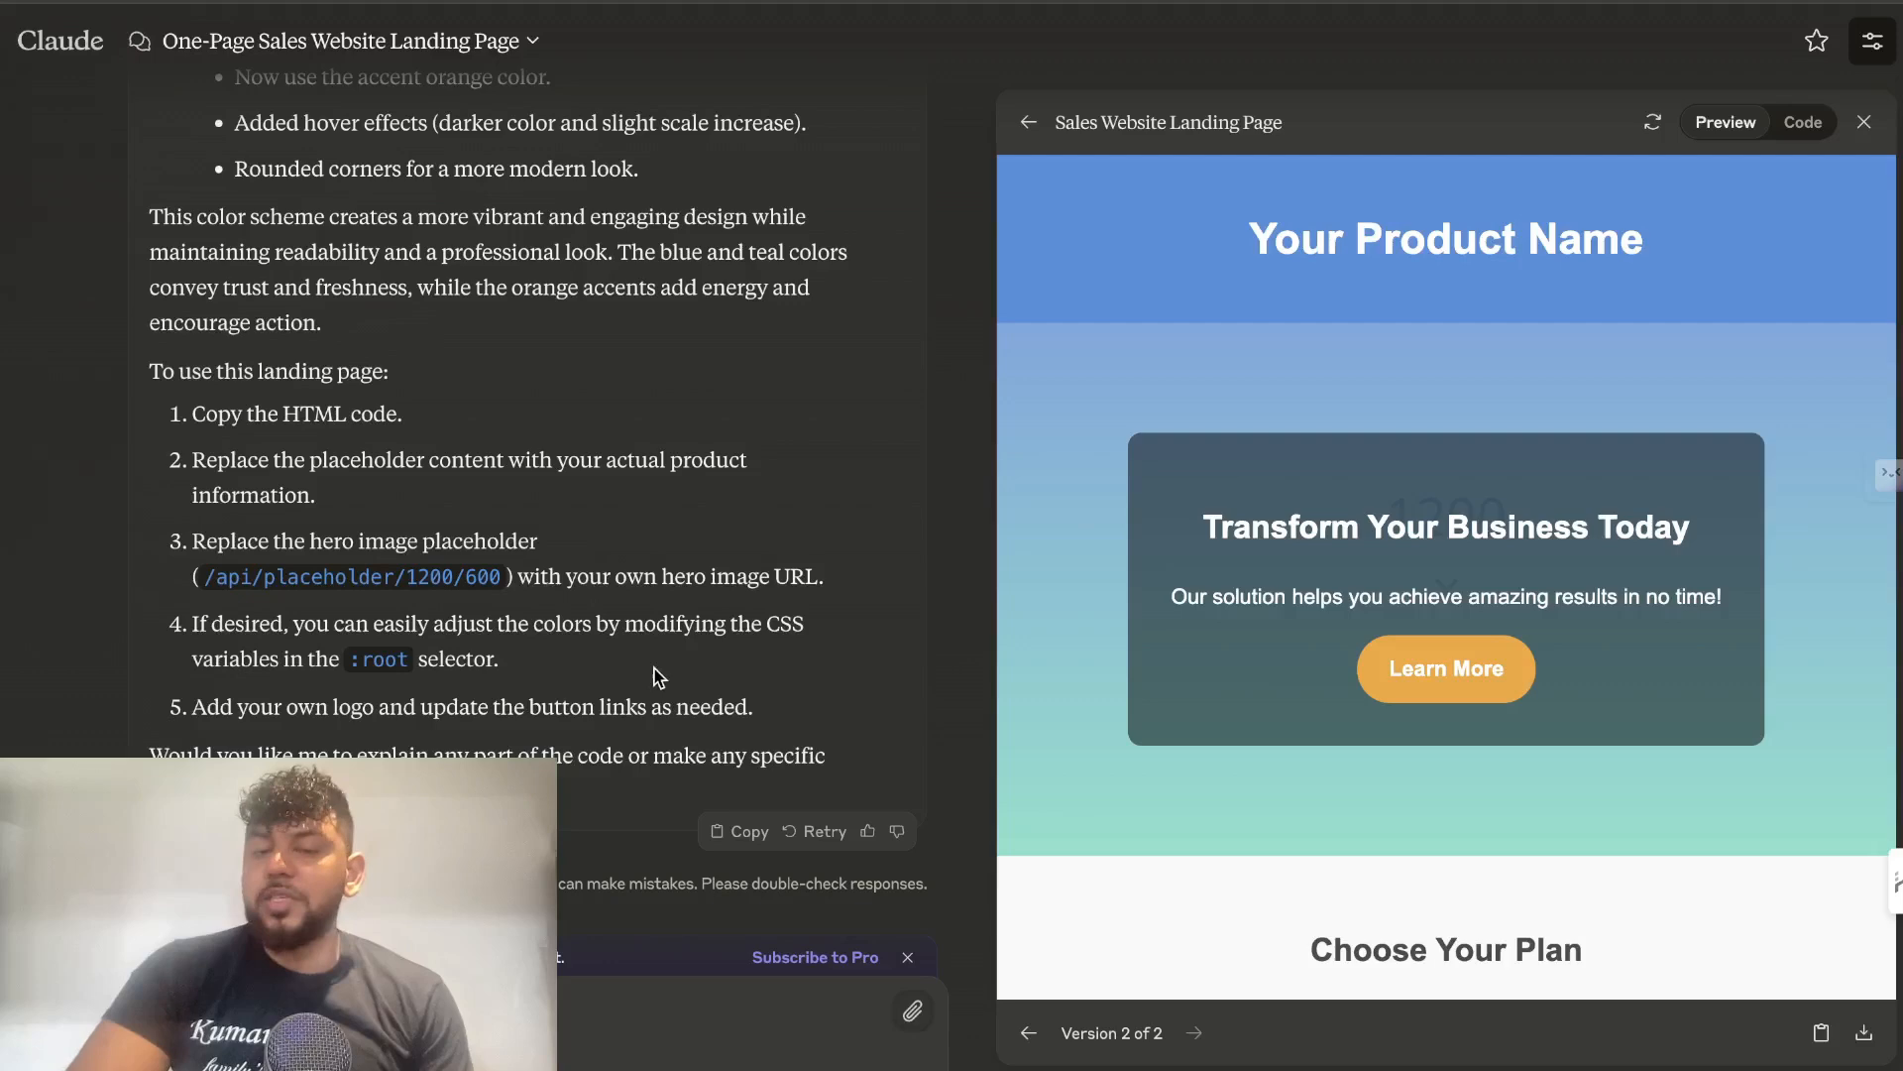
mouse_move(913, 1011)
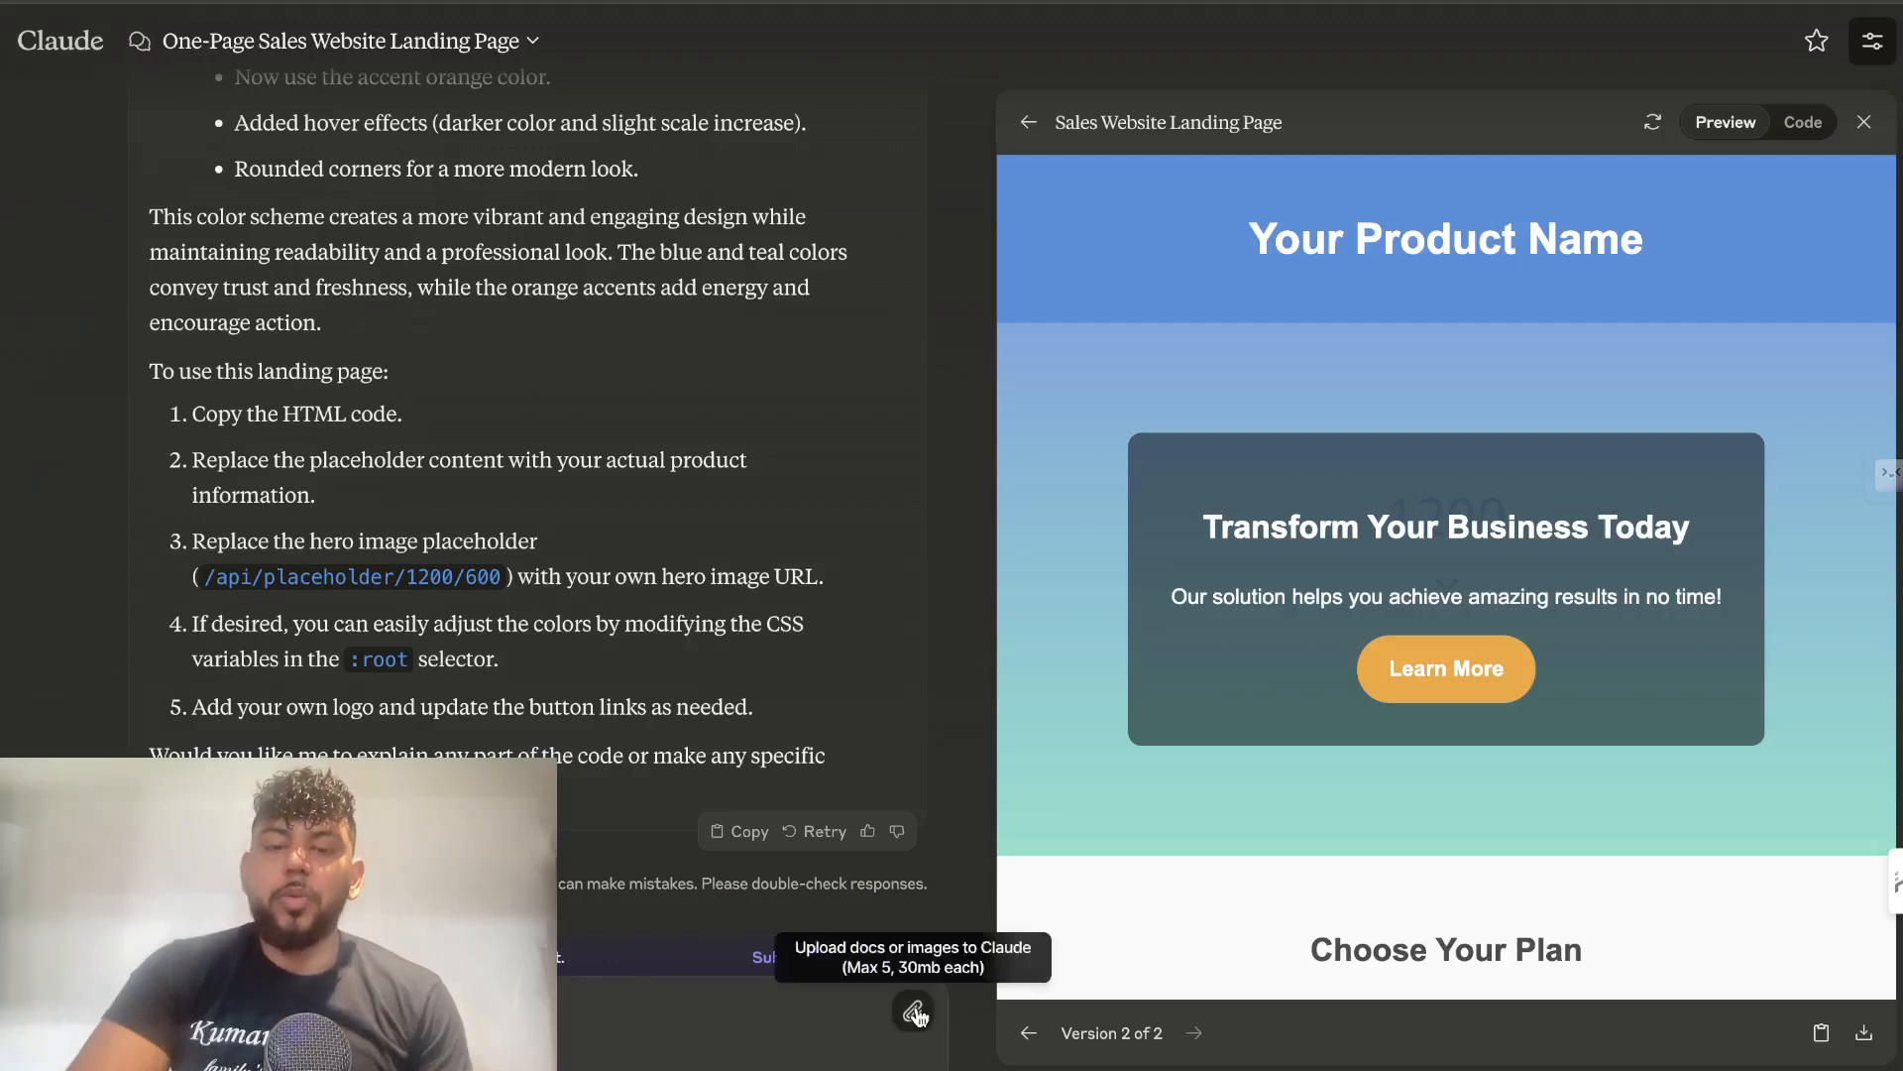
Attach the Instal-Guide PDF and read Claude's summary of its main information.
left_click(913, 1010)
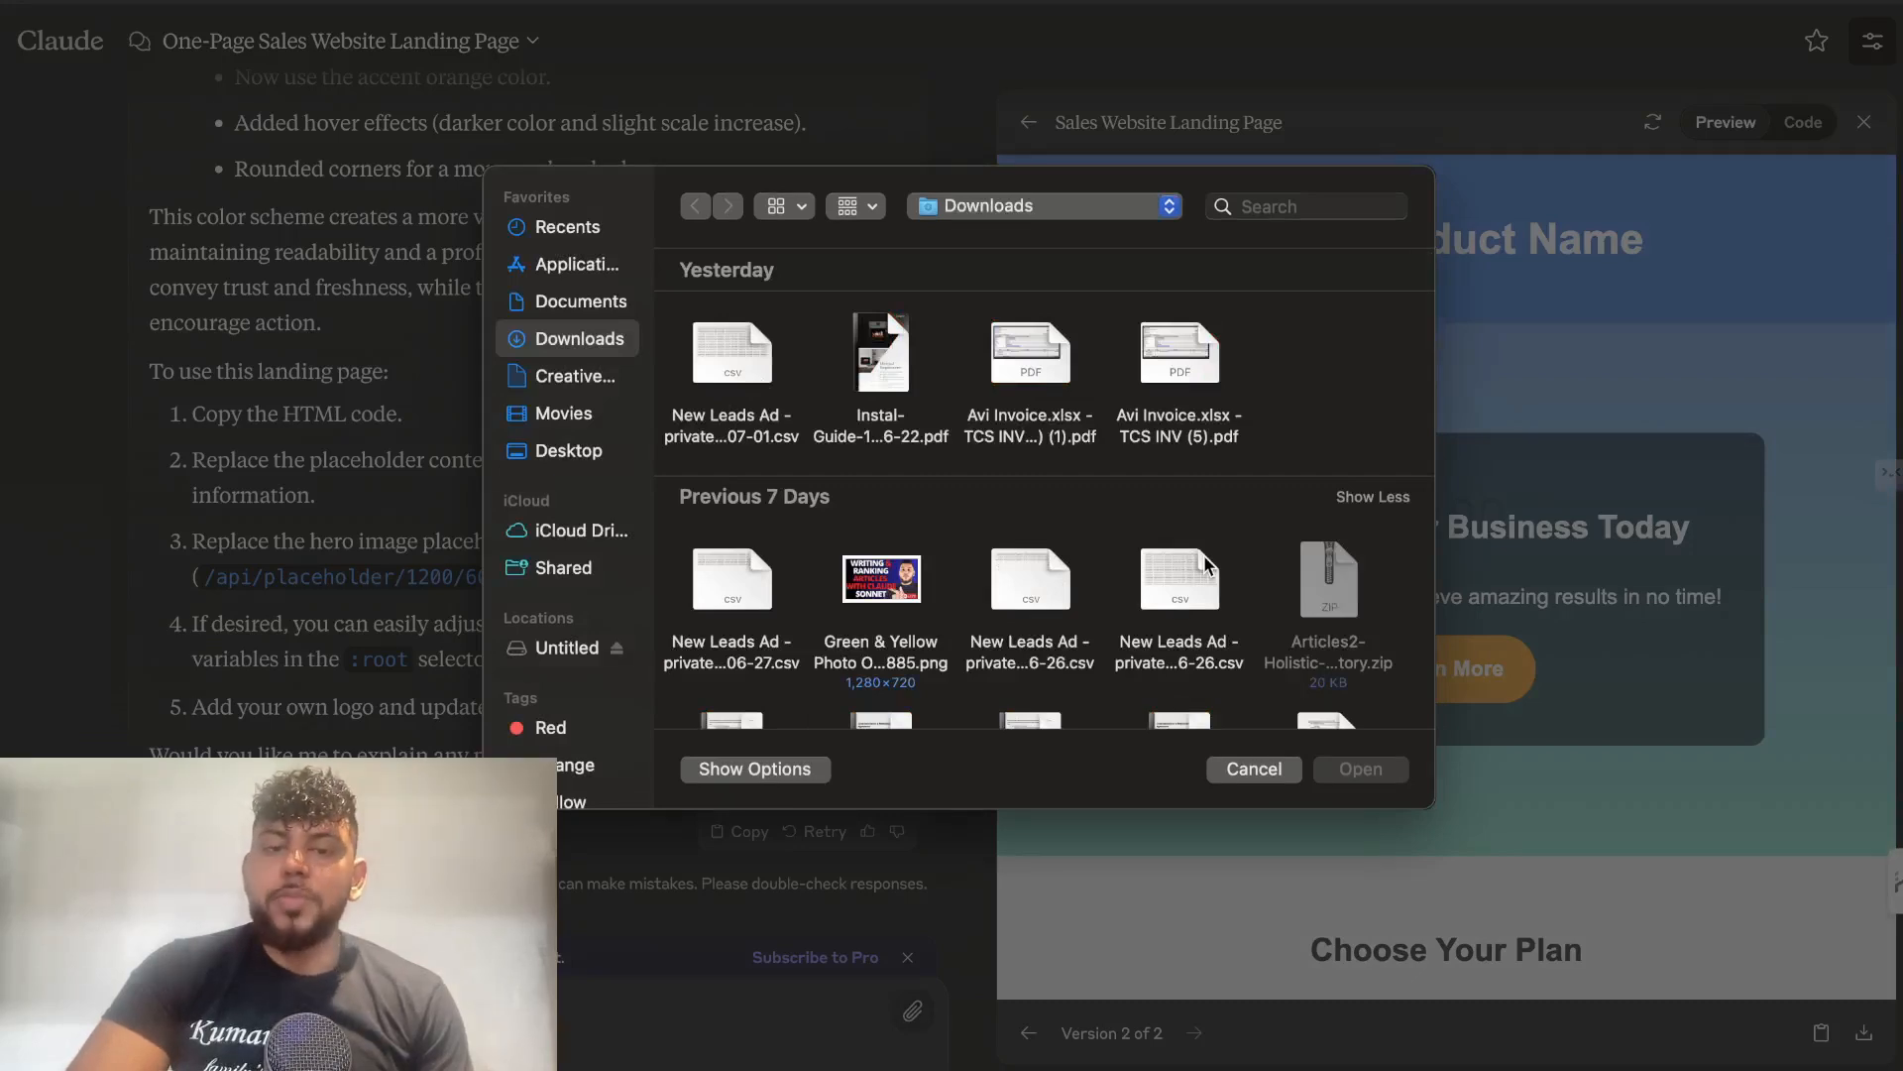
mouse_move(1029, 362)
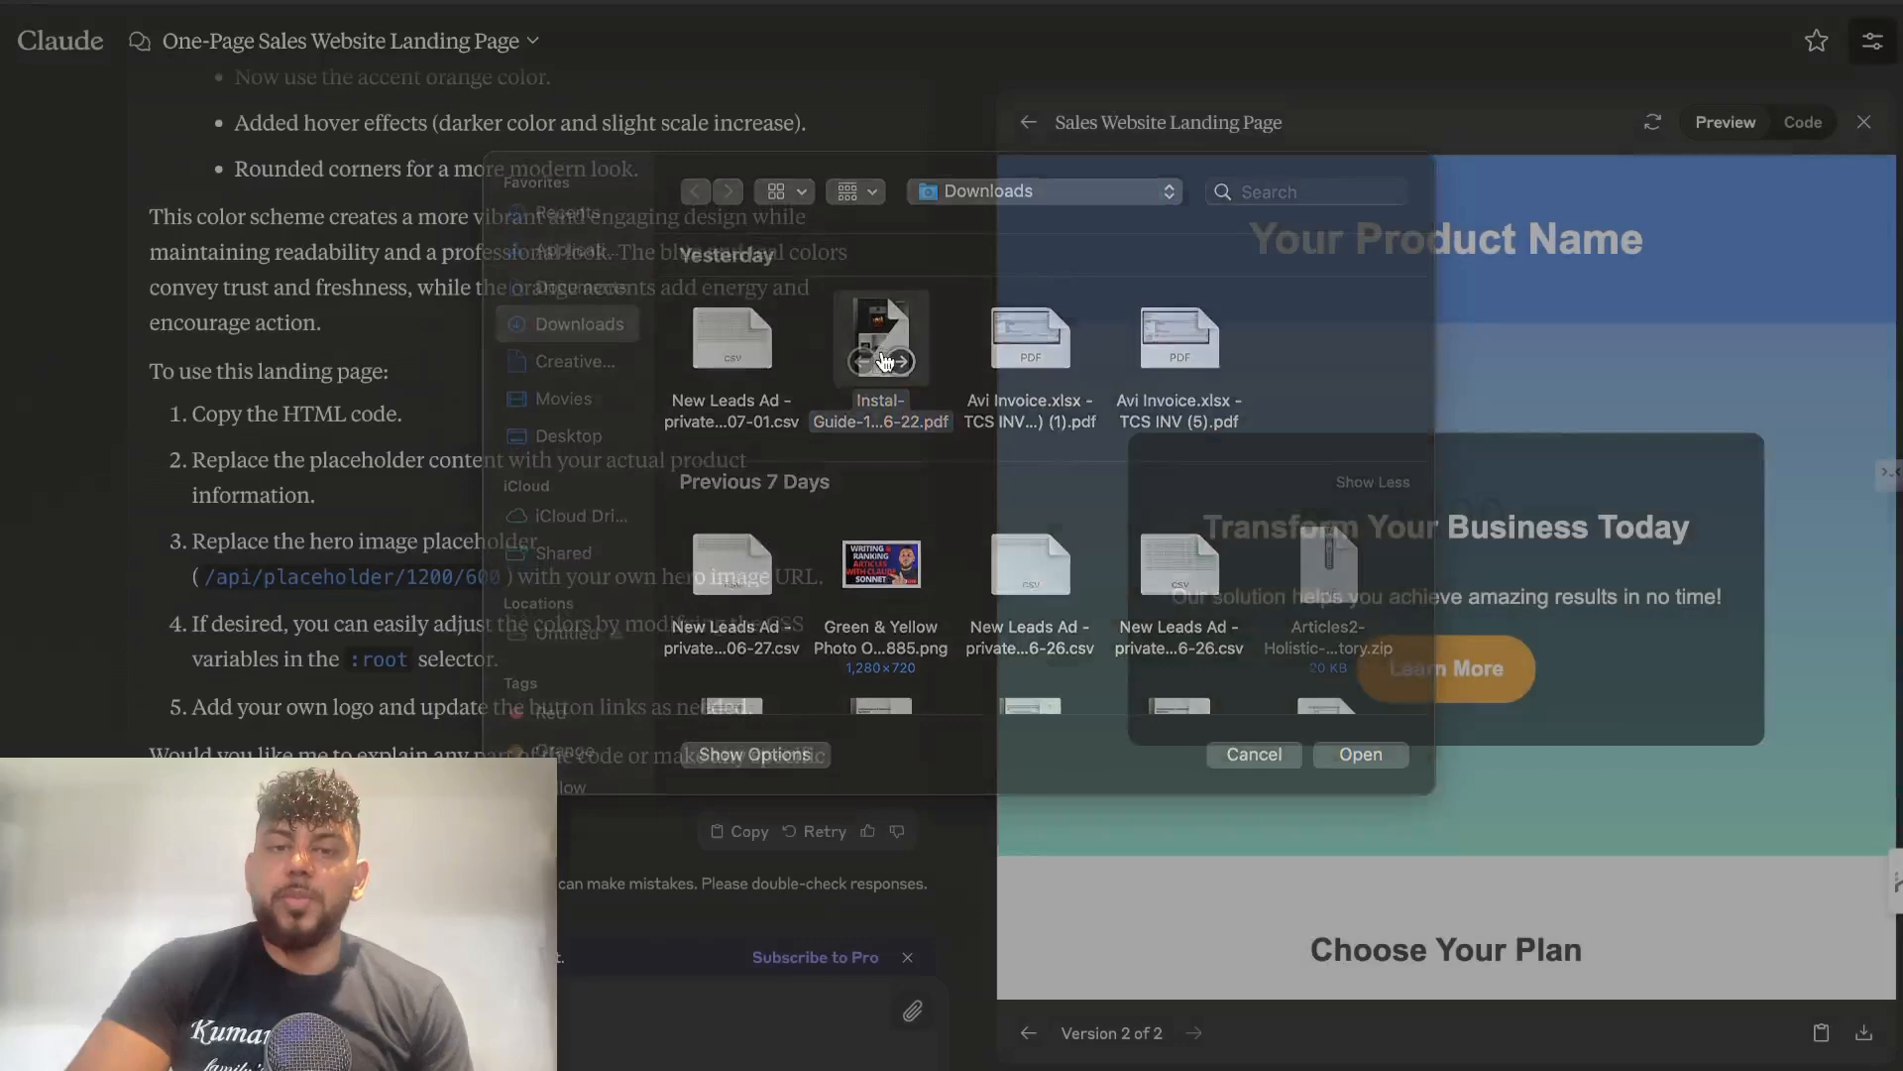
left_click(1253, 753)
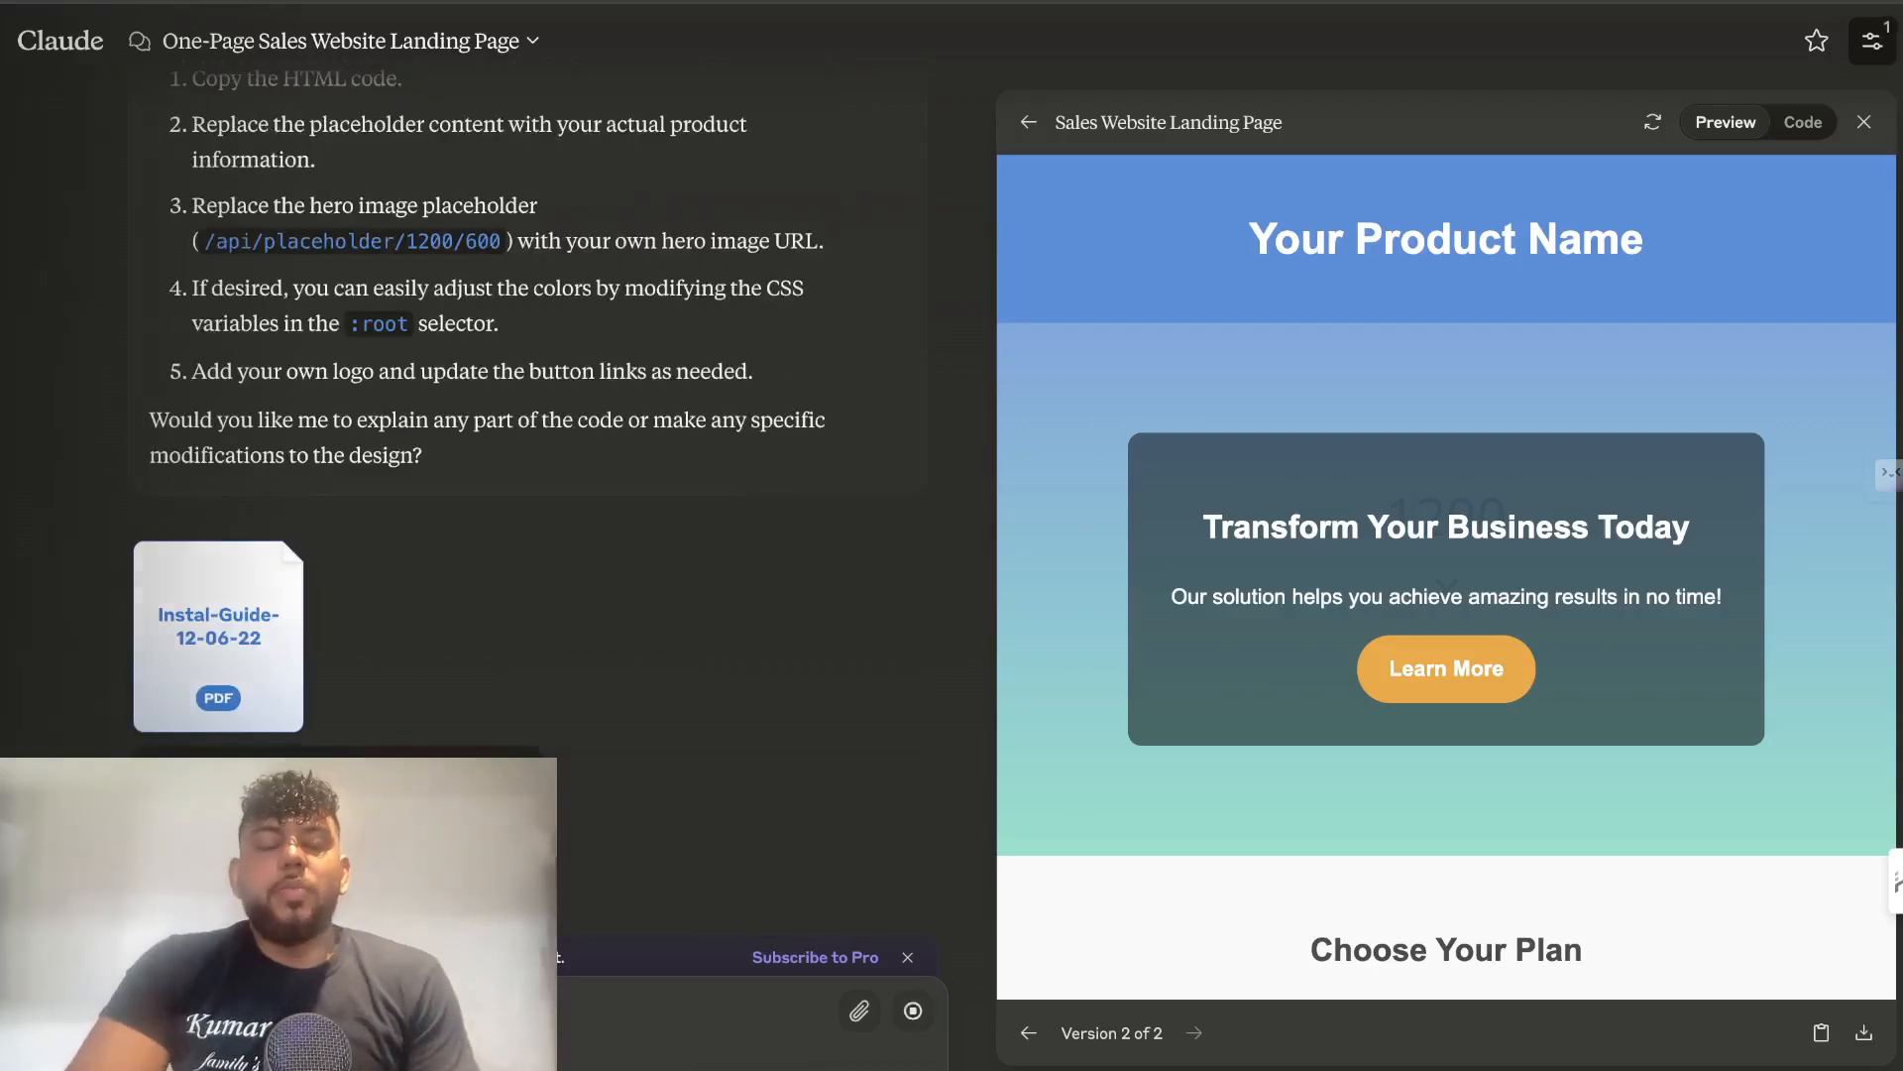
scroll("down", 3)
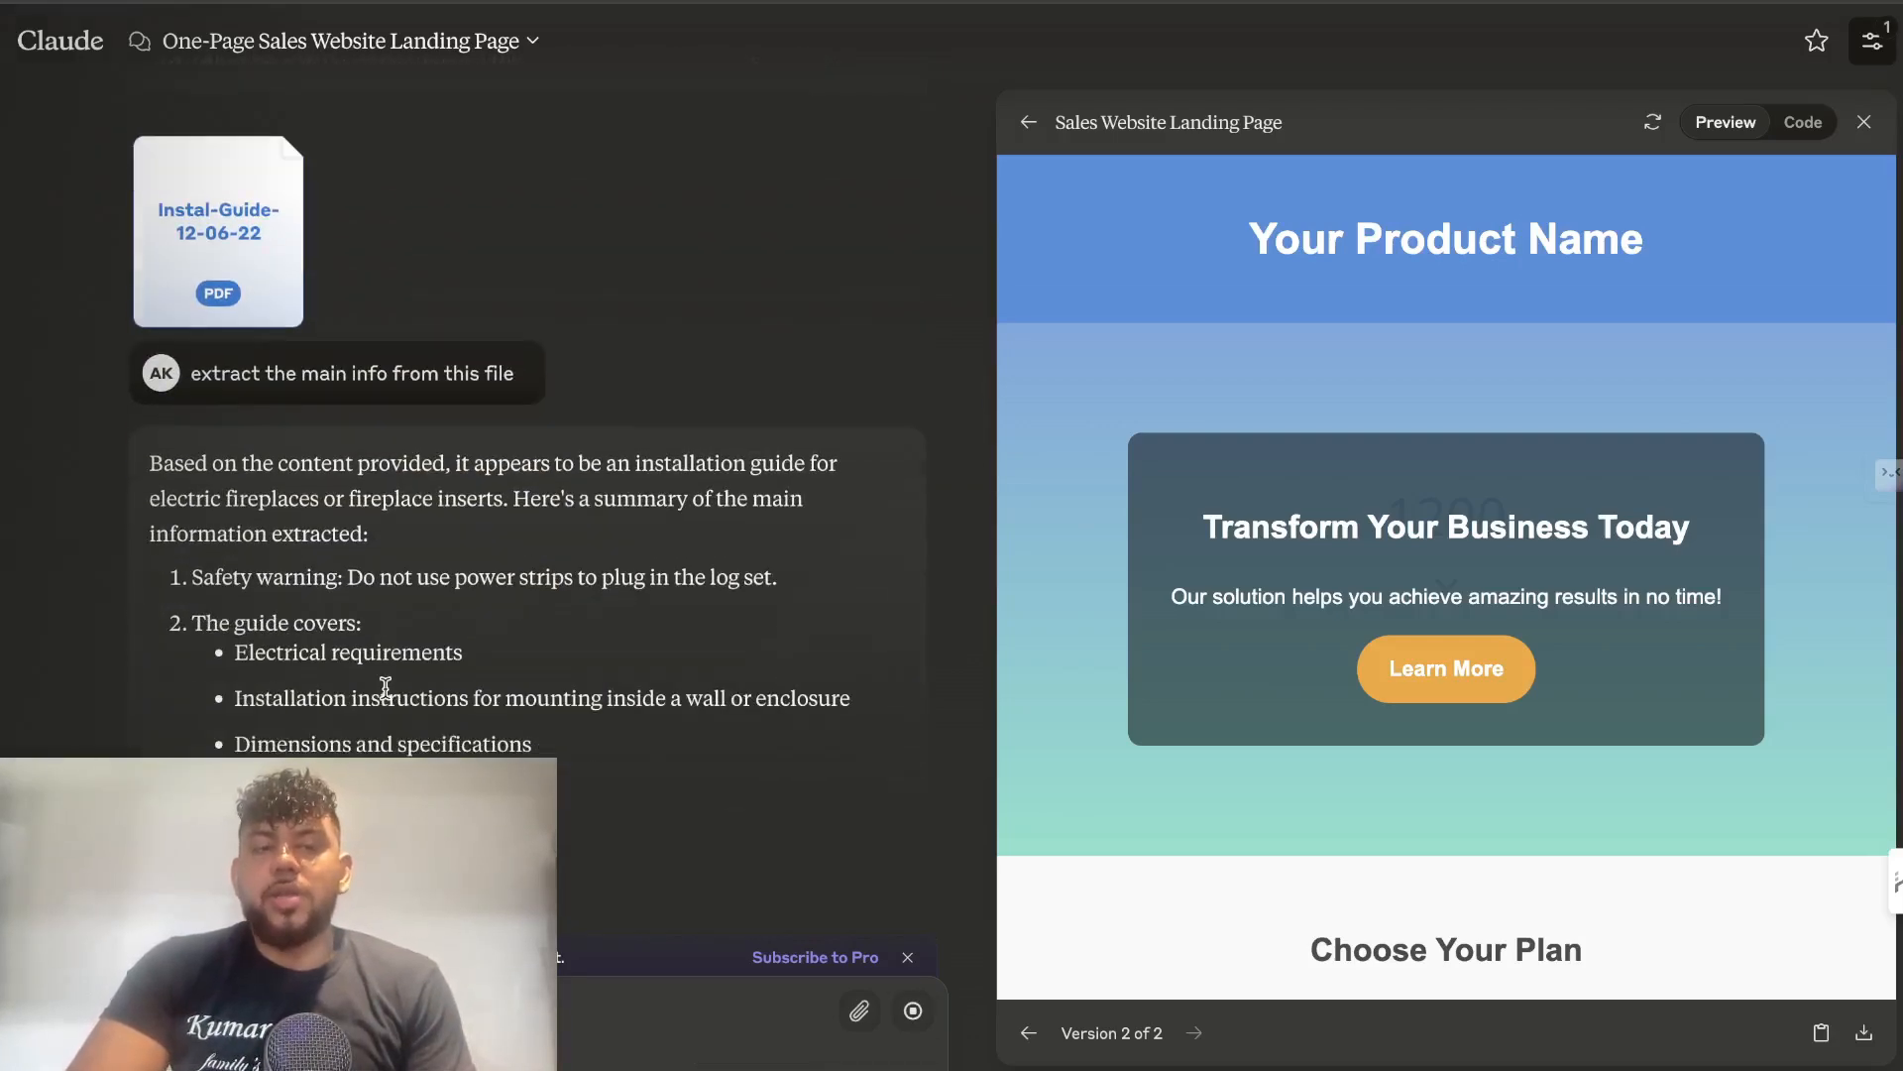
scroll("down", 3)
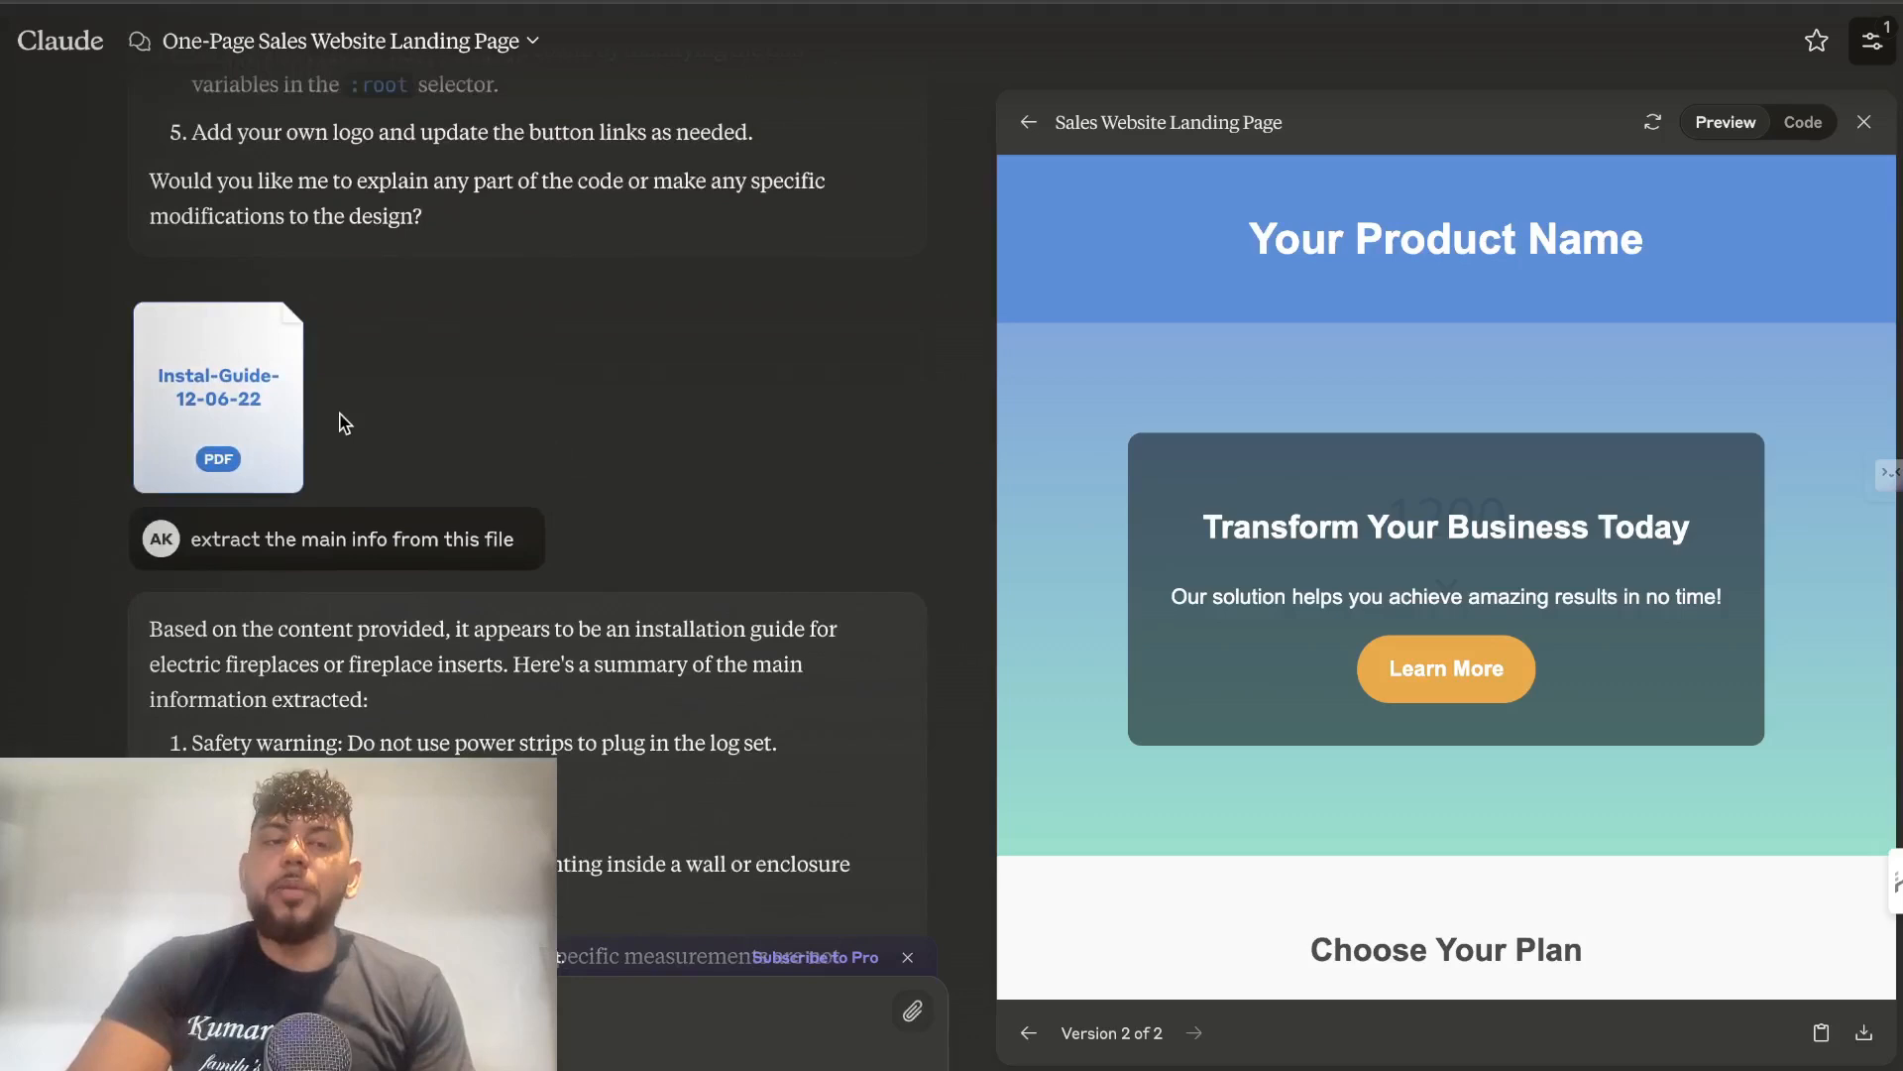
scroll("down", 3)
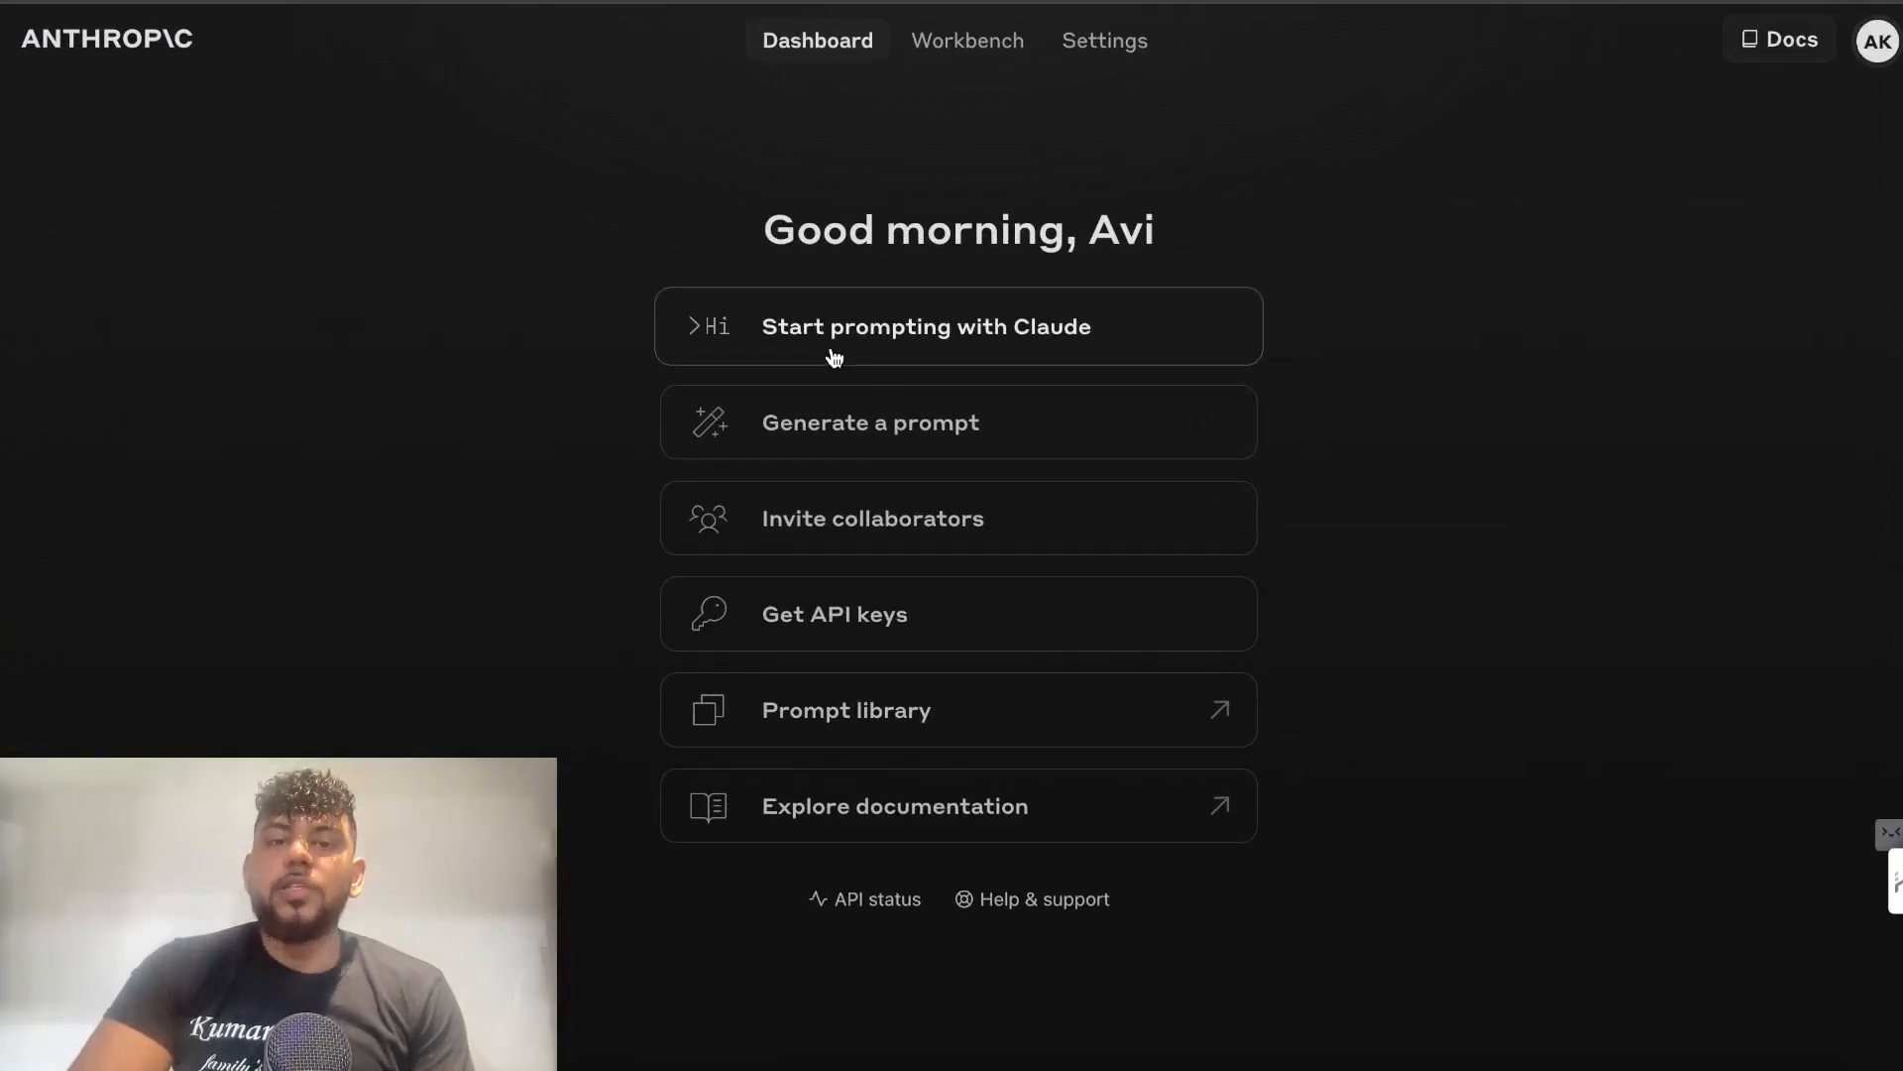
mouse_move(929, 768)
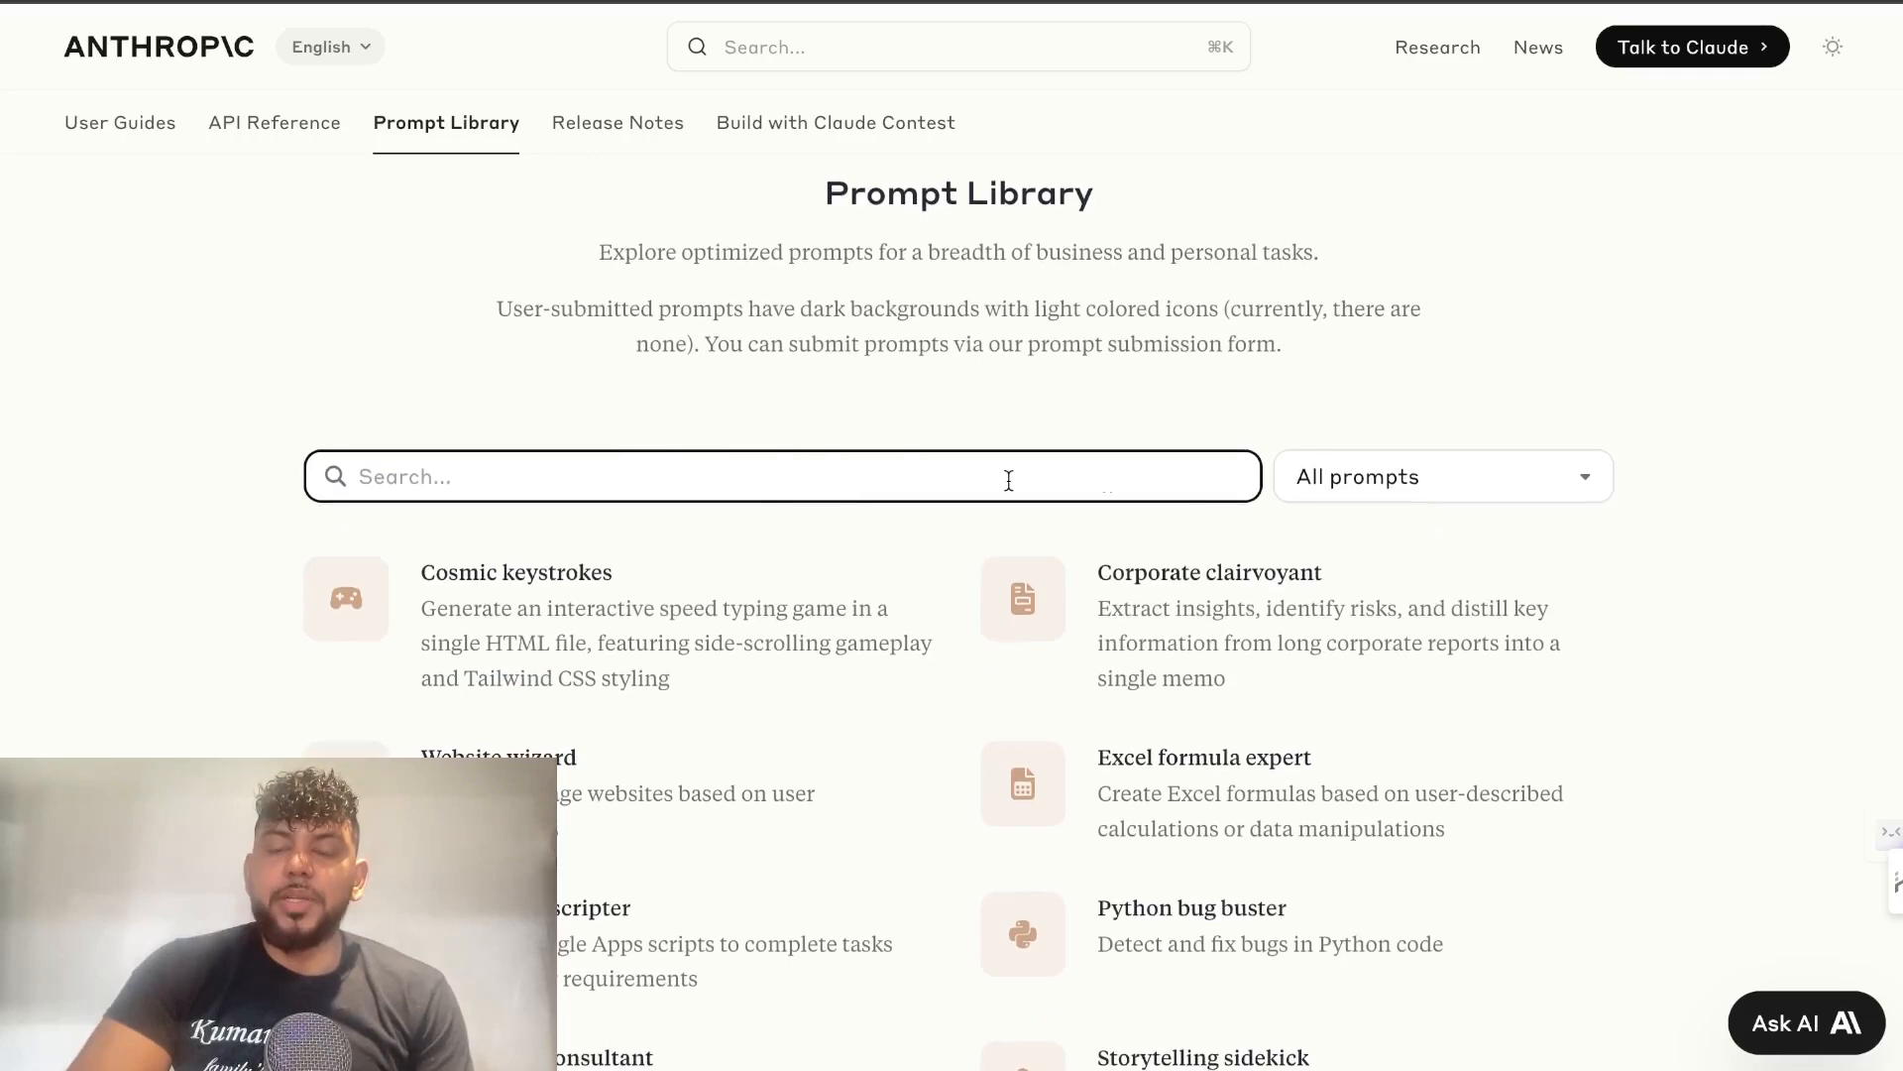
left_click(1440, 476)
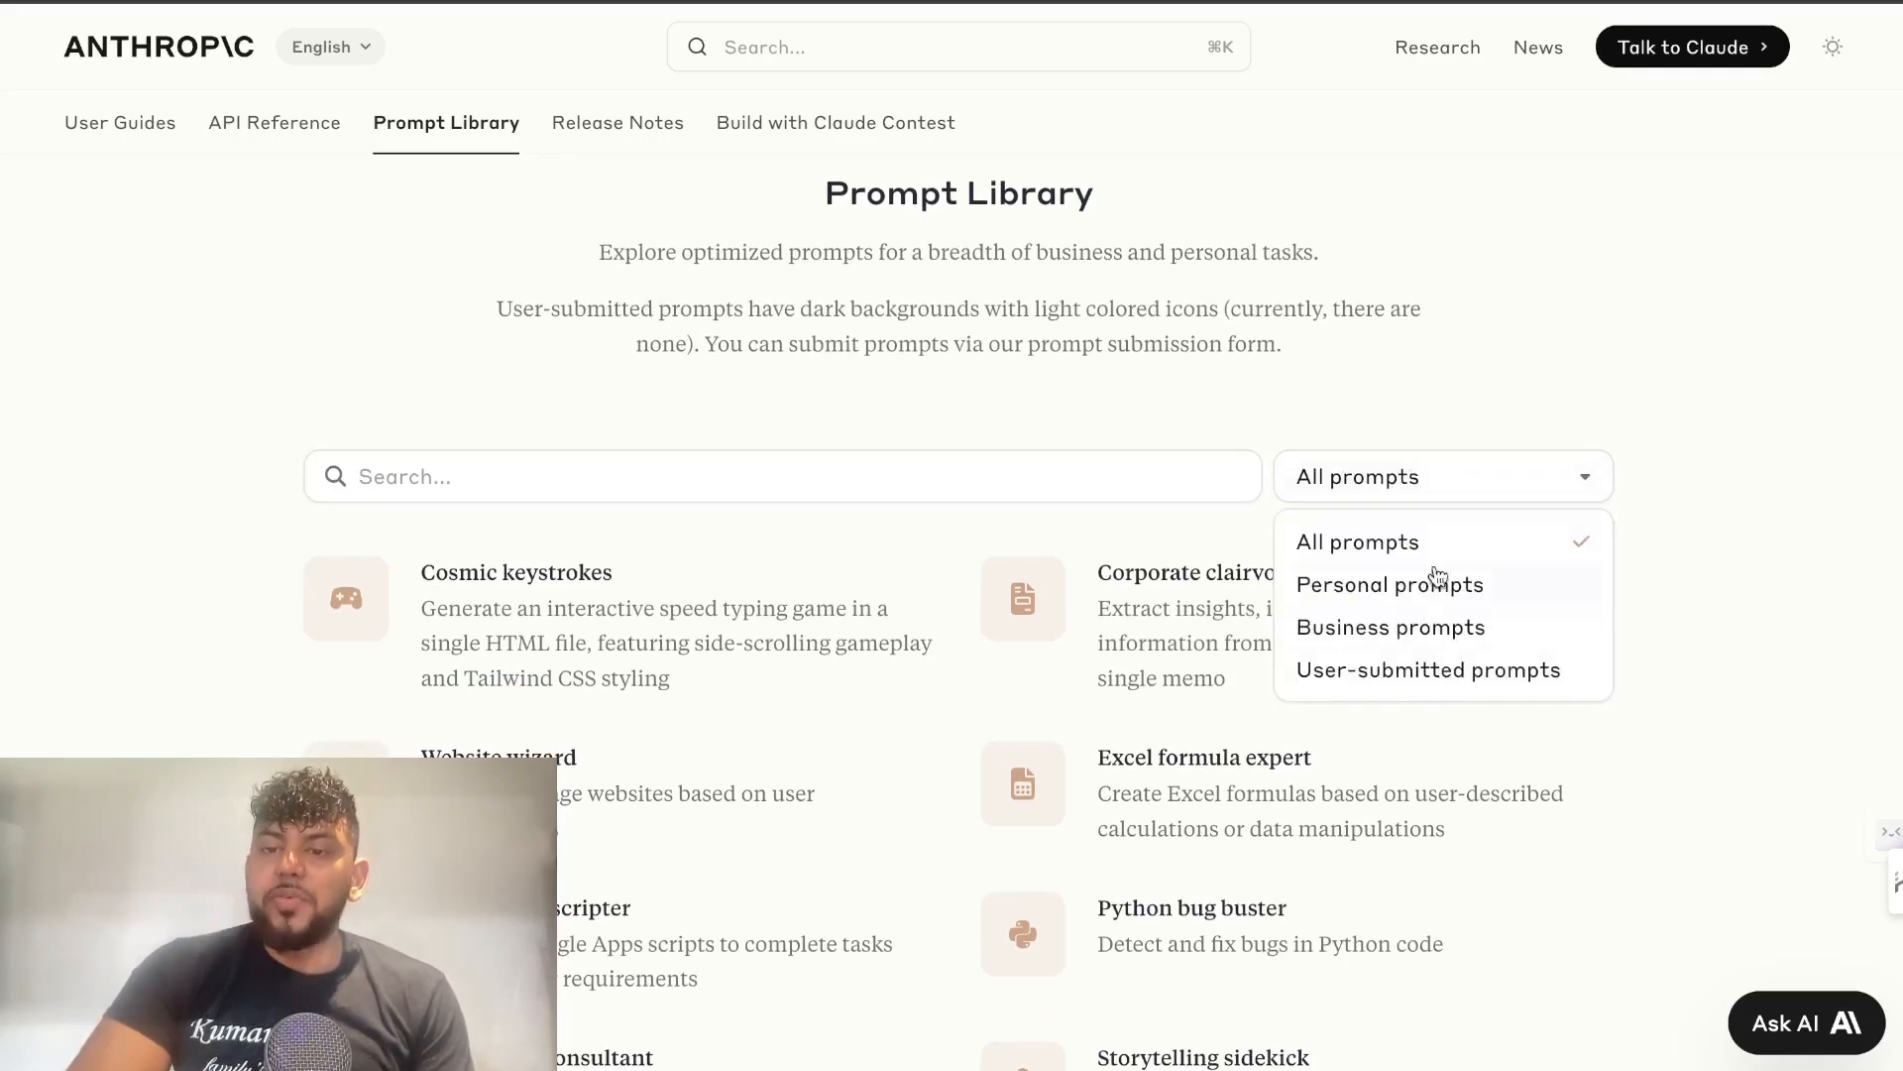
scroll("down", 3)
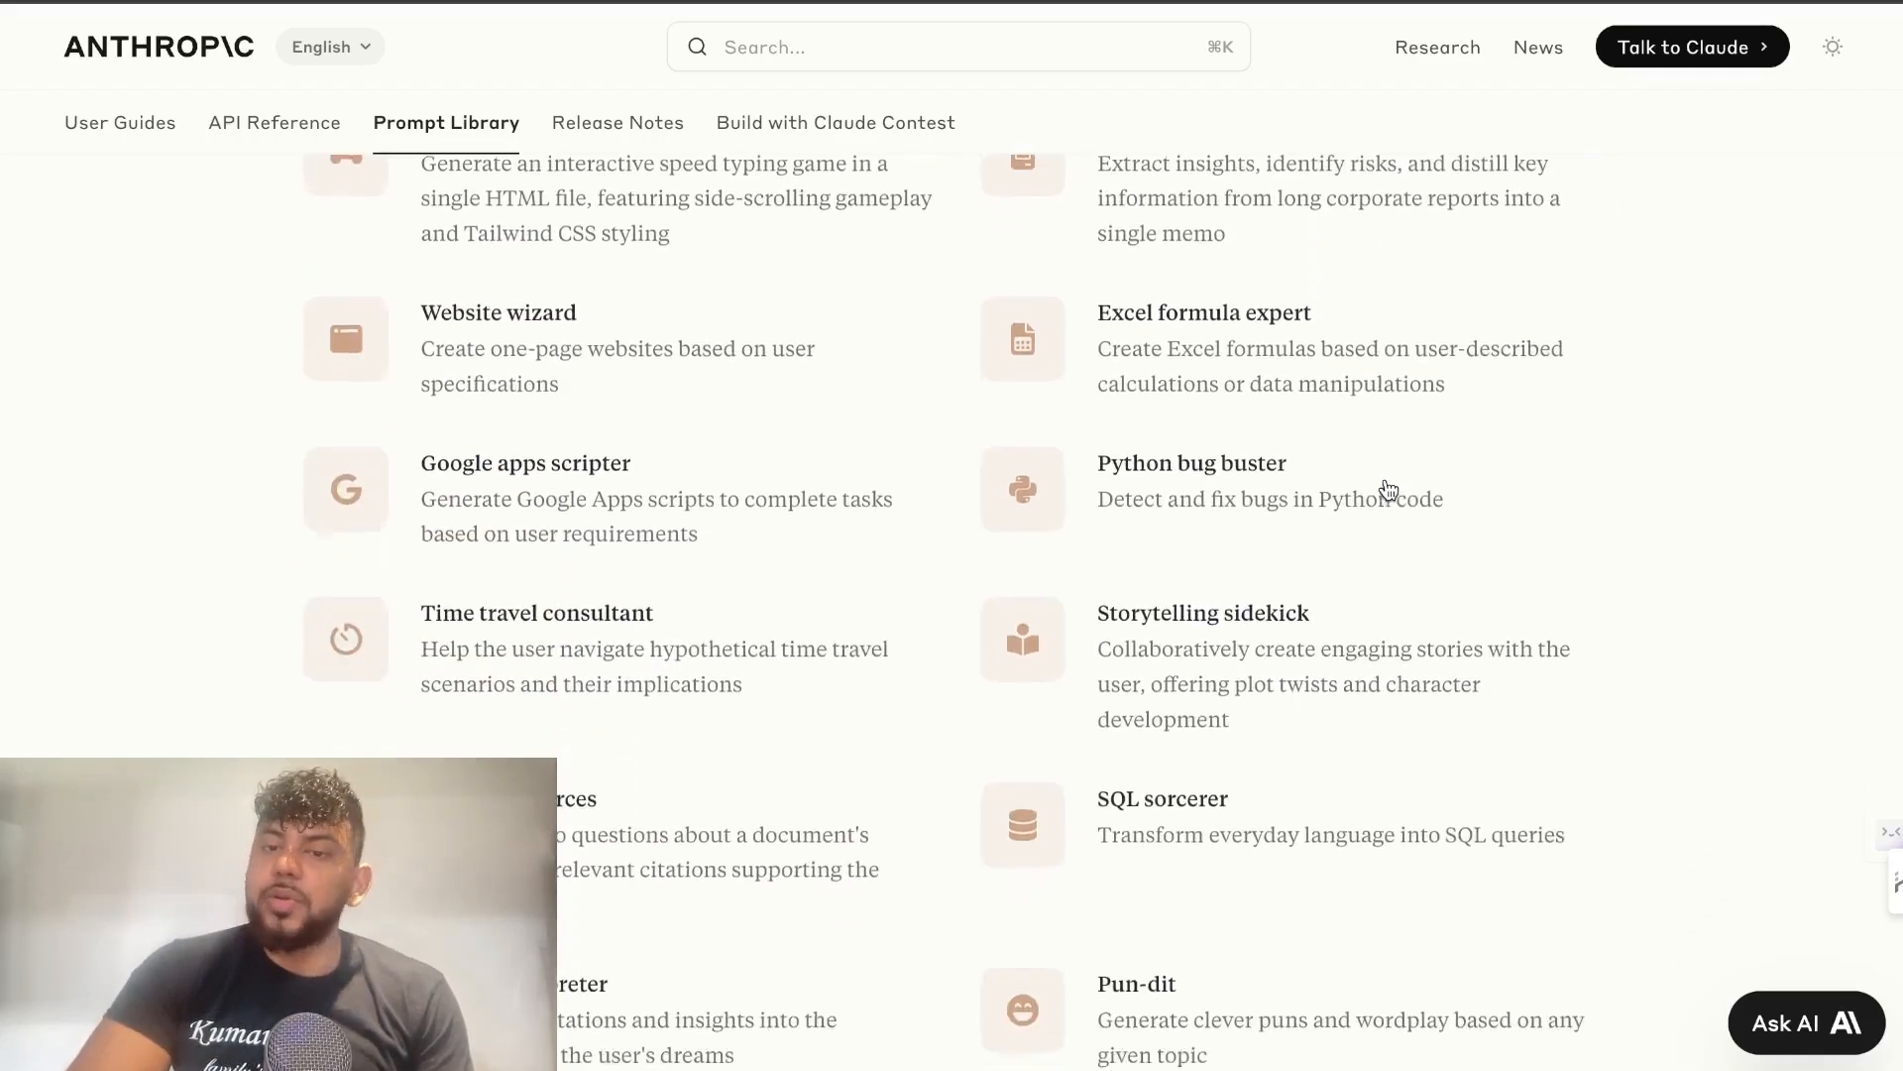
scroll("down", 3)
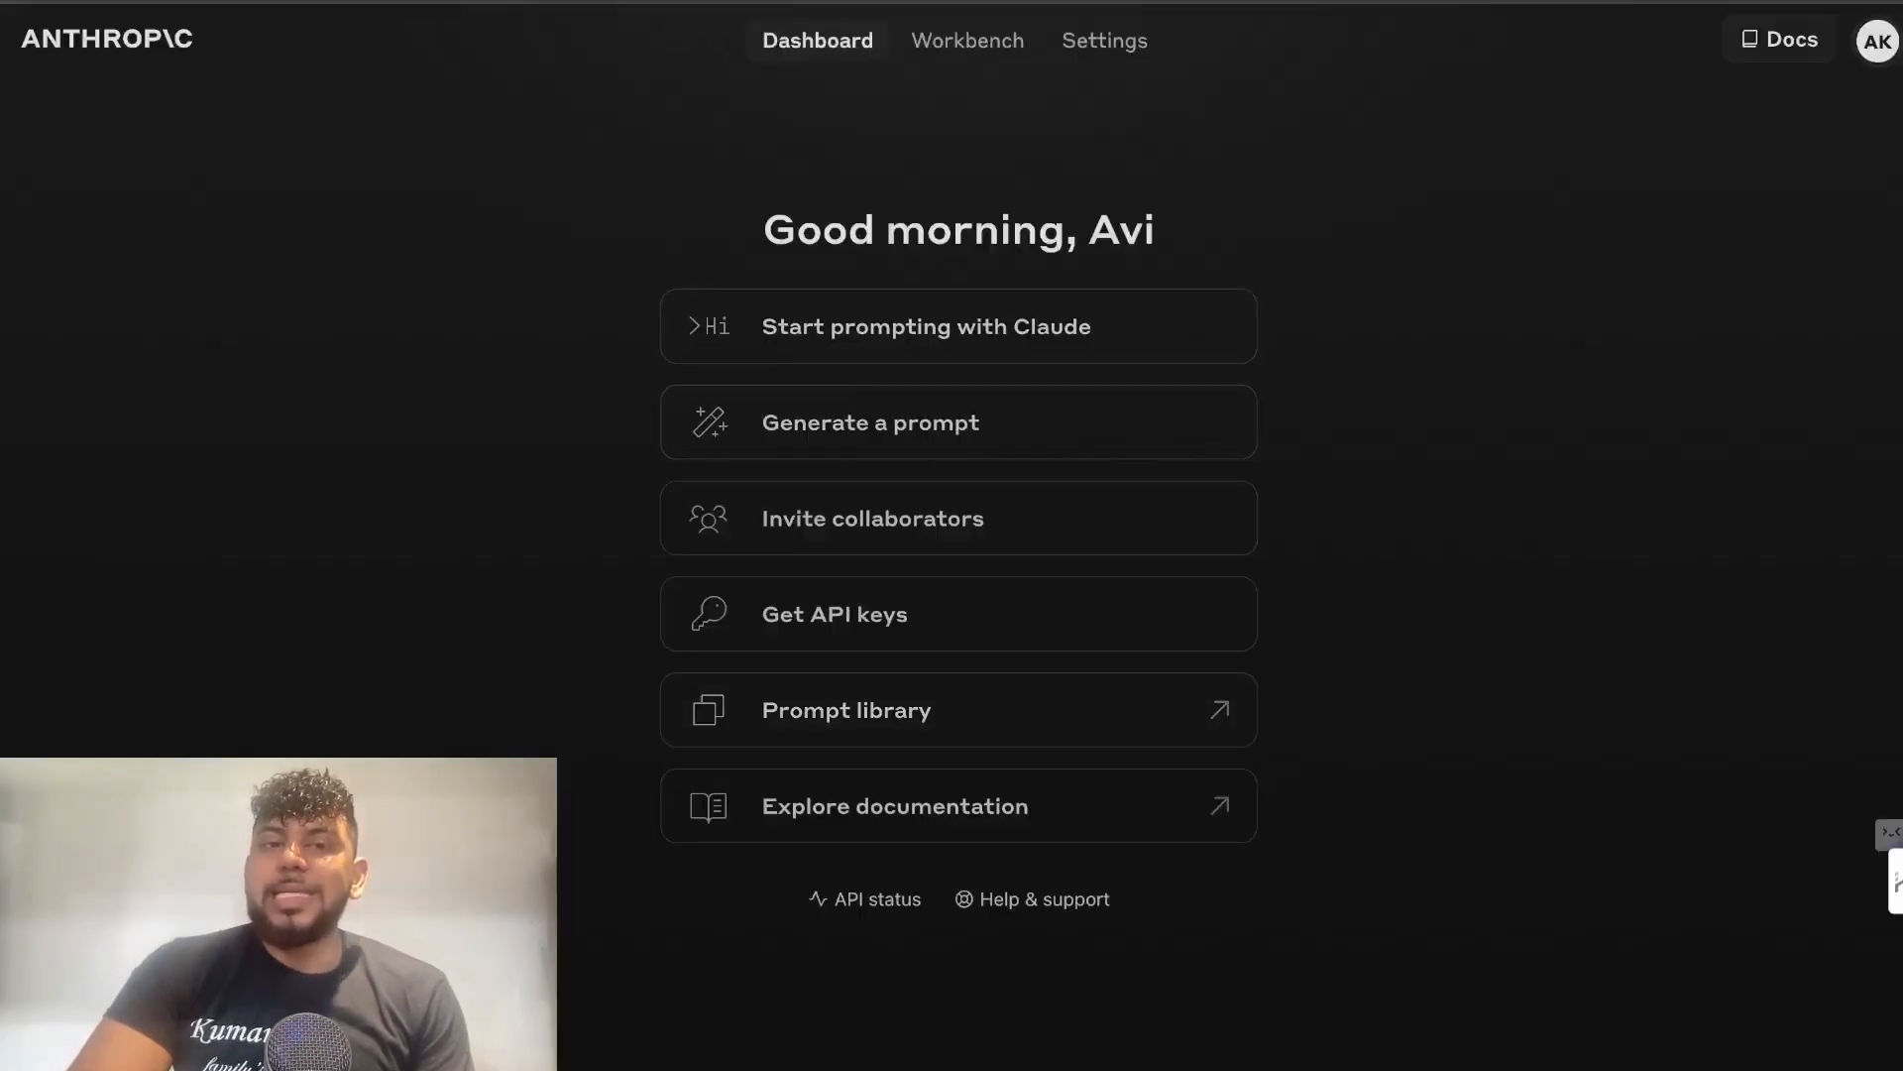
left_click(844, 710)
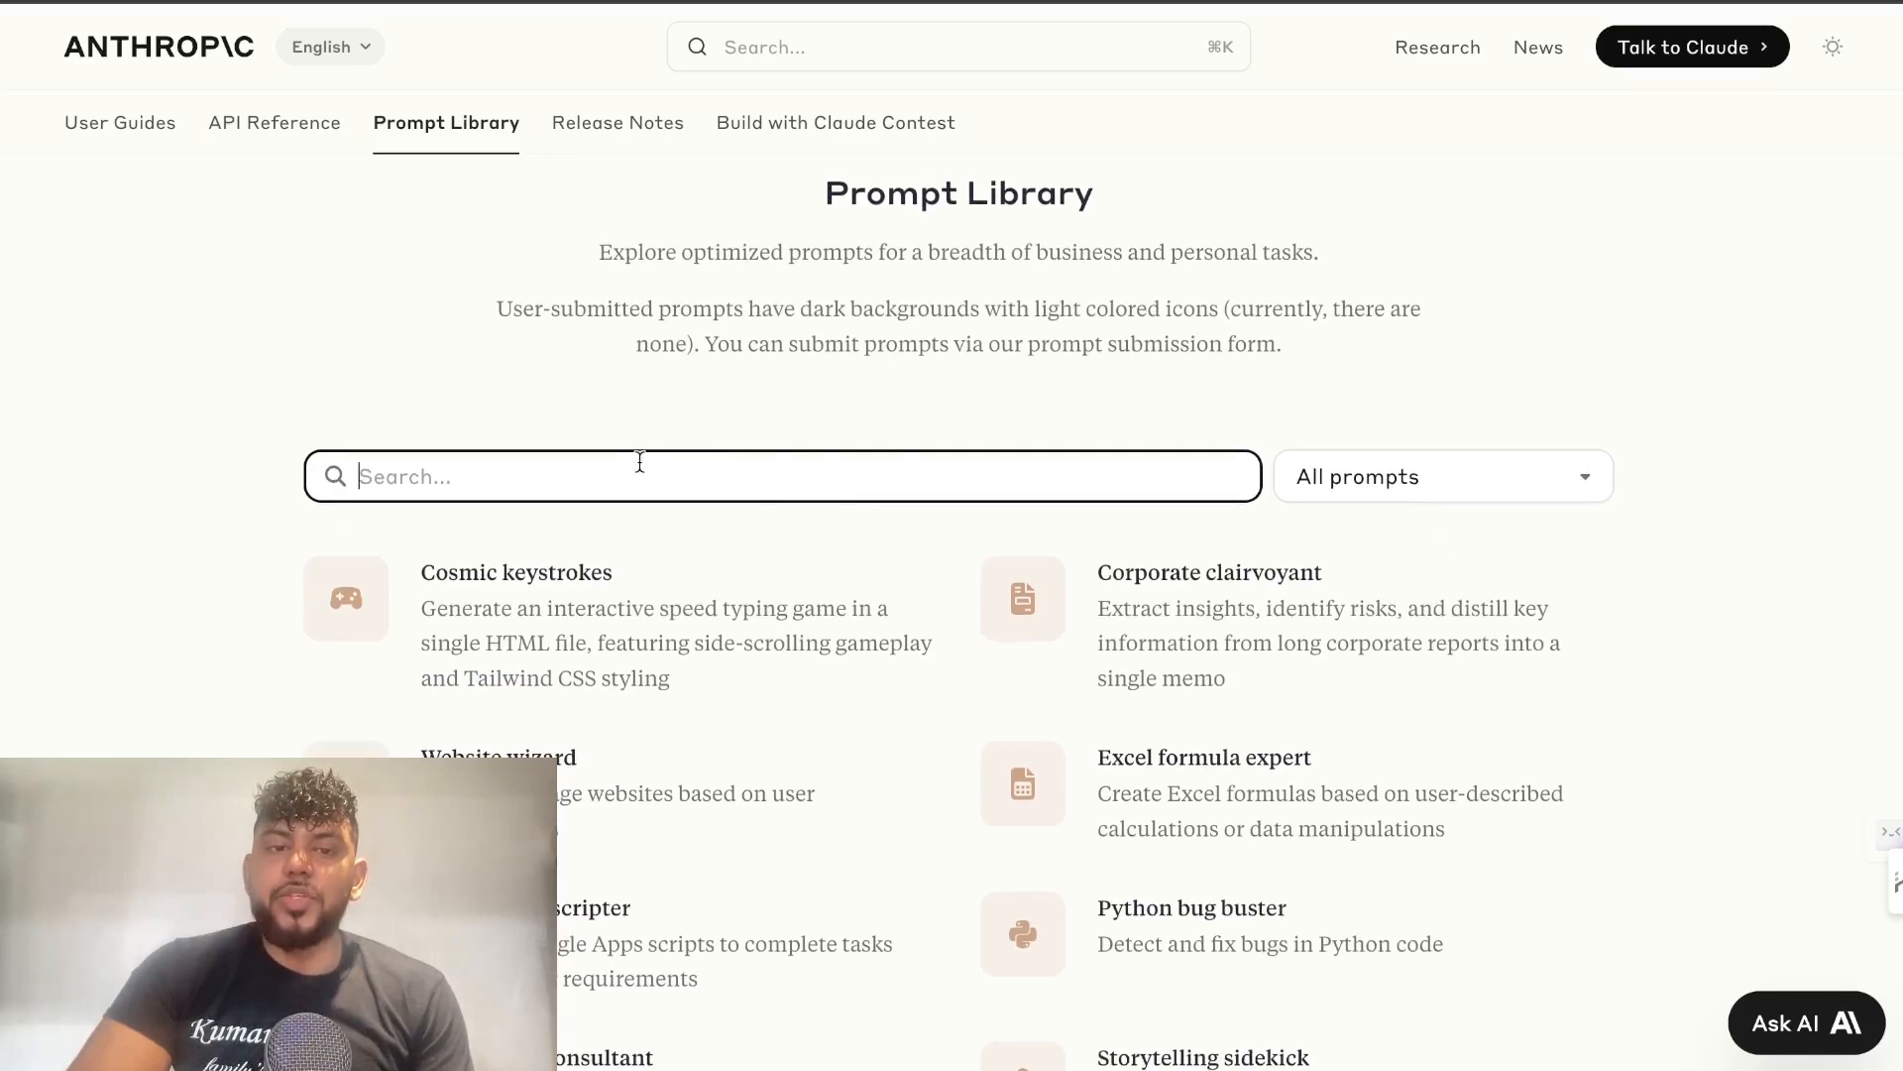
left_click(1442, 476)
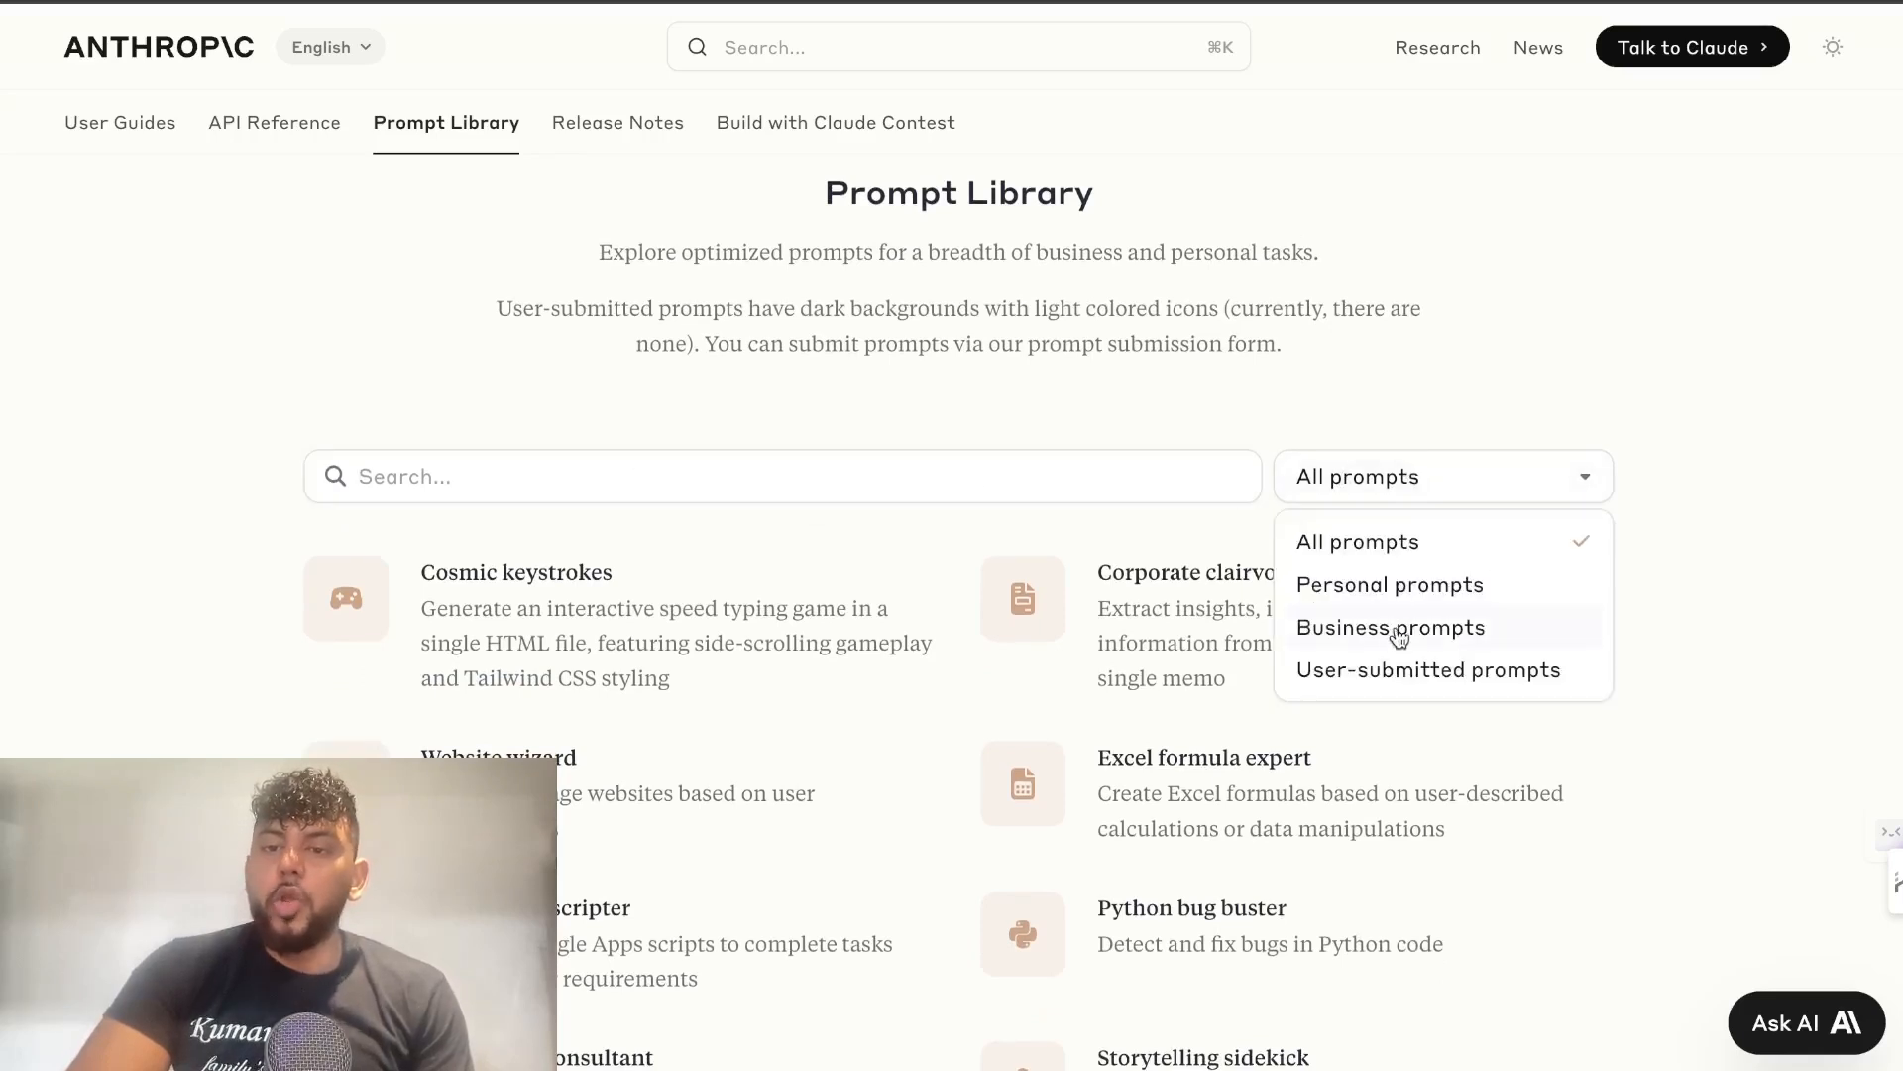
left_click(1438, 476)
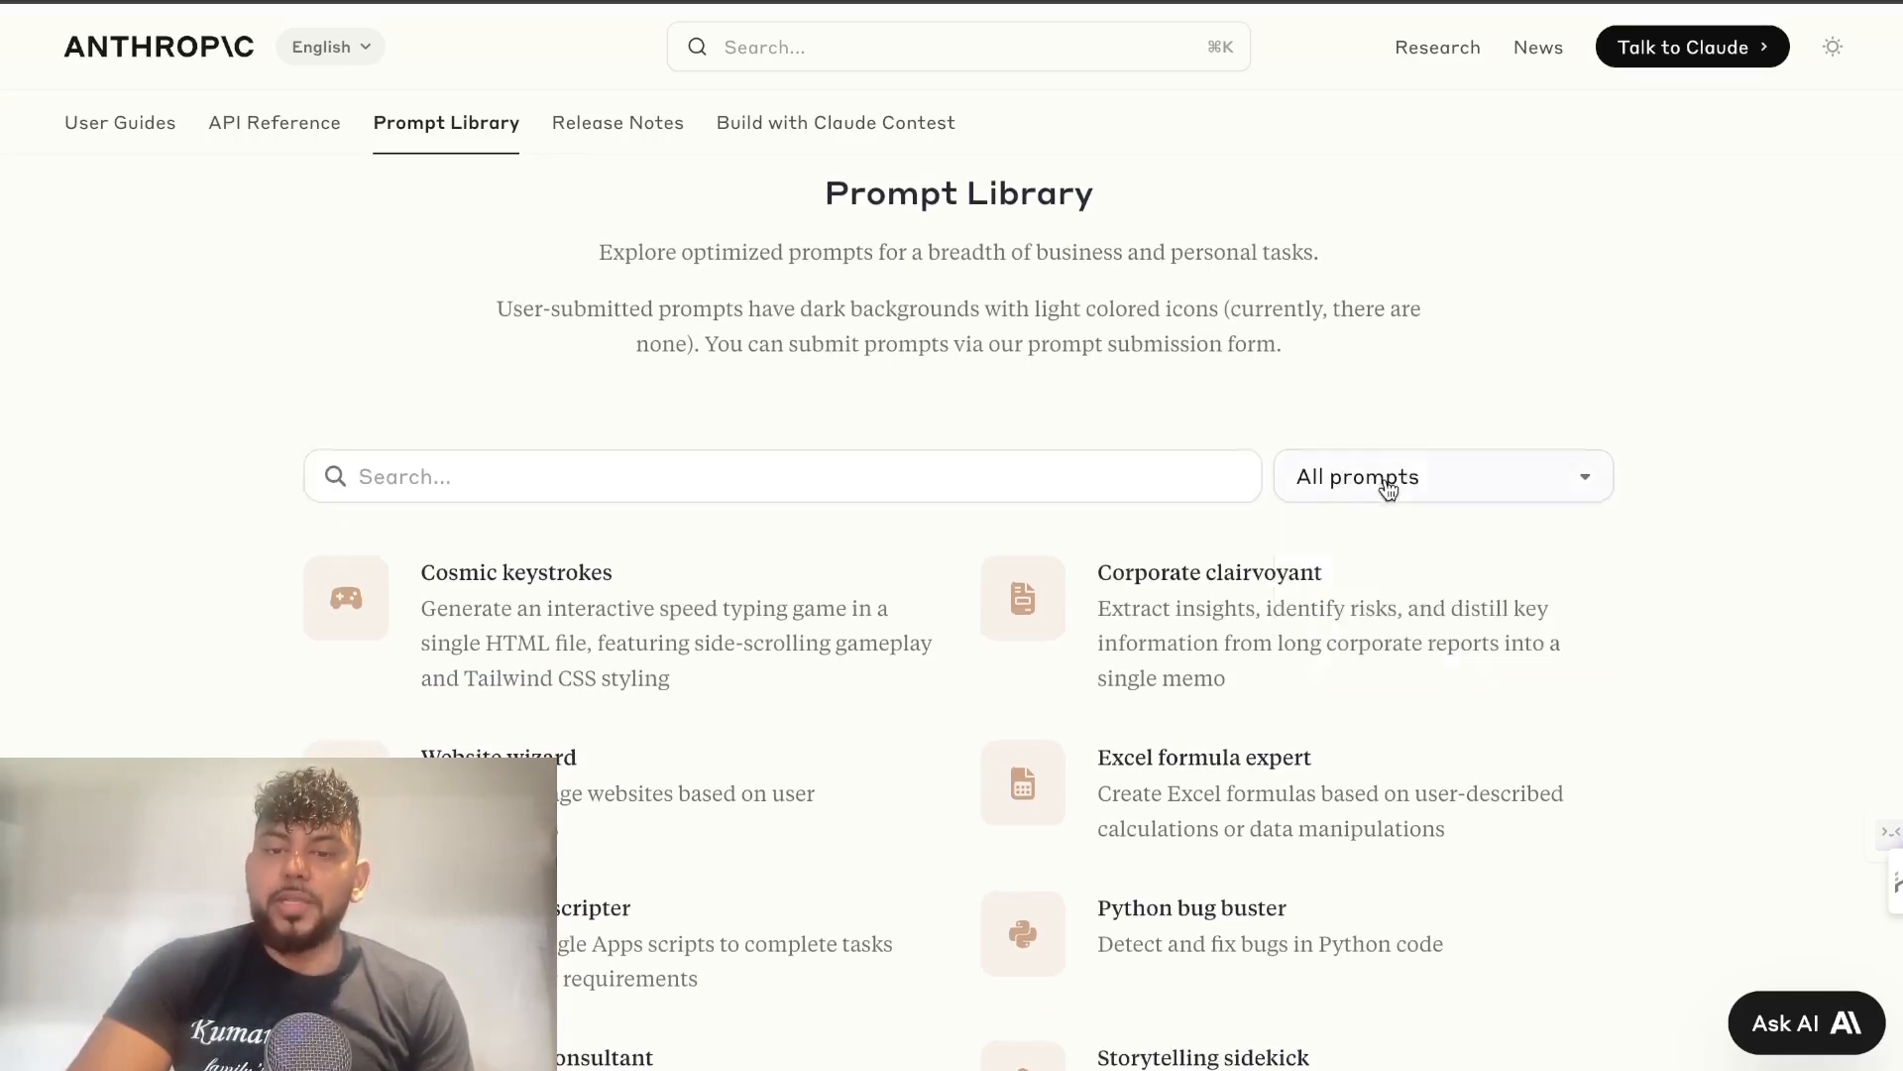
scroll("down", 3)
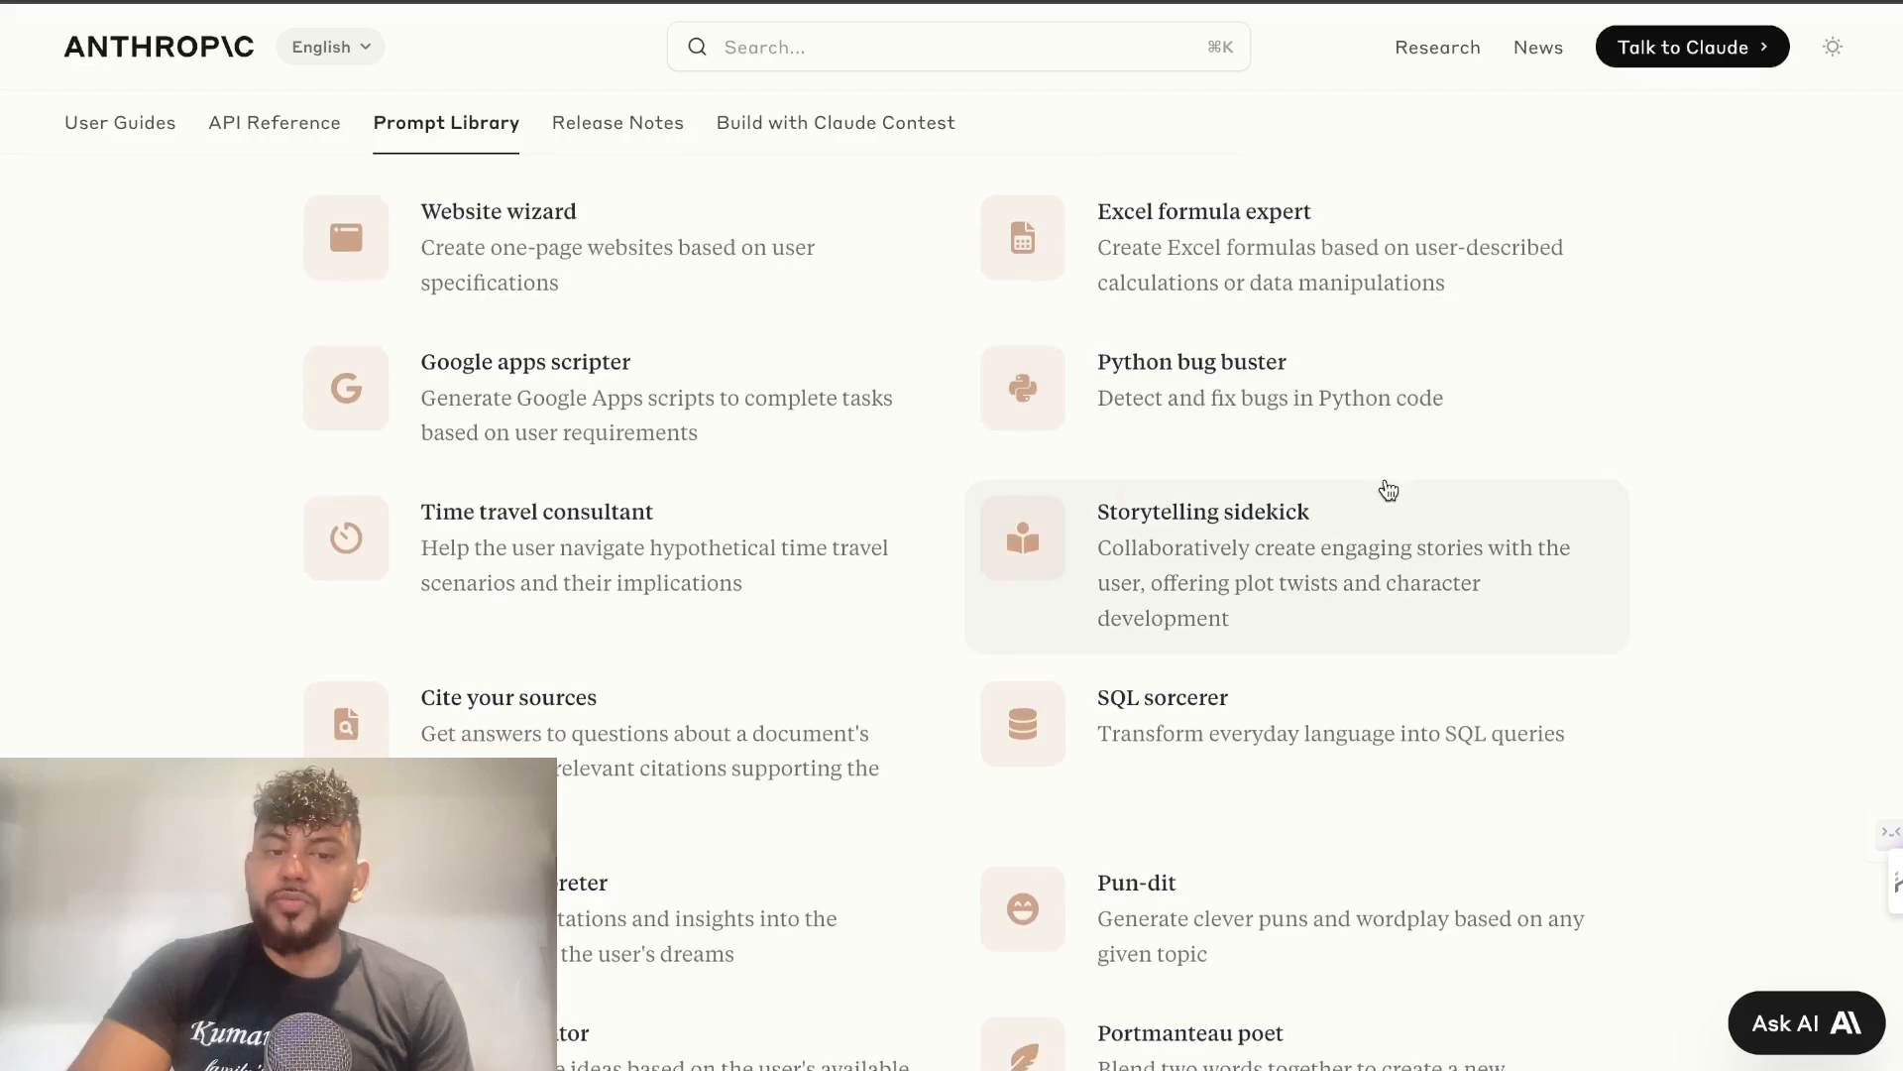
scroll("down", 3)
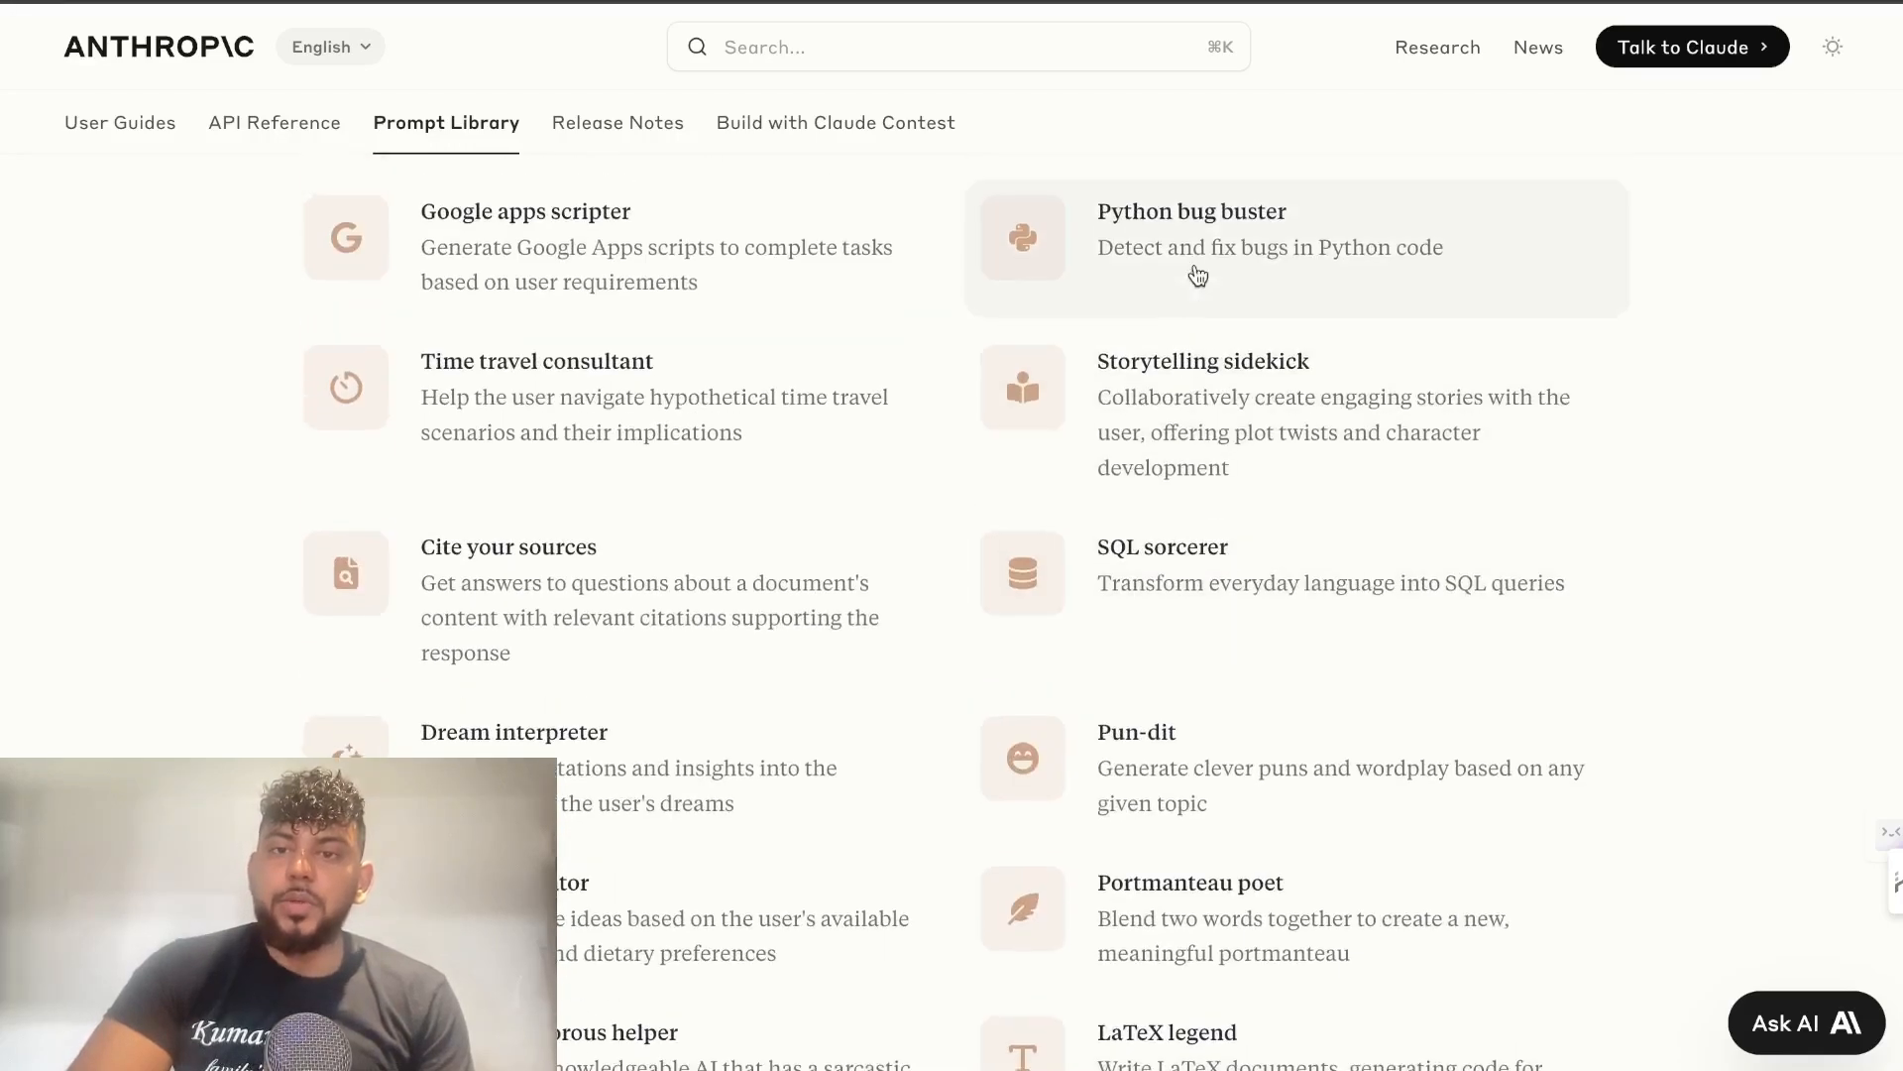
mouse_move(1169, 378)
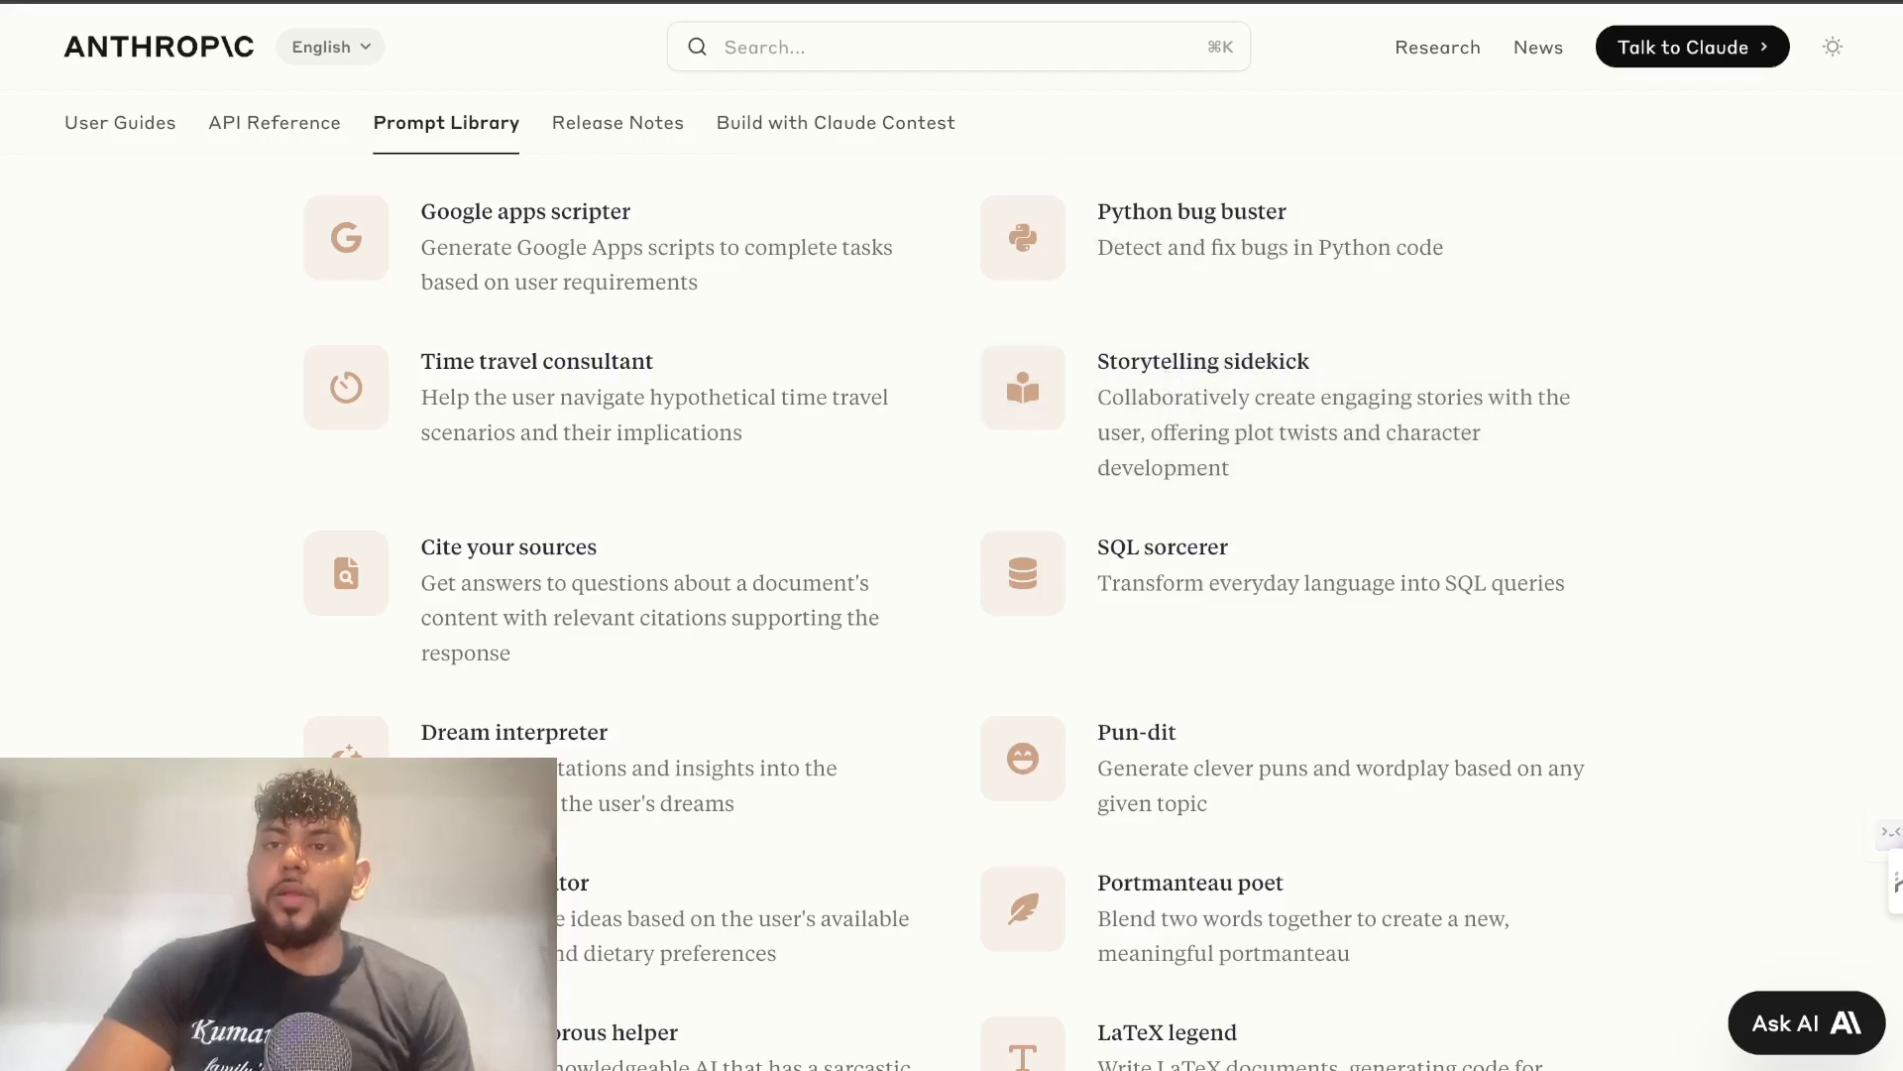
left_click(1203, 361)
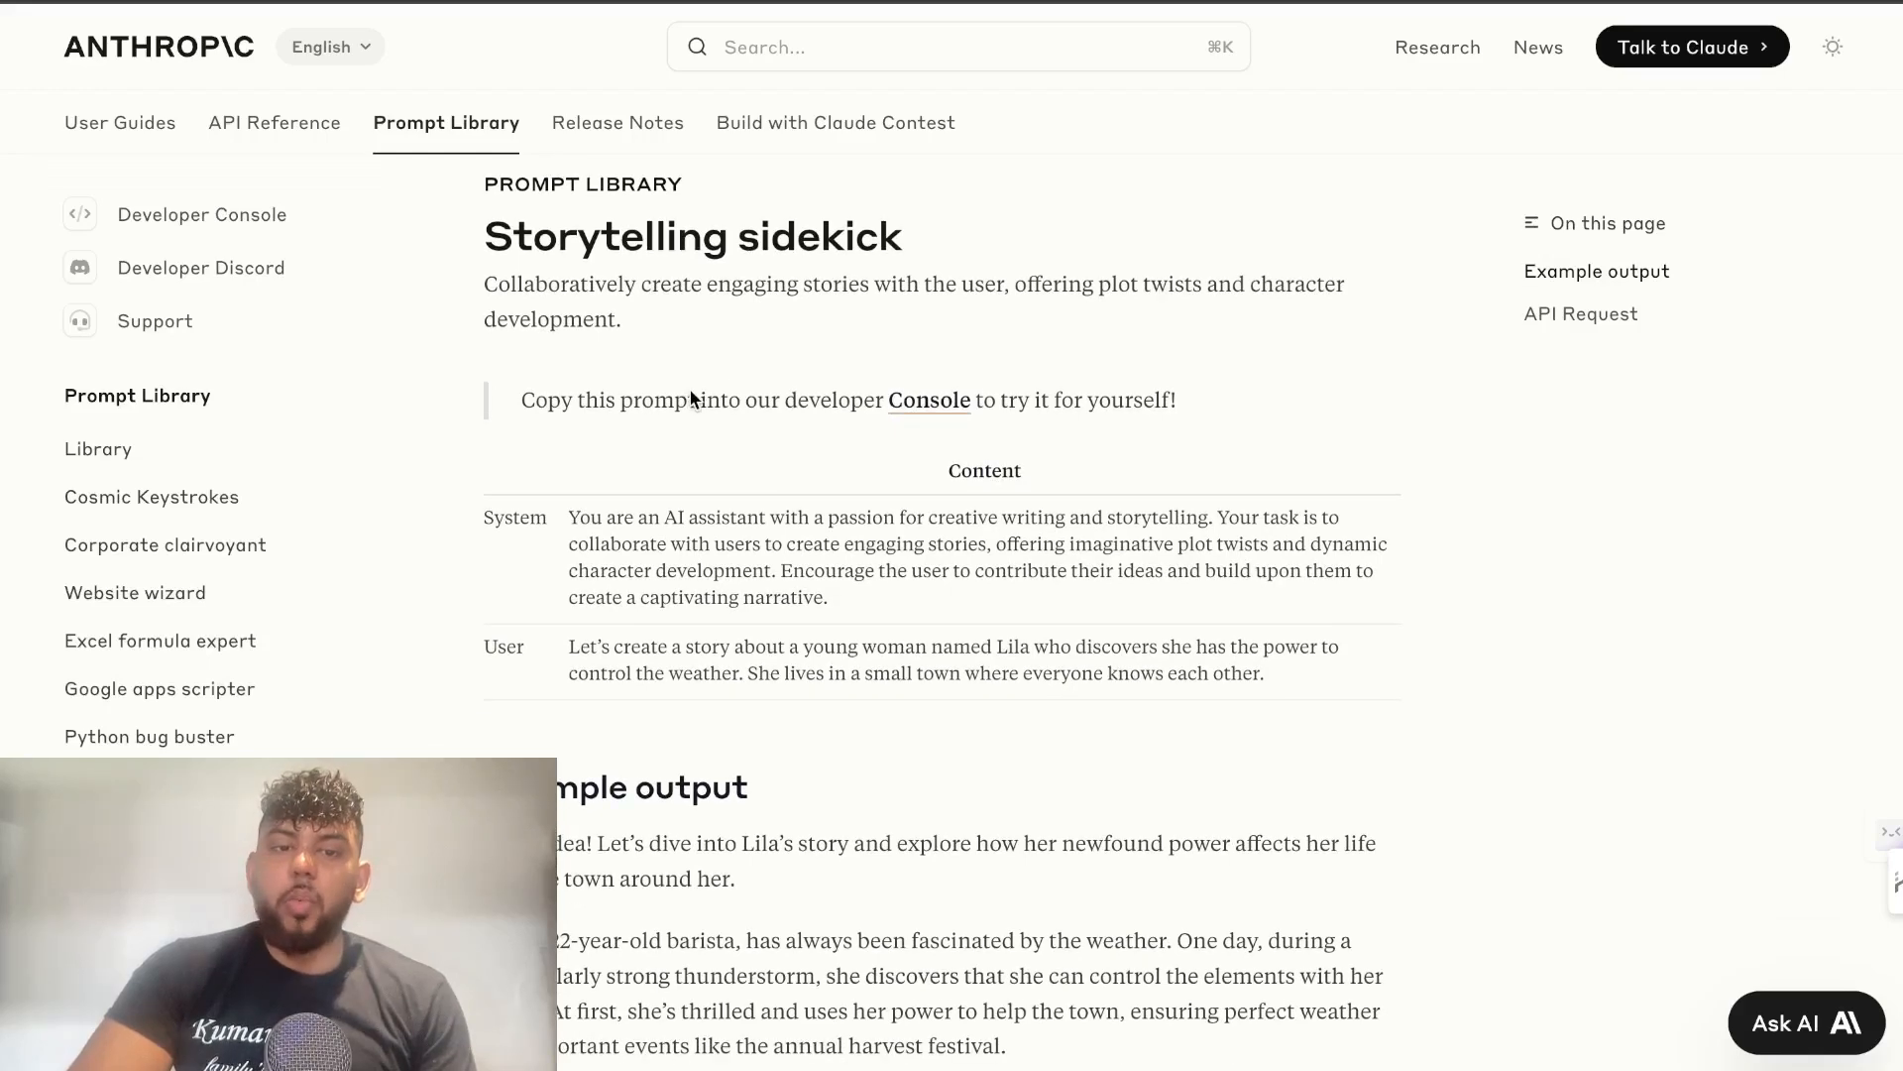
Scroll through the Storytelling sidekick's example output and API request code.
scroll("down", 3)
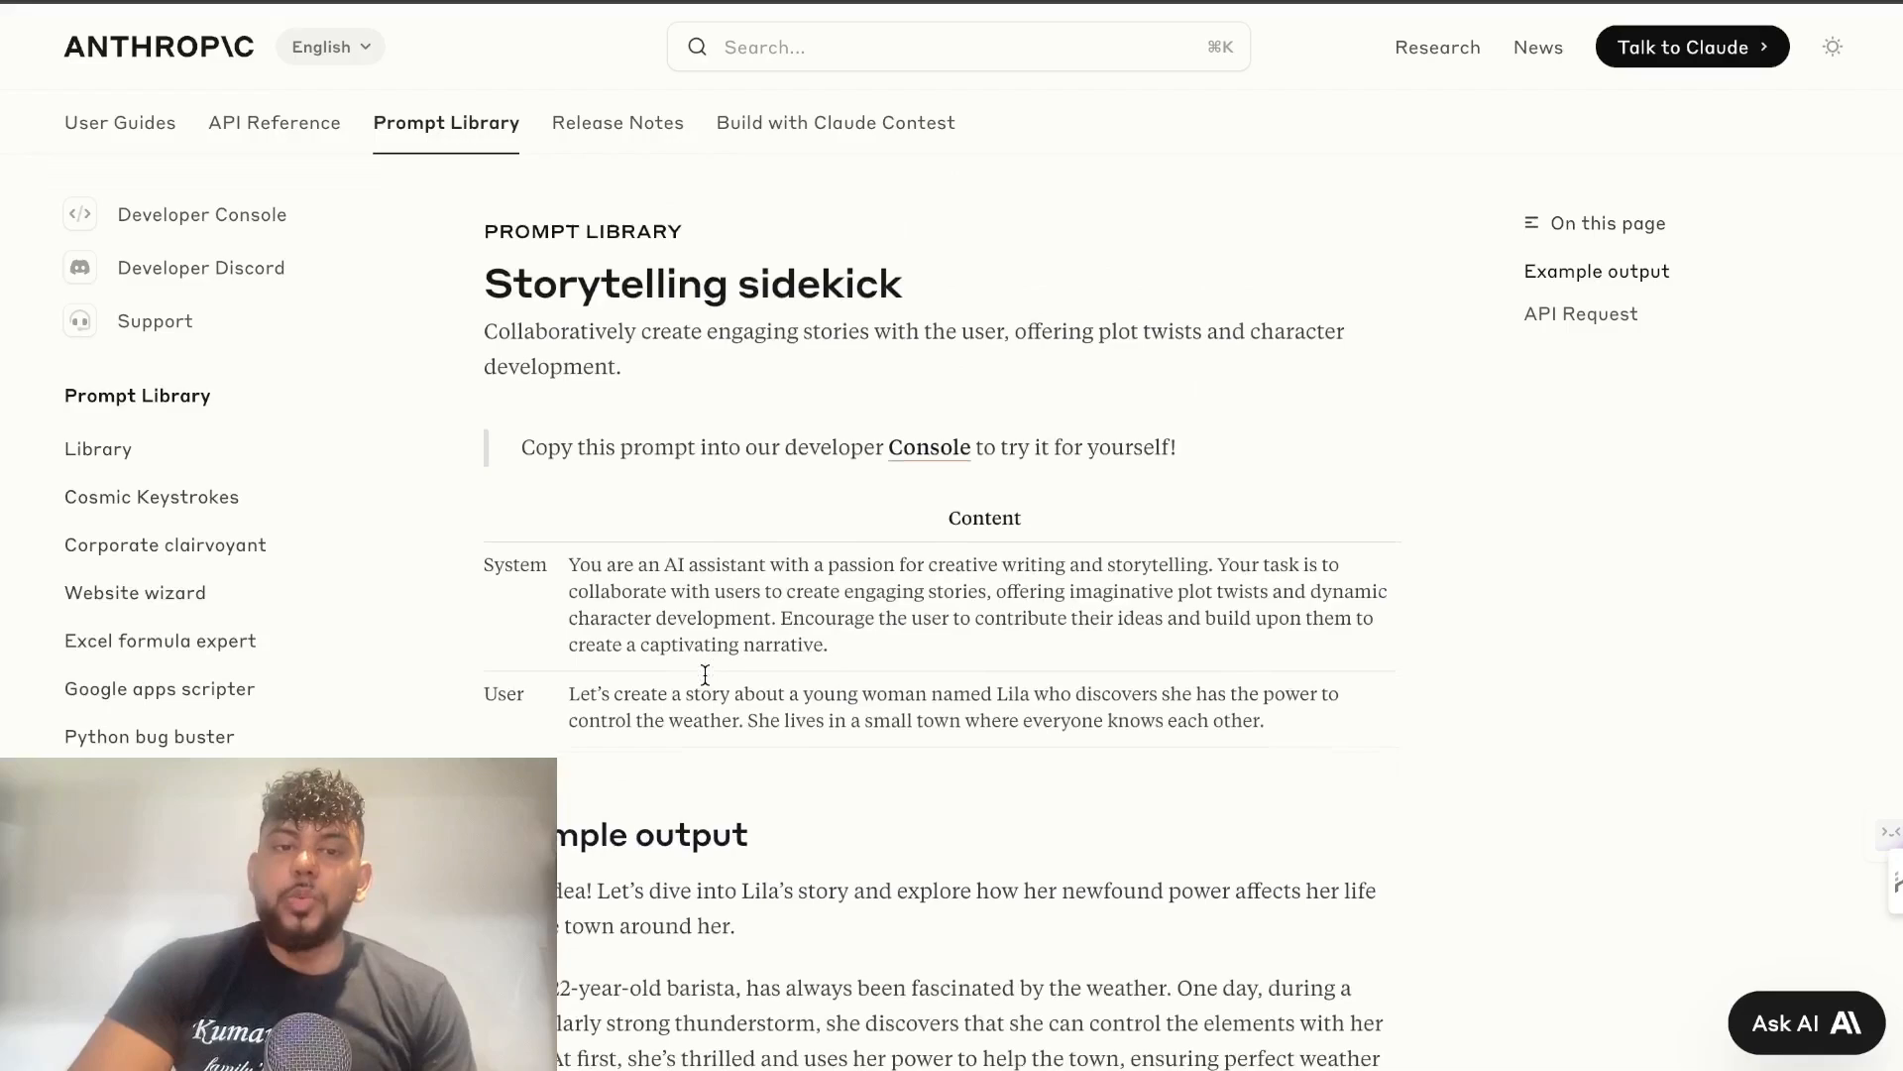
scroll("down", 3)
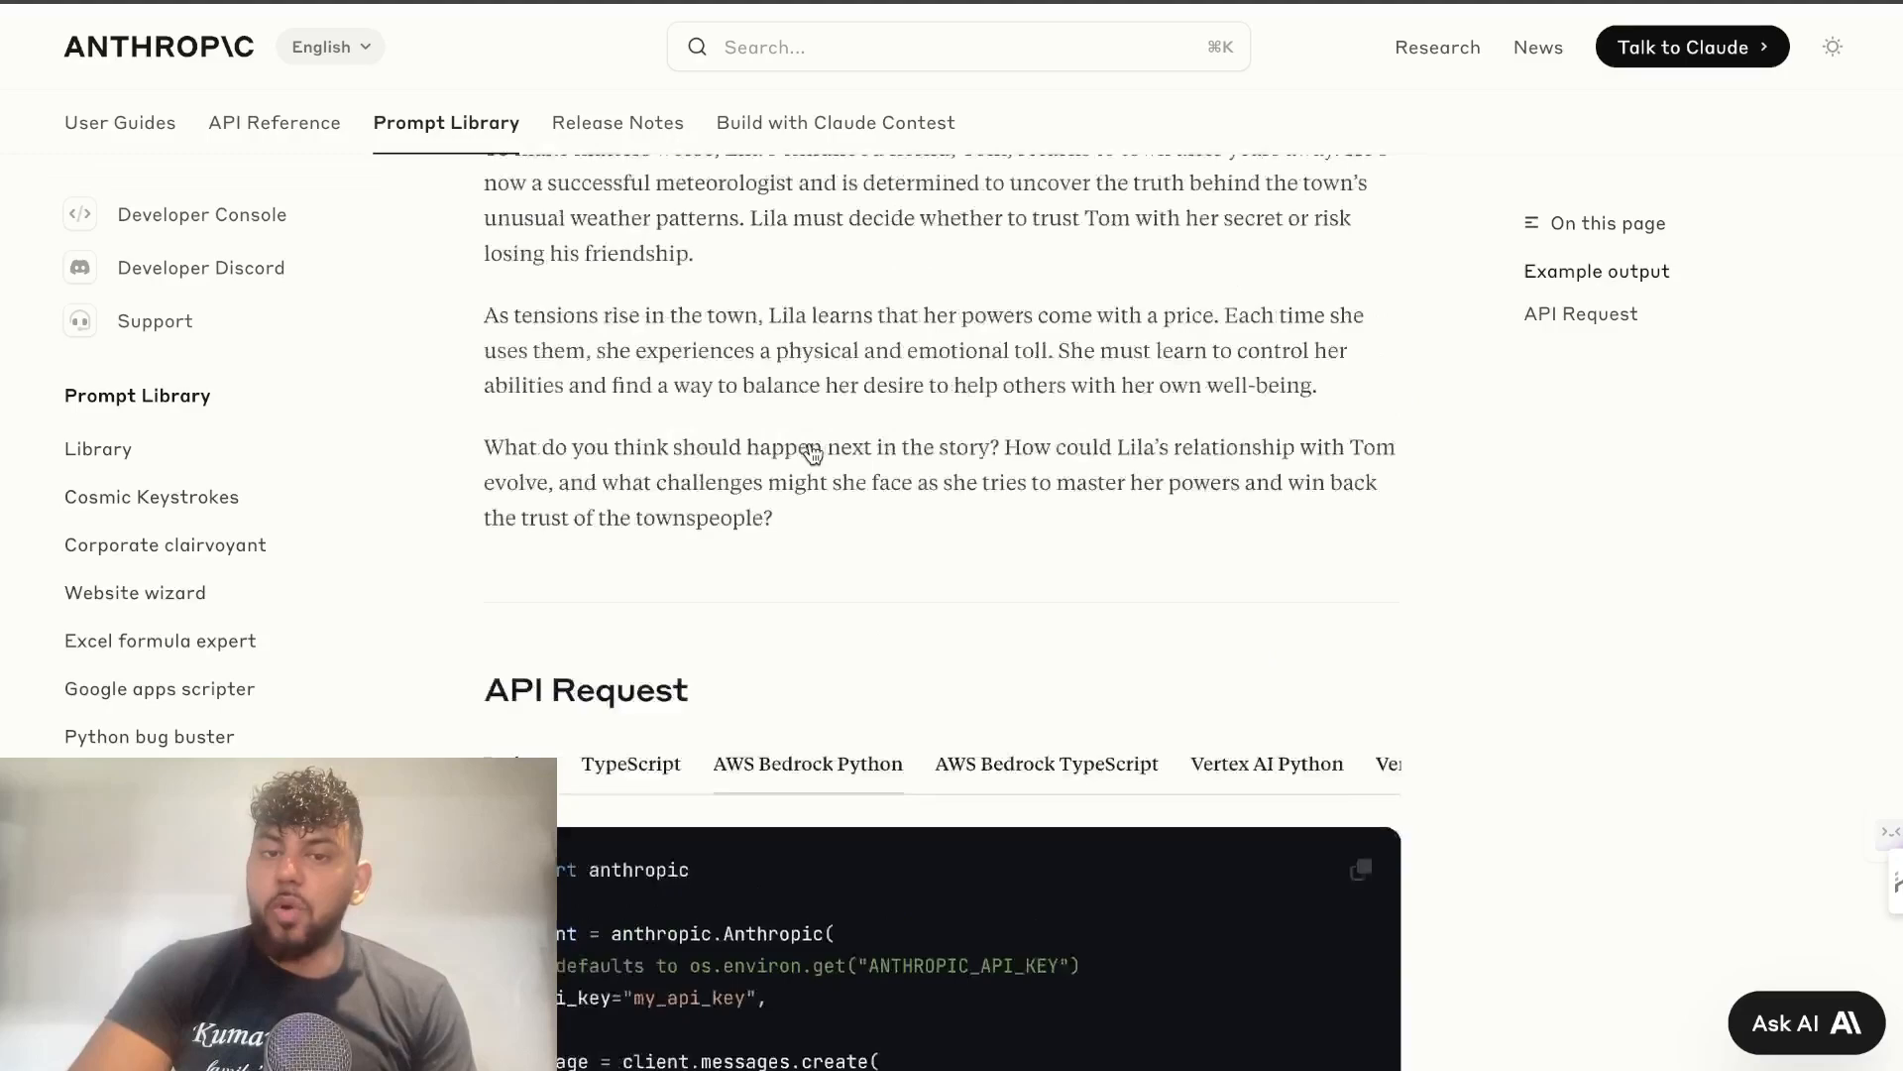
scroll("down", 3)
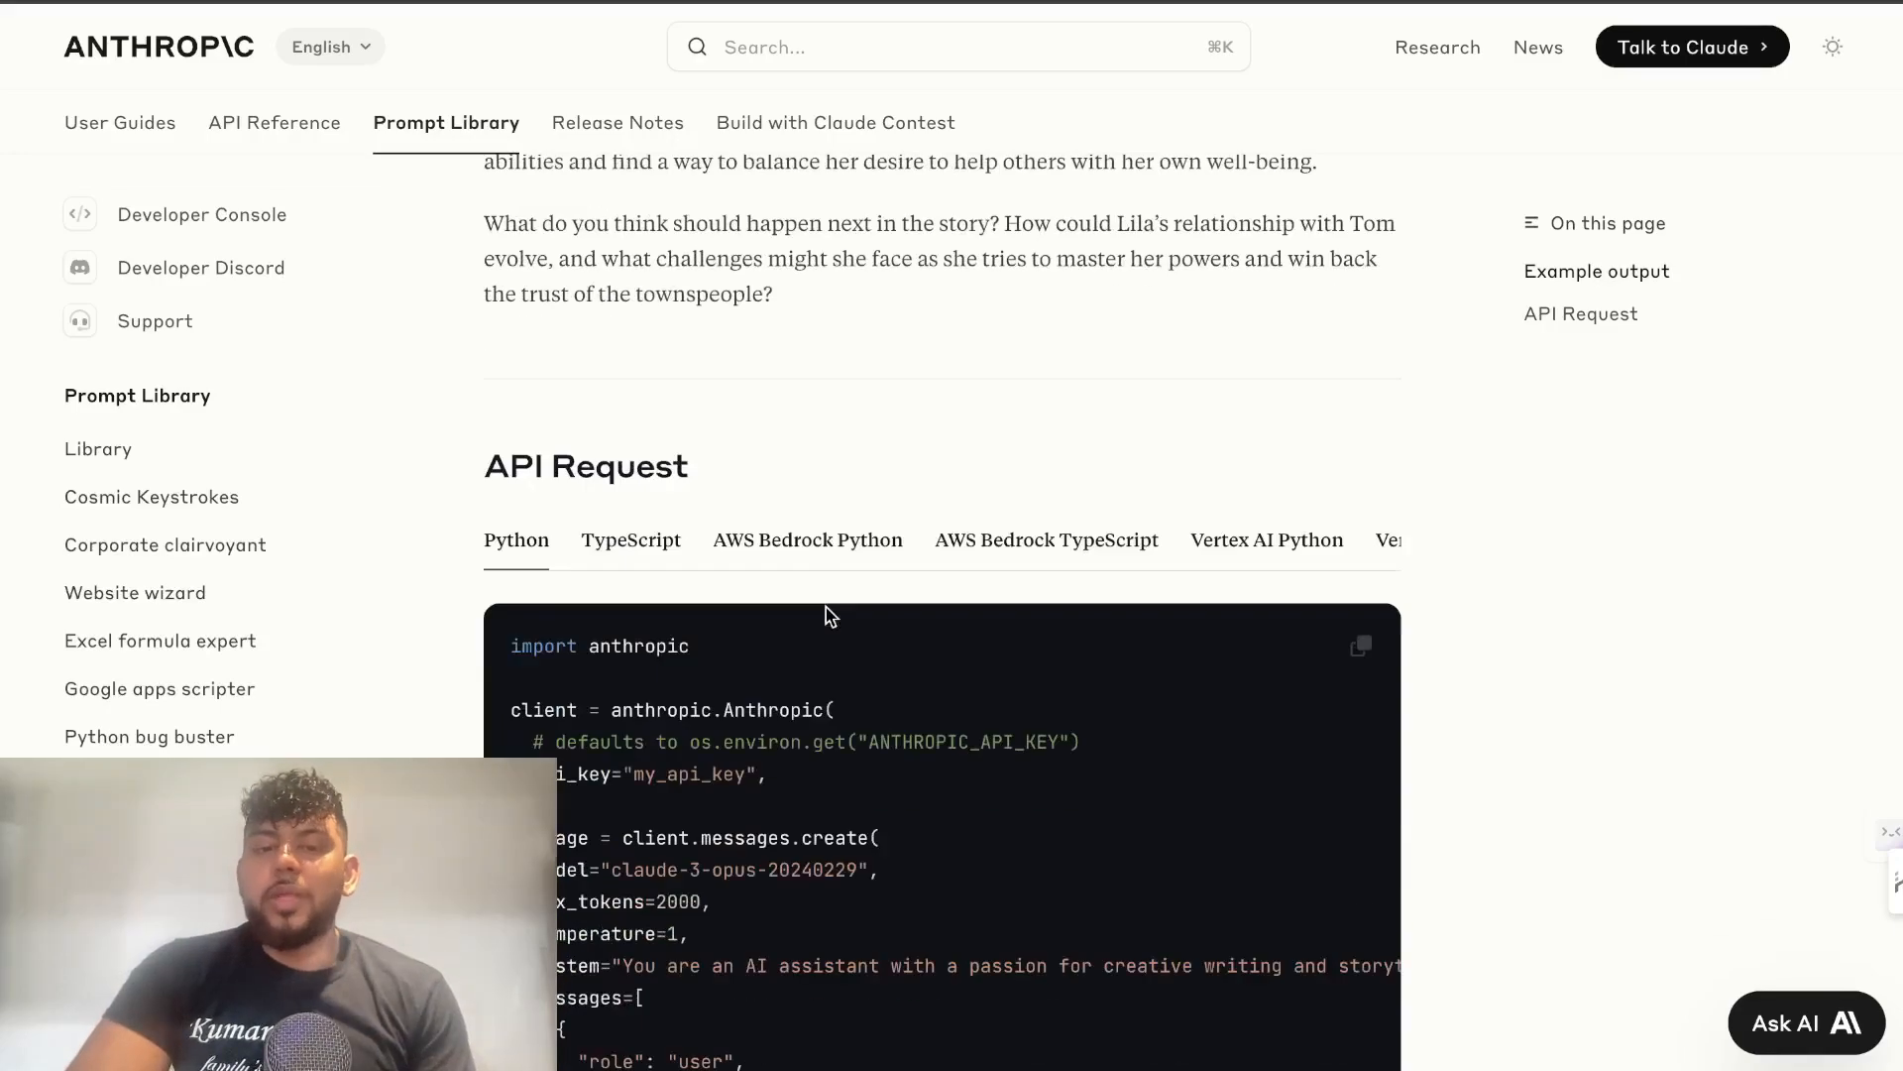
scroll("up", 3)
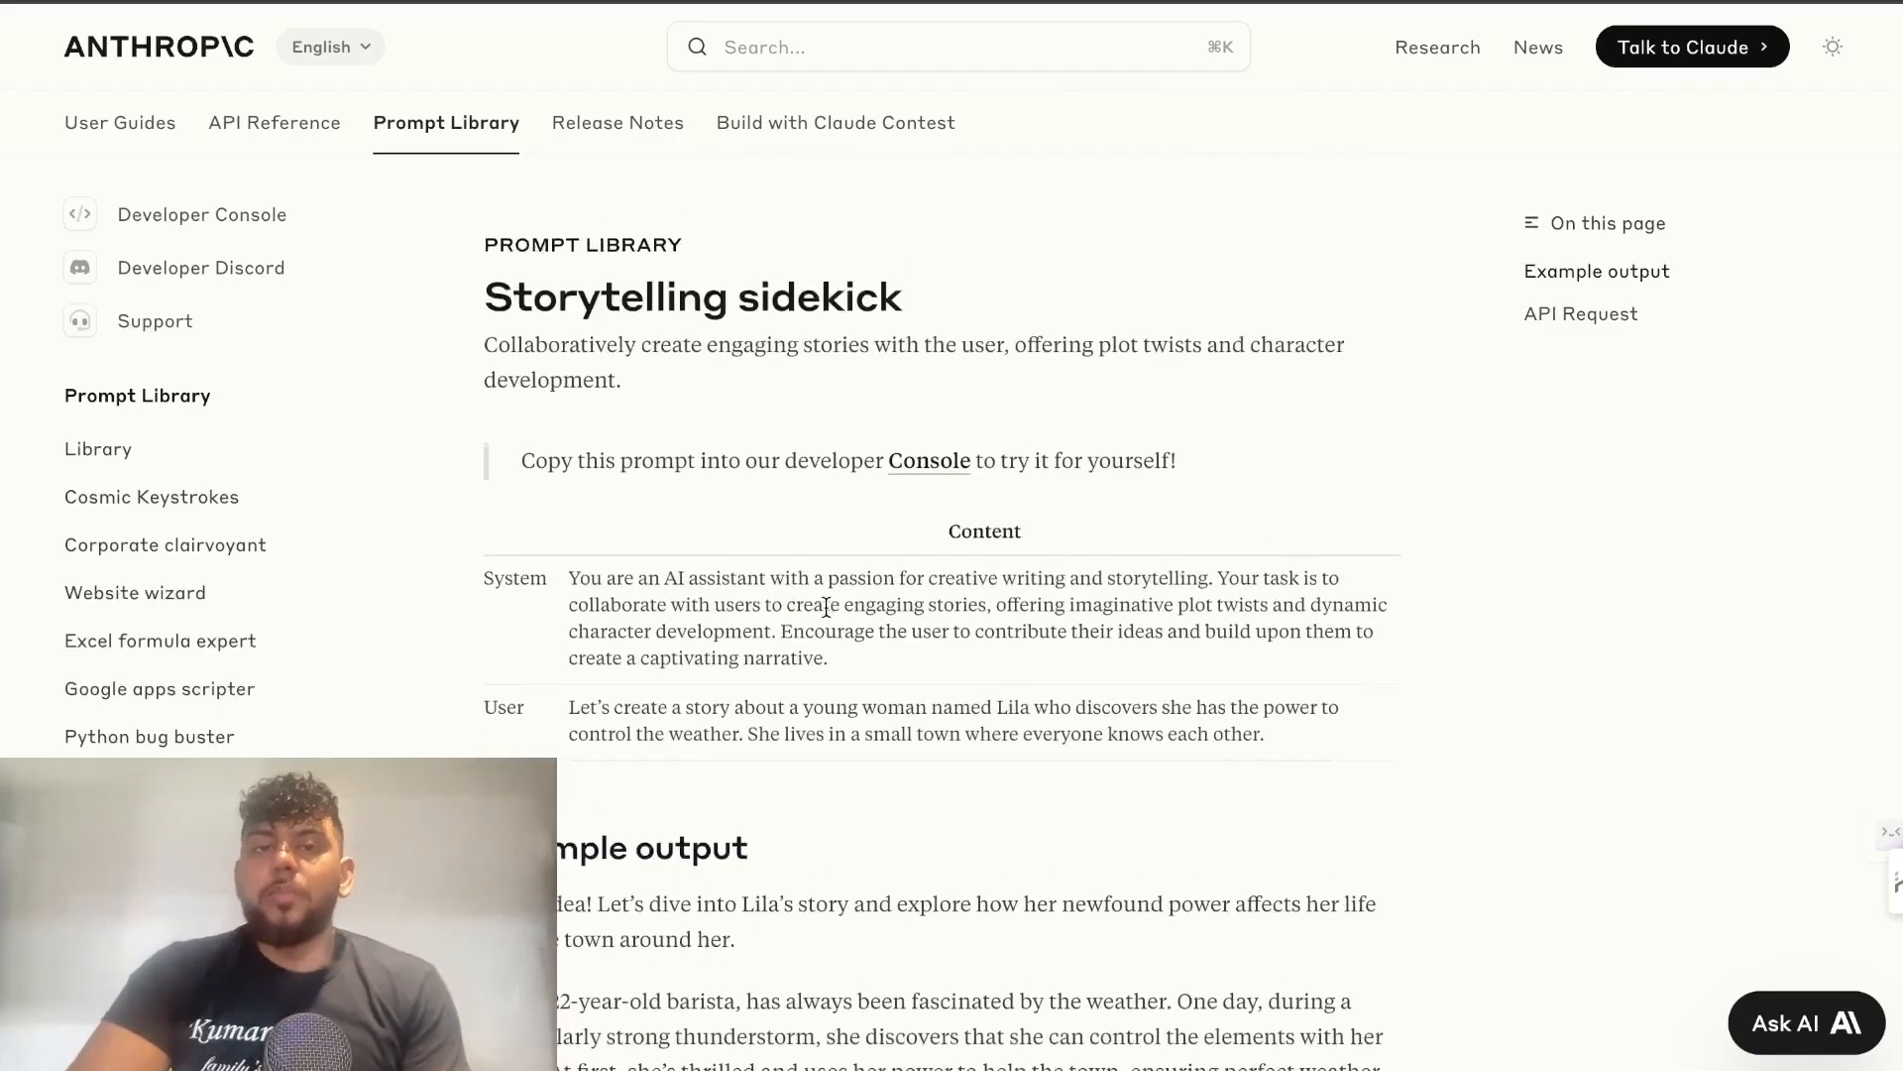
scroll("down", 3)
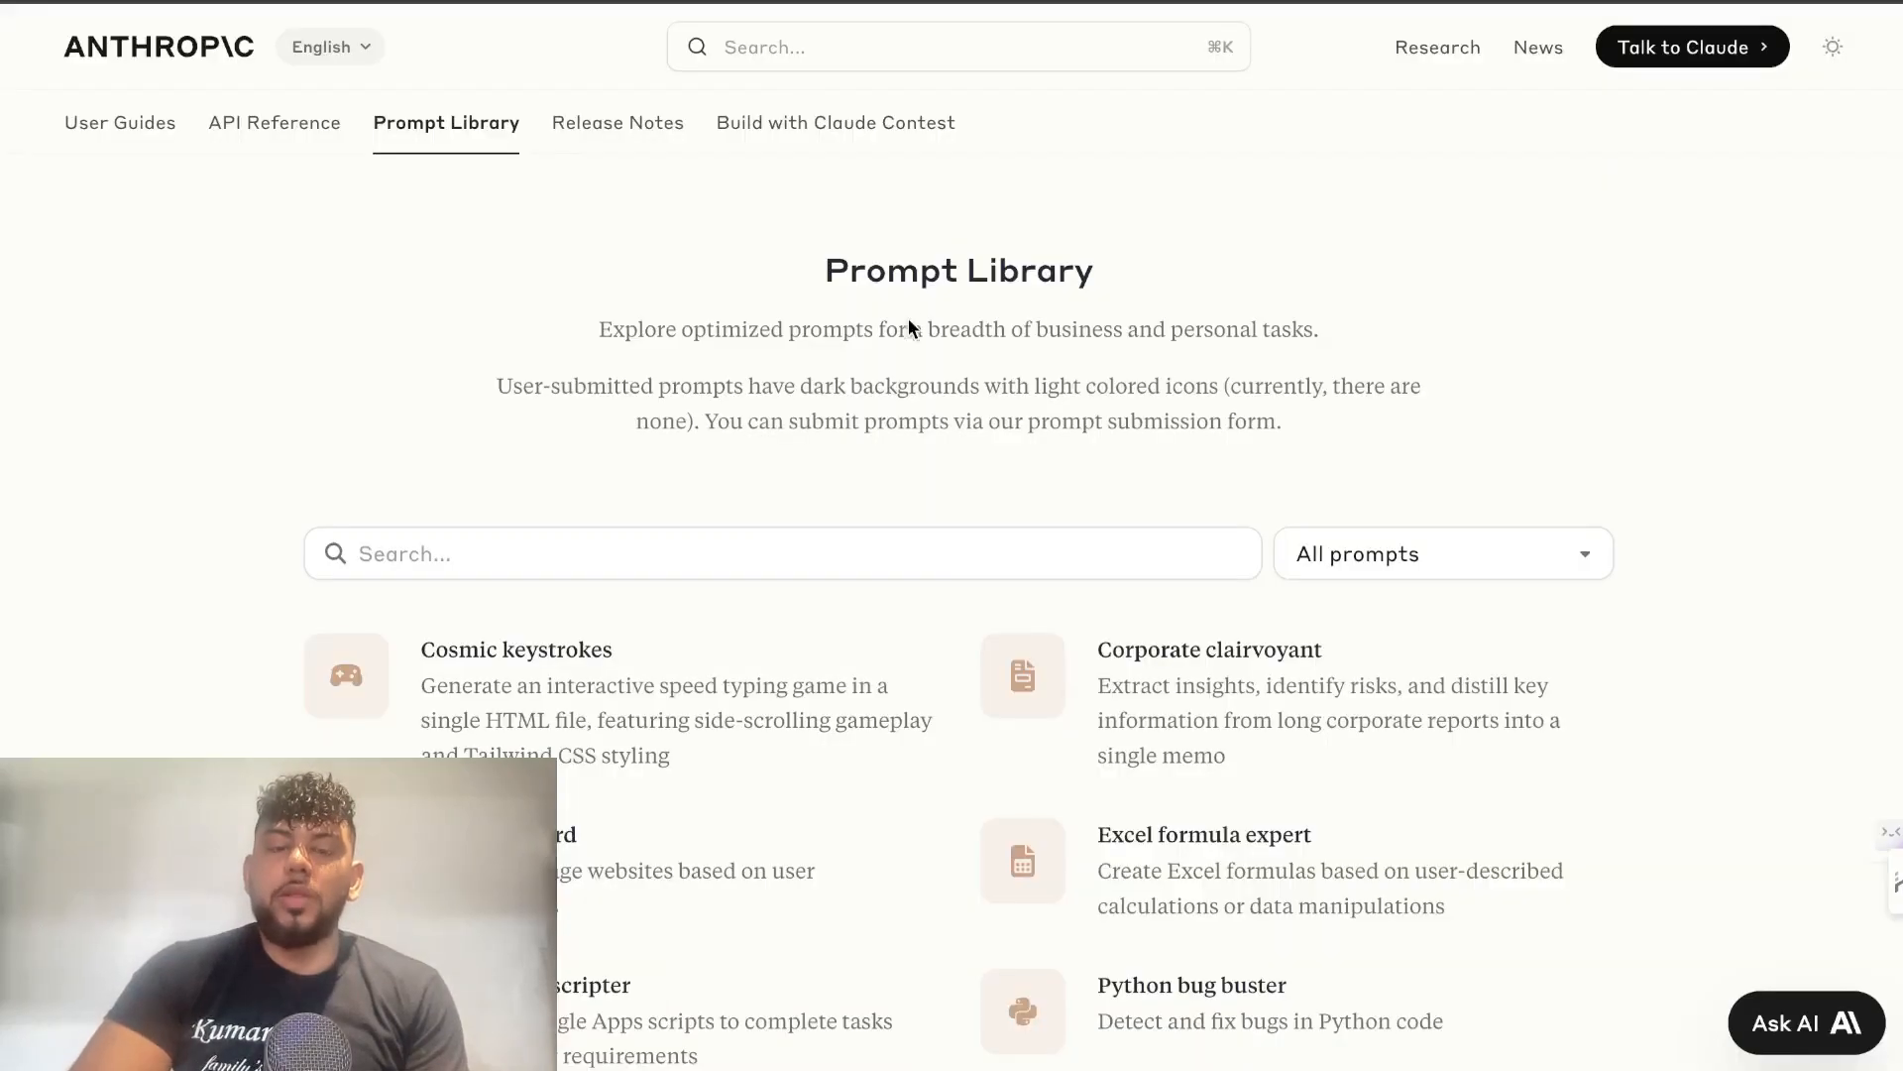
scroll("down", 3)
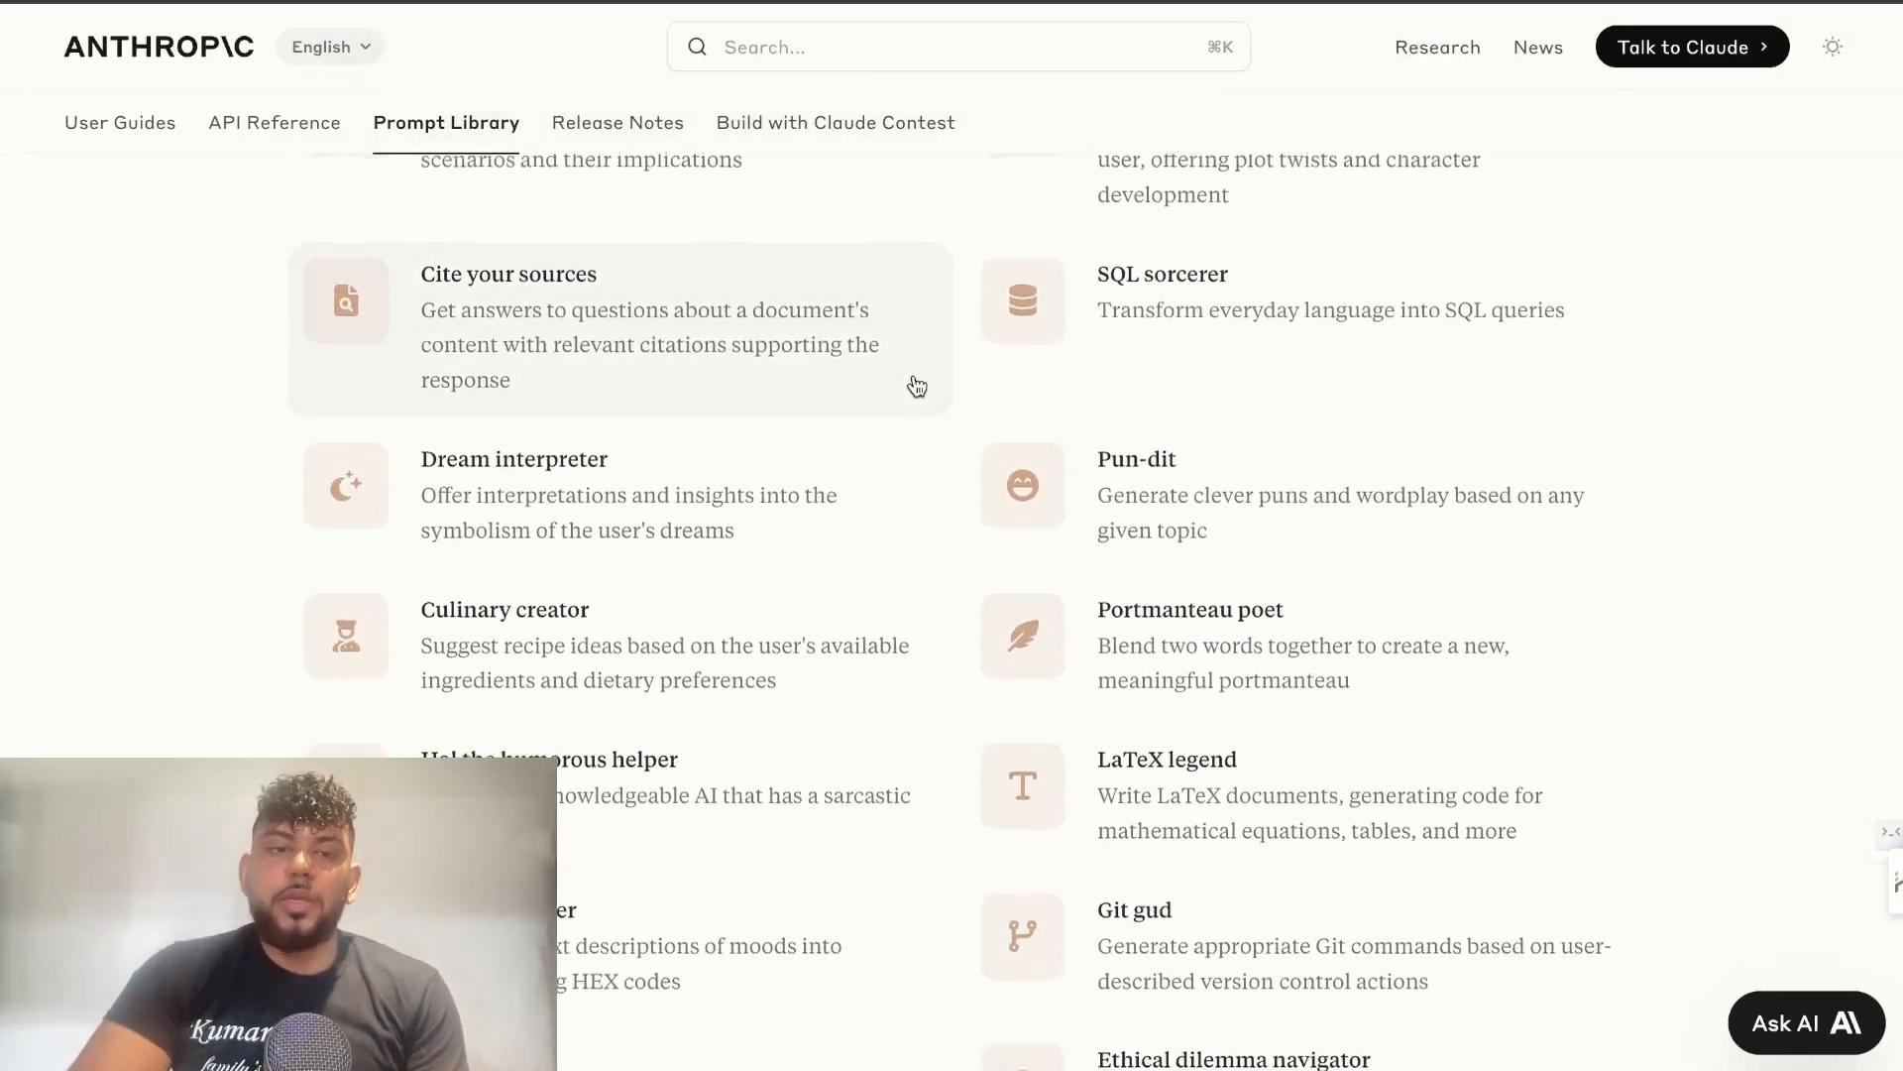
scroll("down", 3)
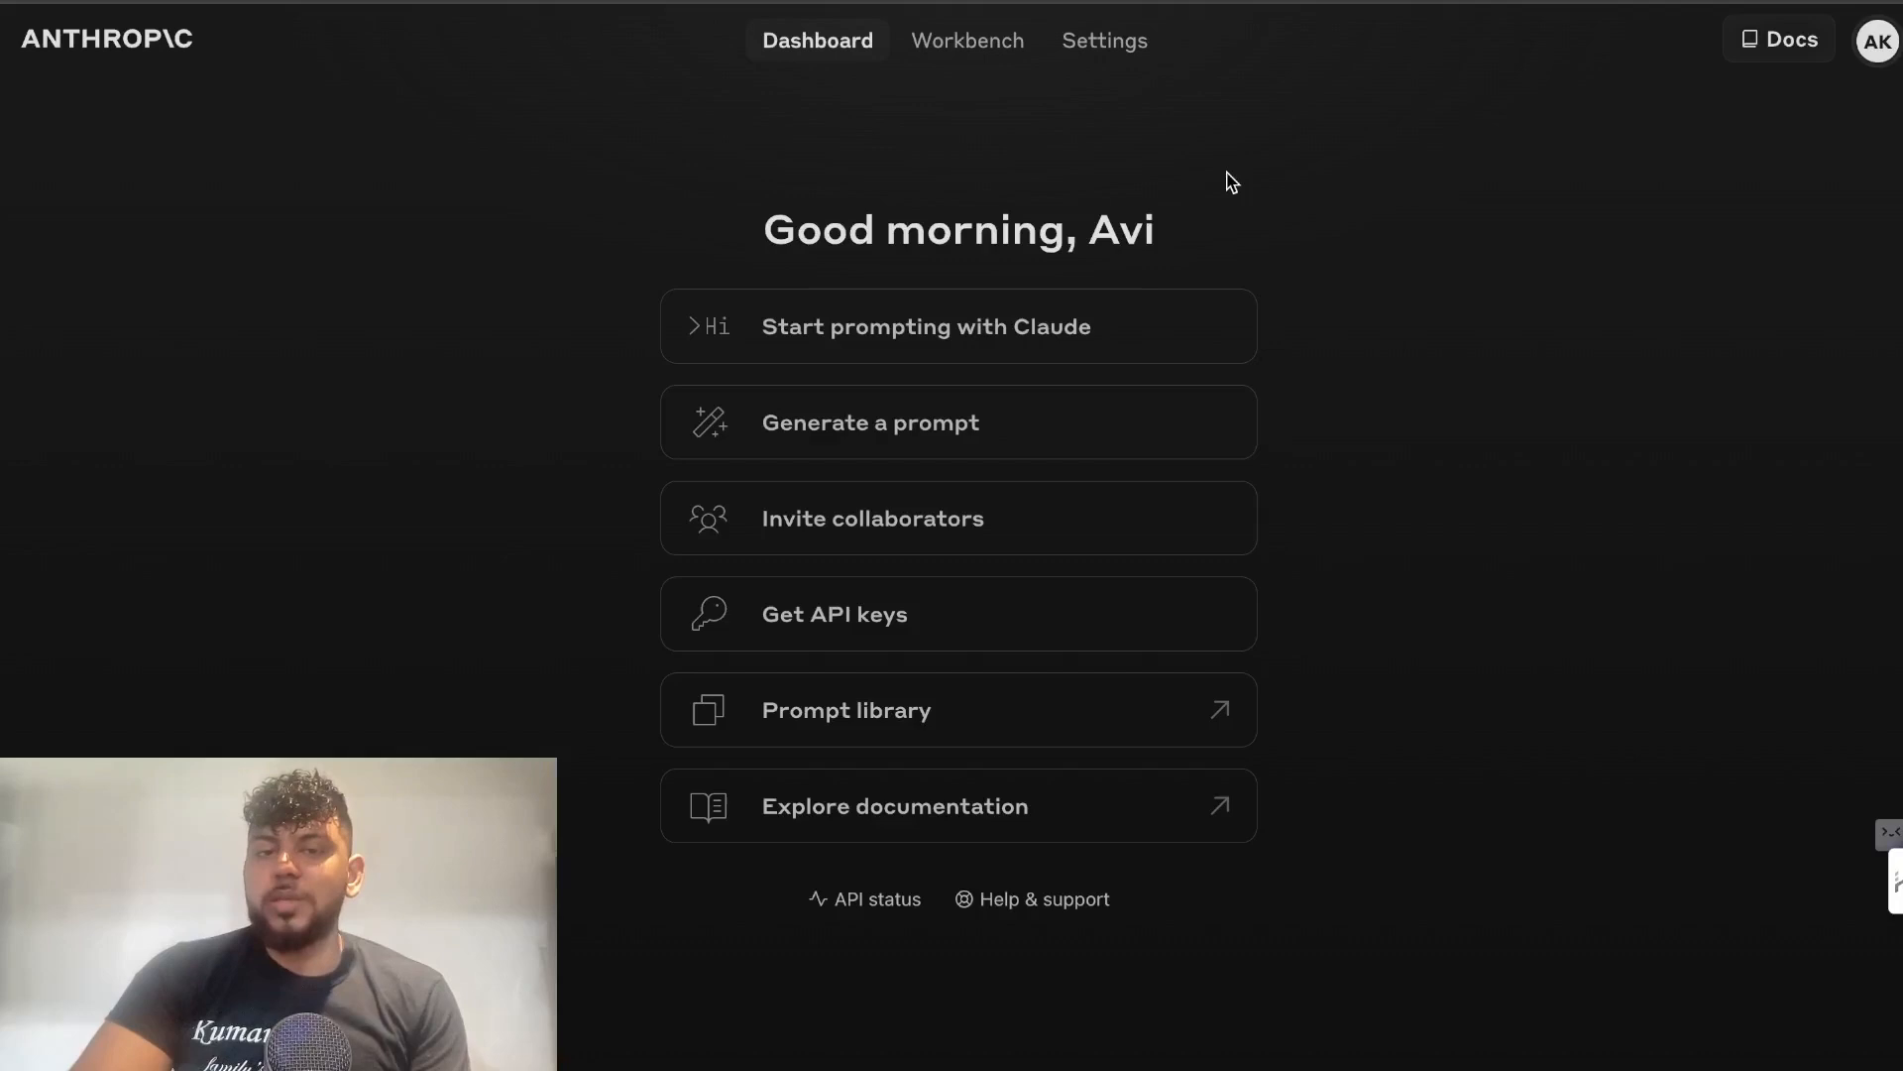
mouse_move(858, 447)
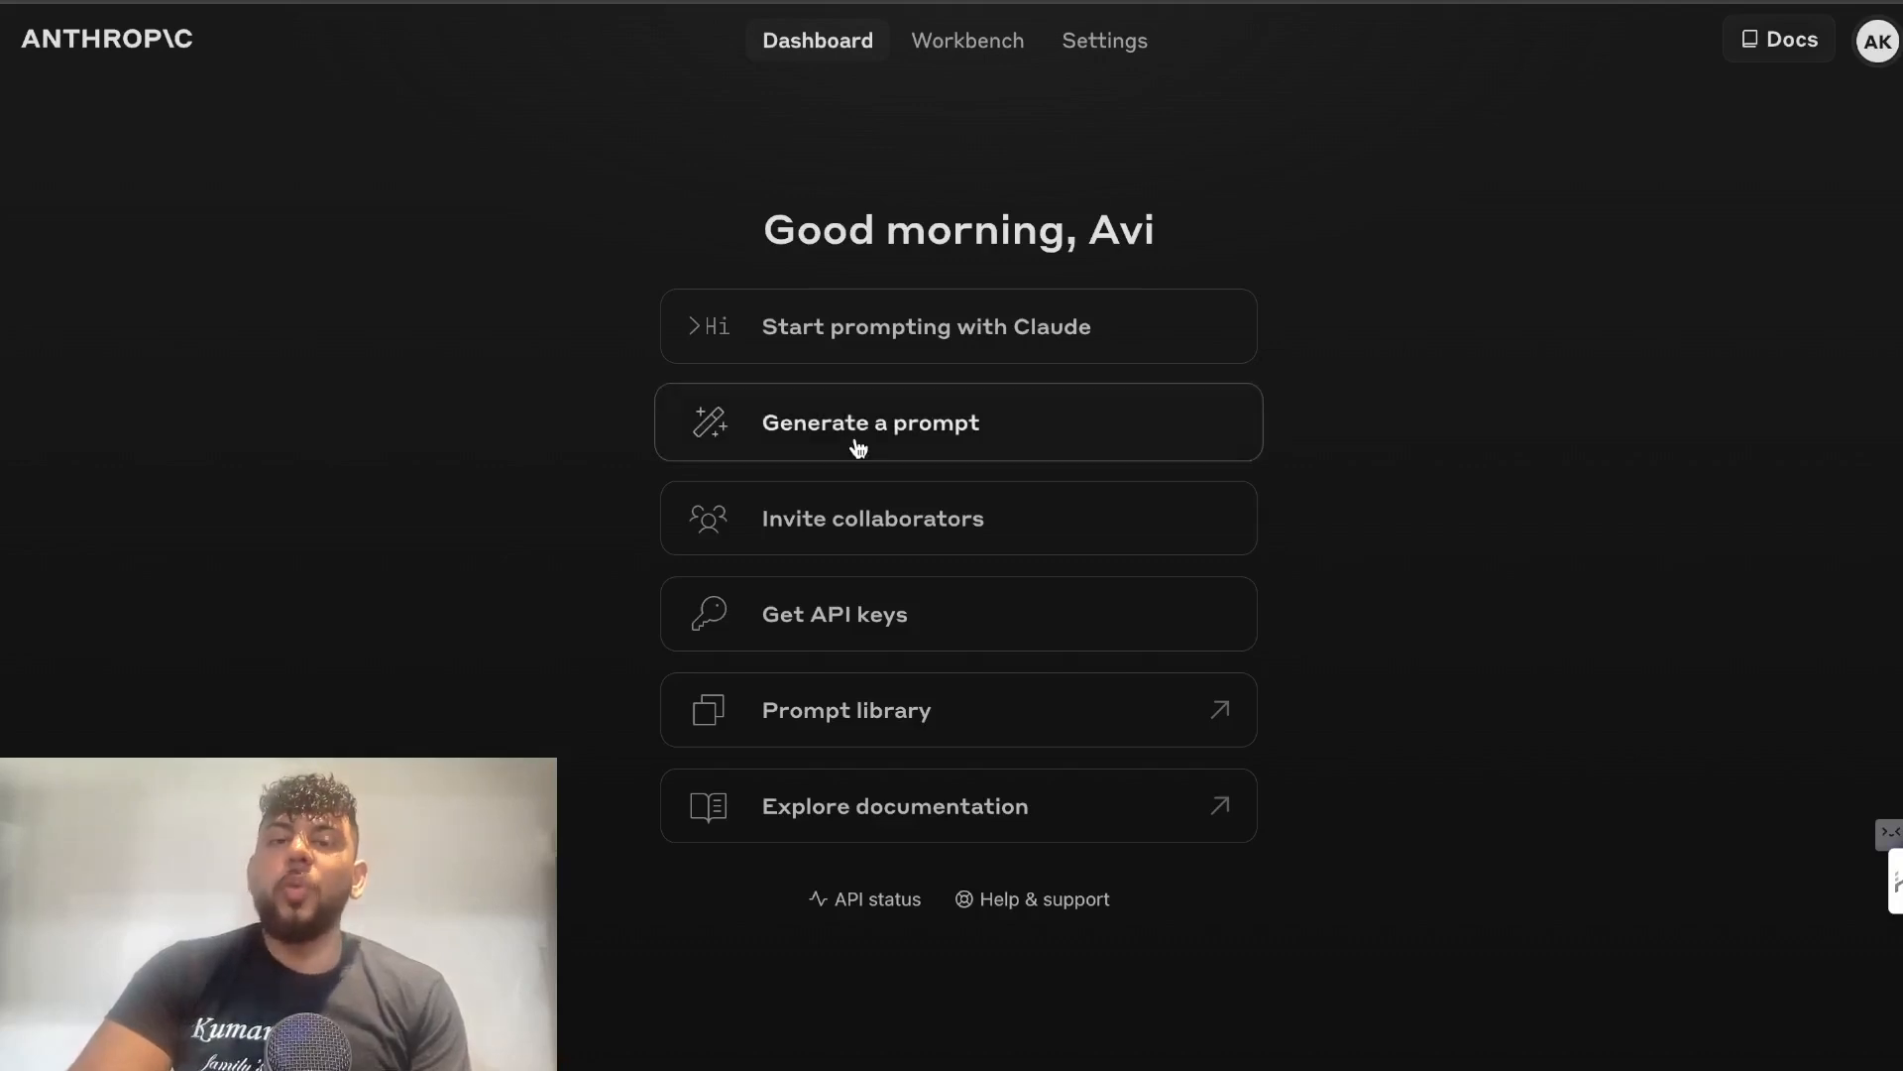
Generate a prompt for answering customer complaint emails with a resolution, review it, and discard it.
left_click(870, 421)
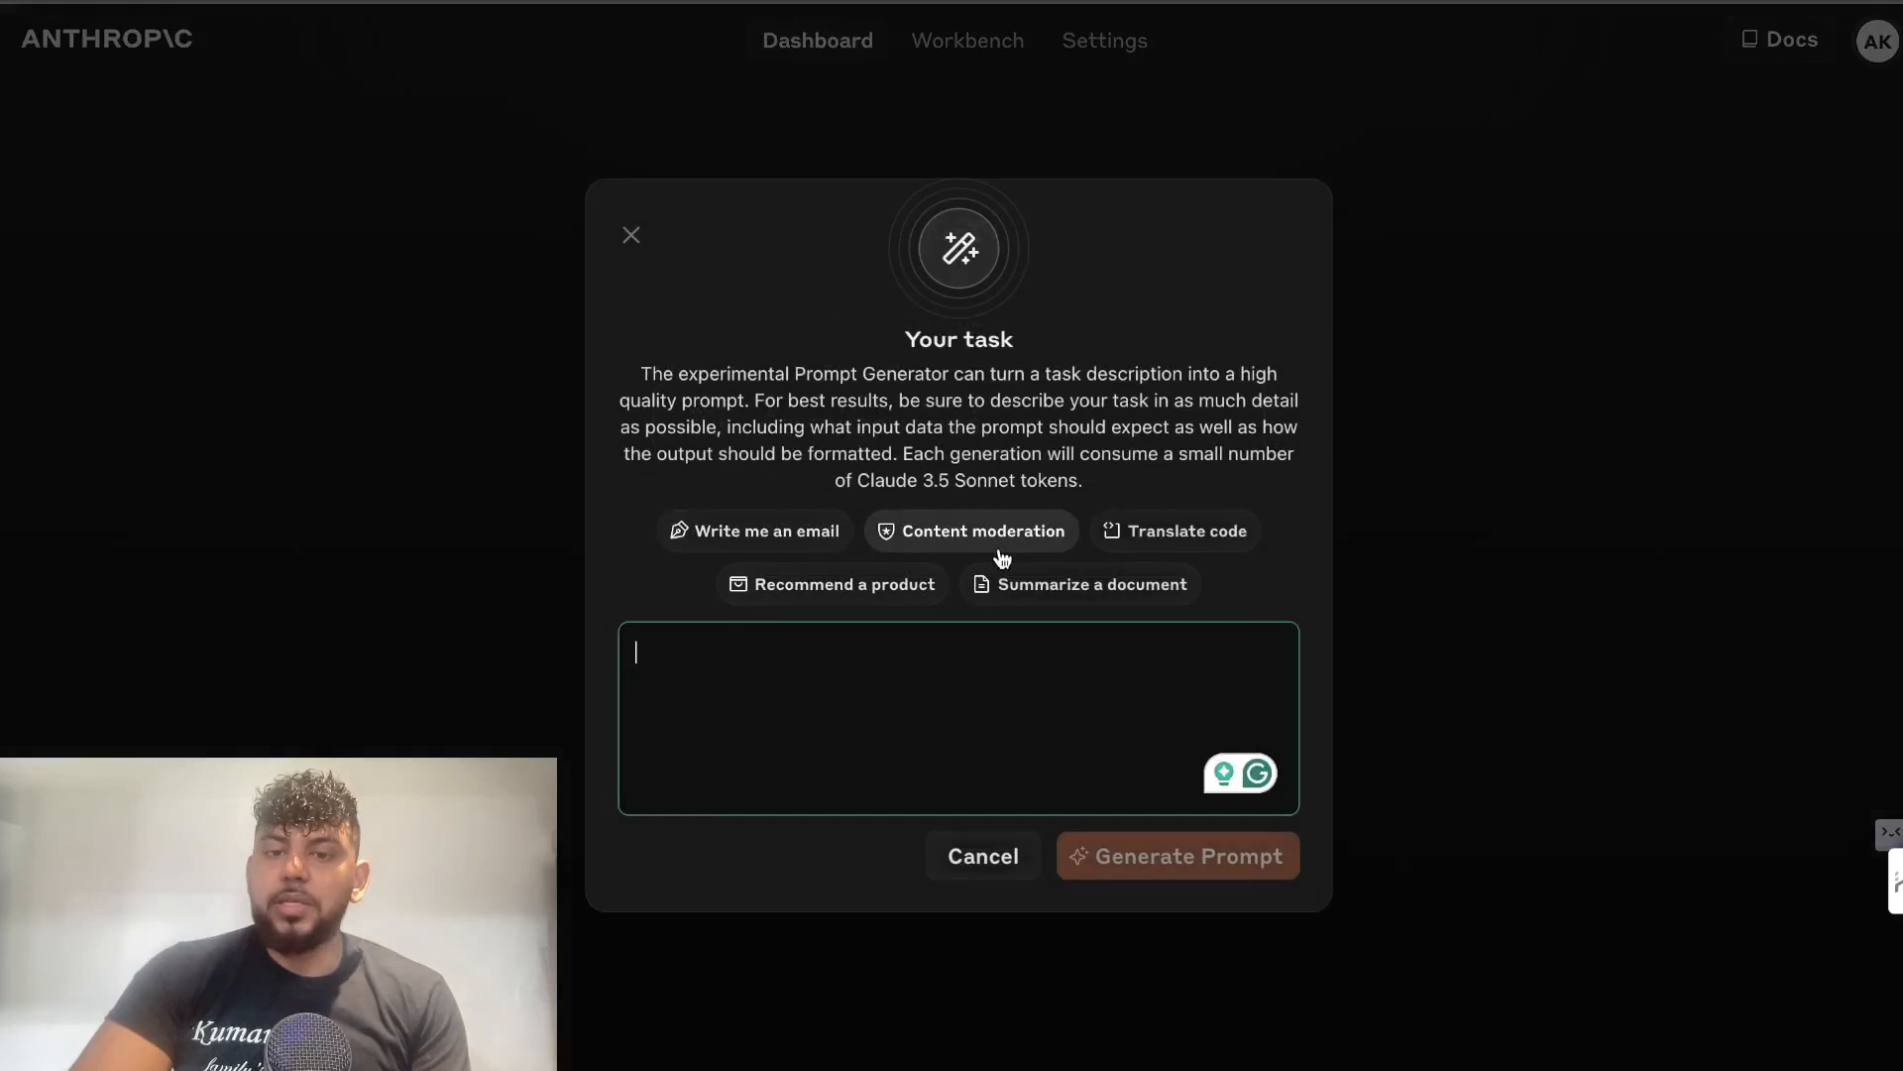
type("Draft an email responding to a customer complaint email and offer a resolution")
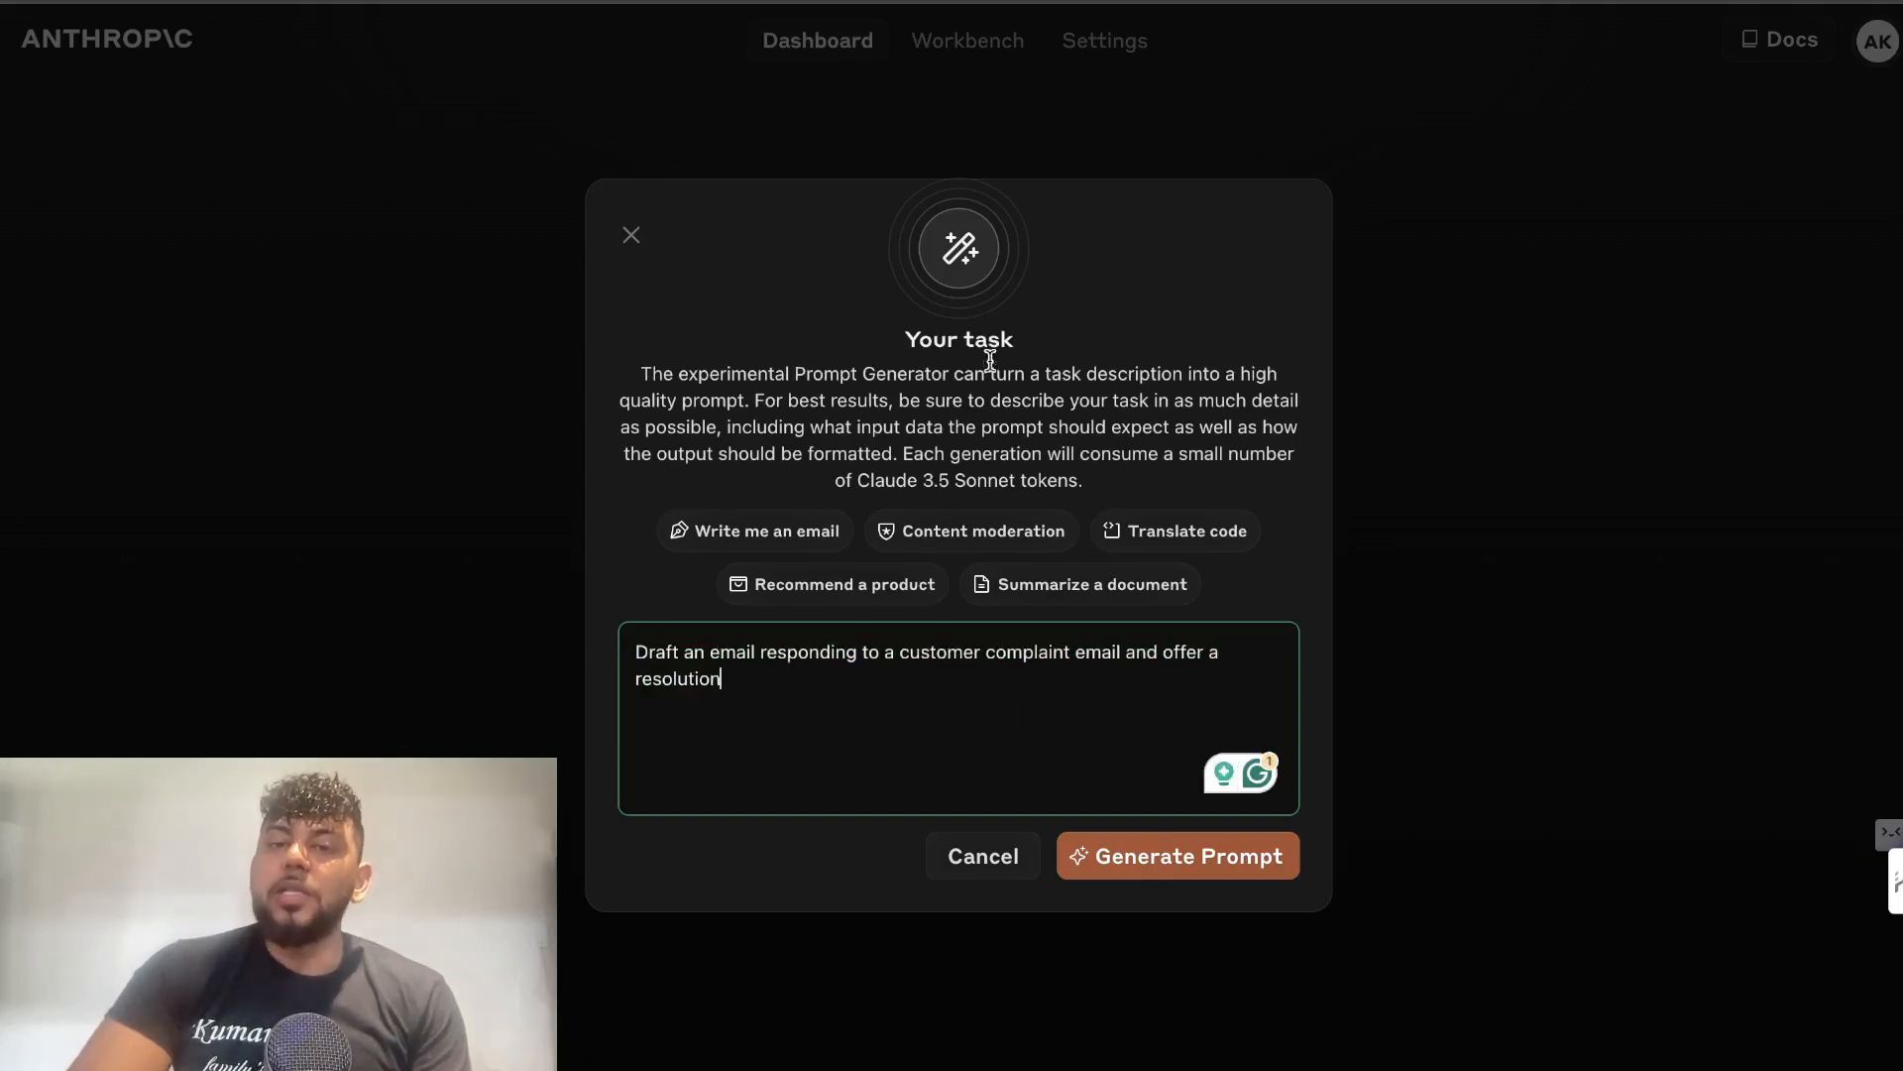
left_click(1177, 856)
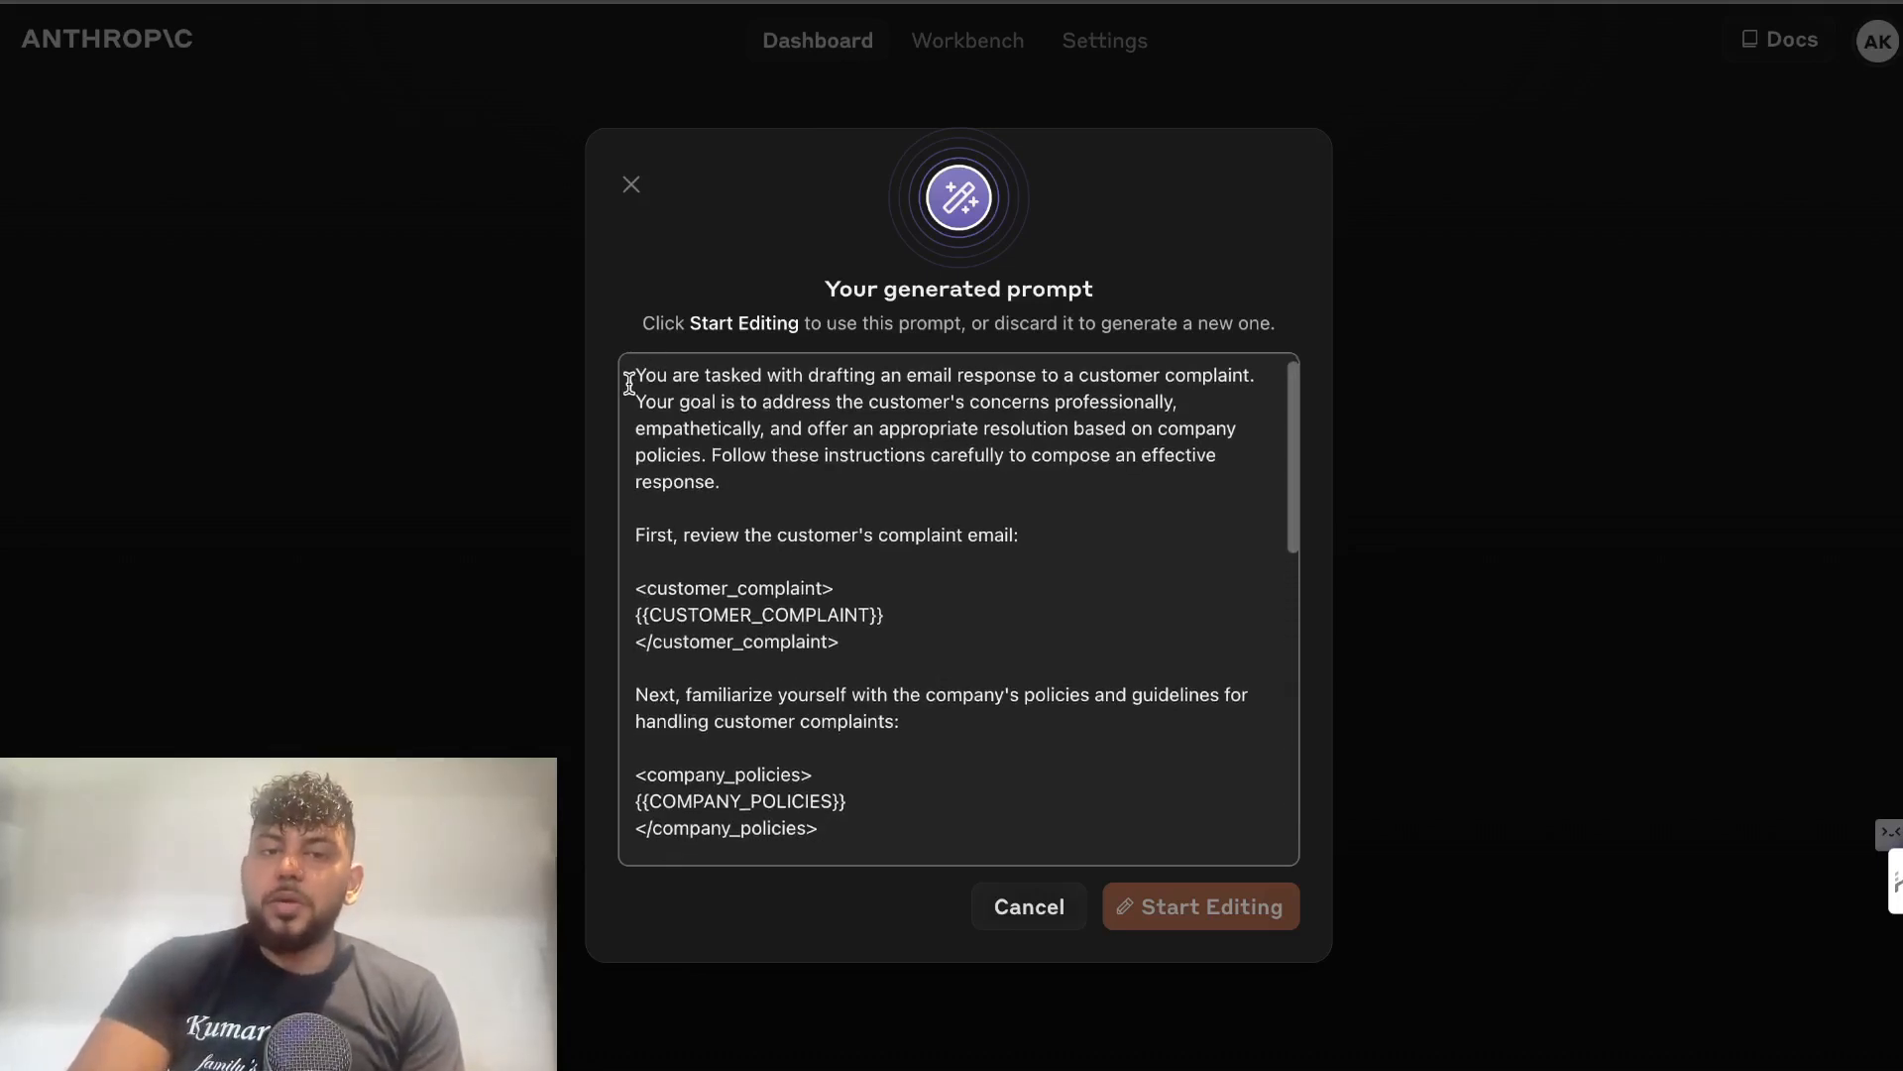
scroll("down", 3)
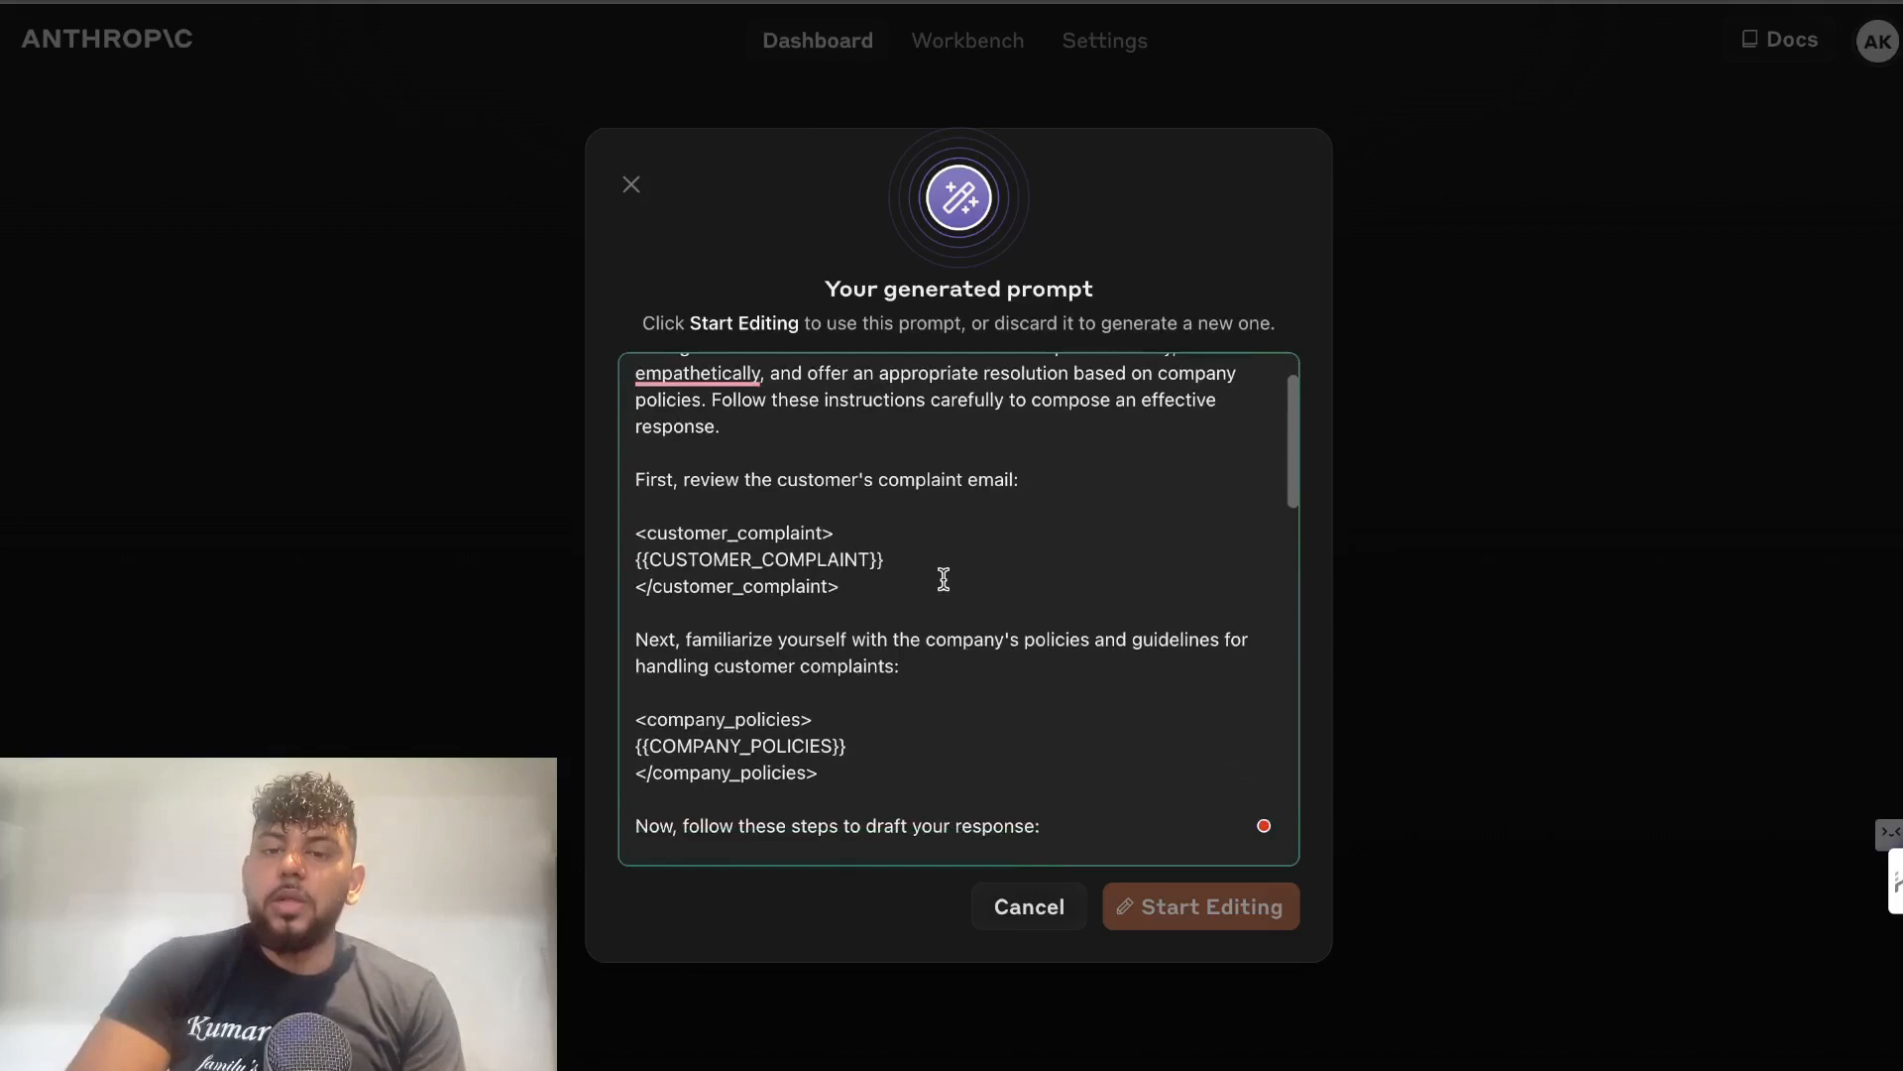
scroll("down", 3)
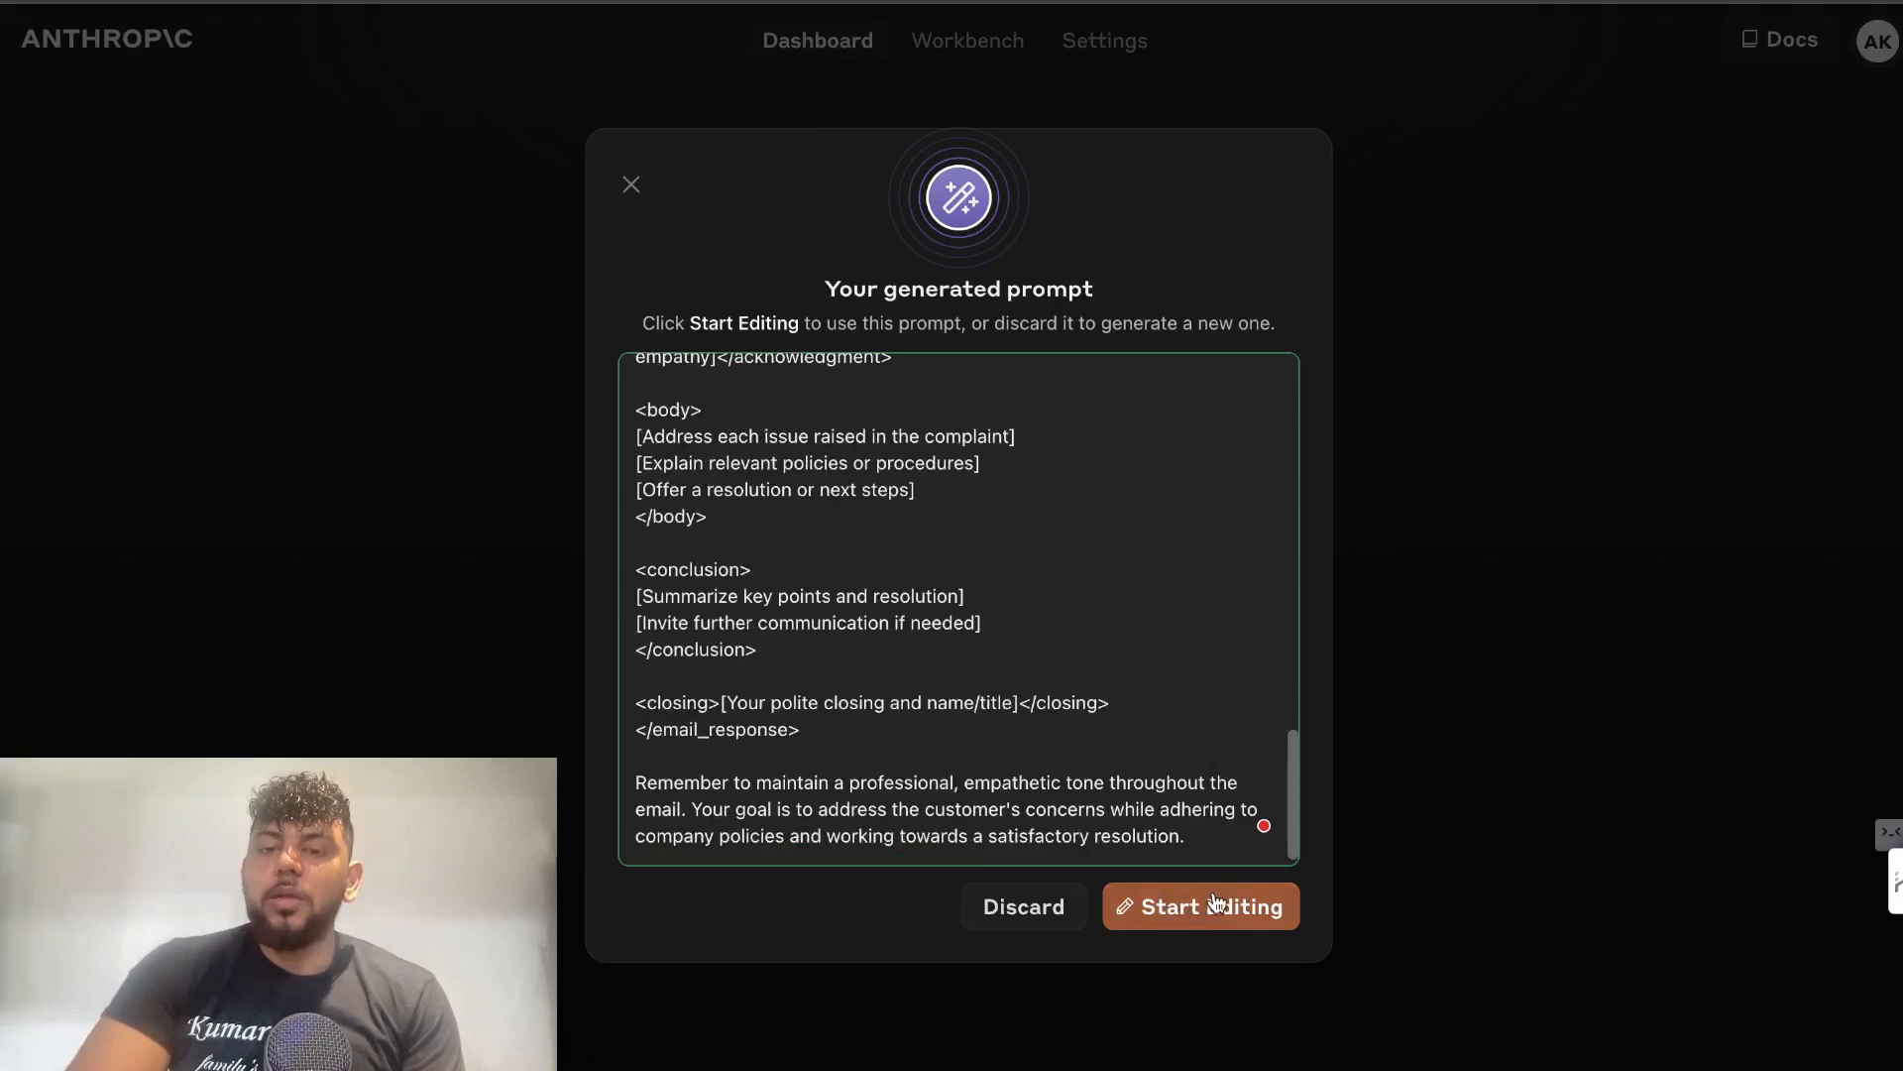
left_click(1022, 905)
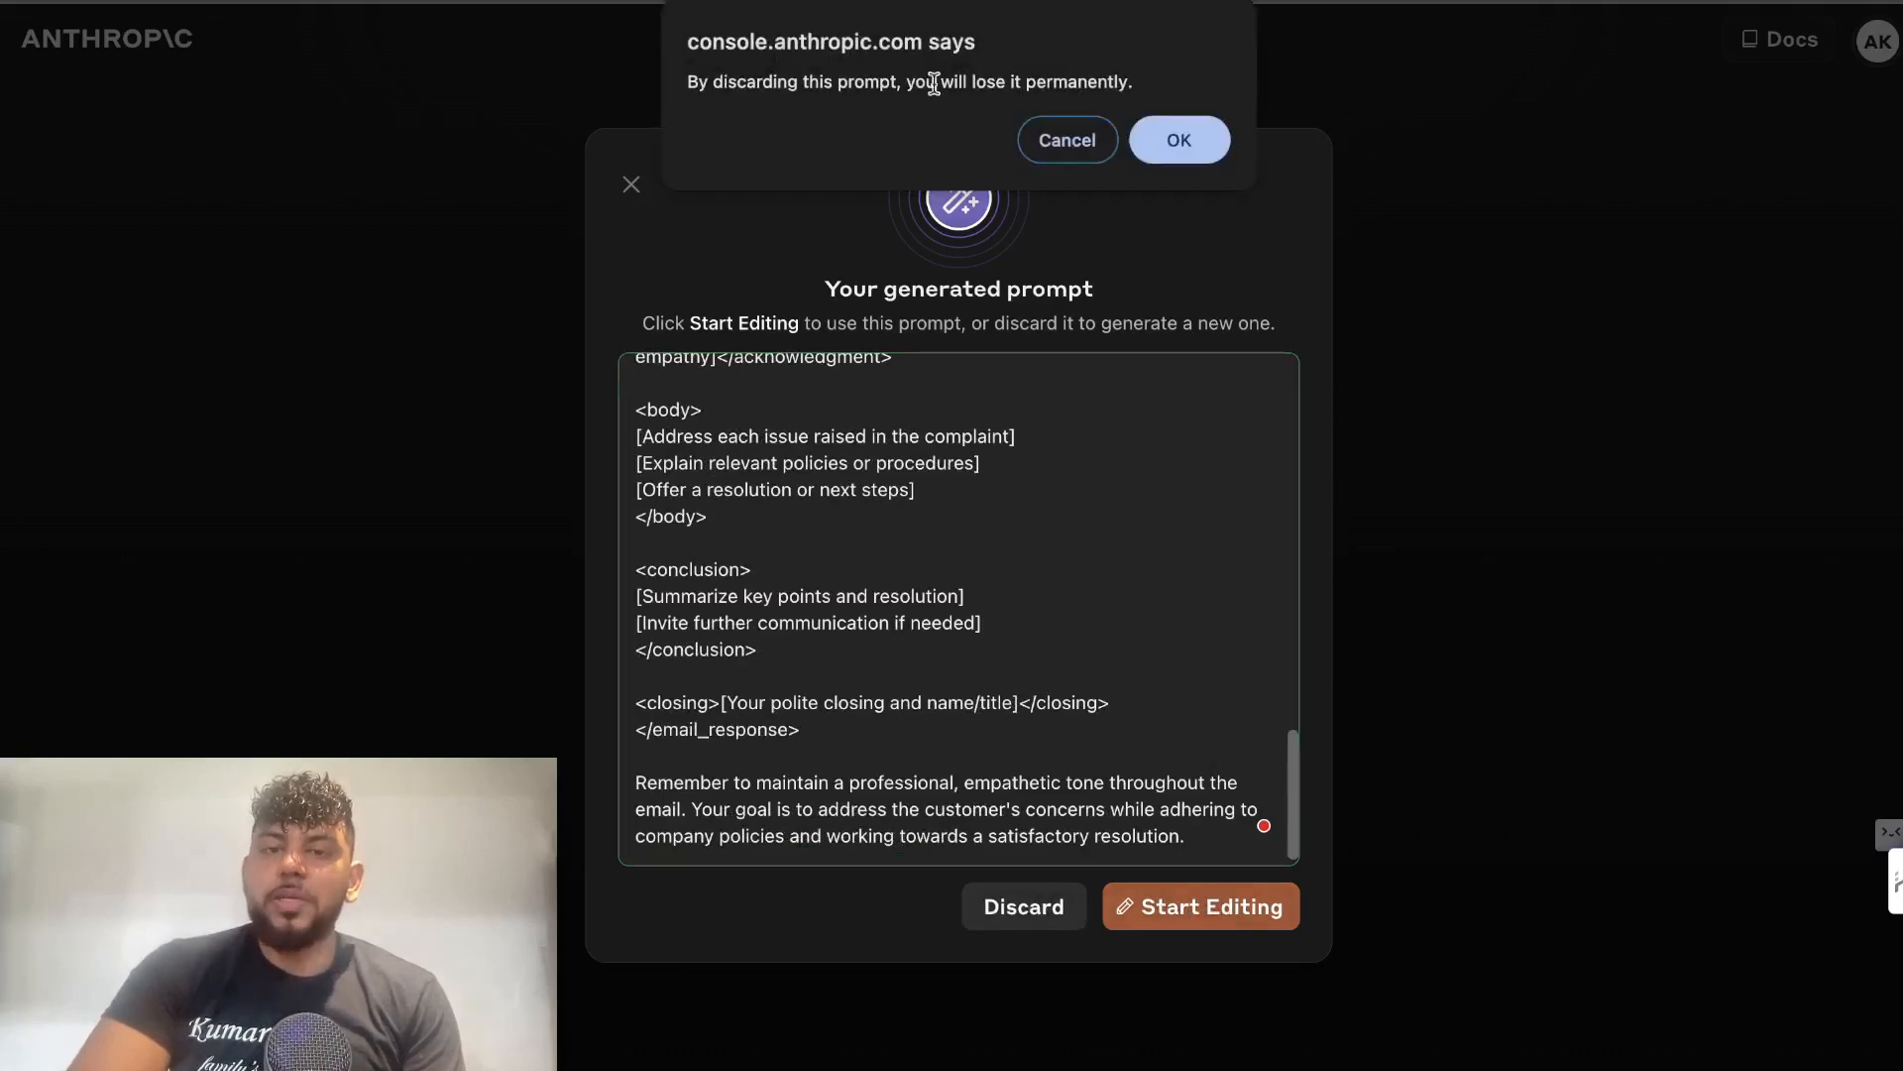
Confirm the discard and generate an SEO blog-post prompt with topic, audience and word-count variables.
left_click(1177, 139)
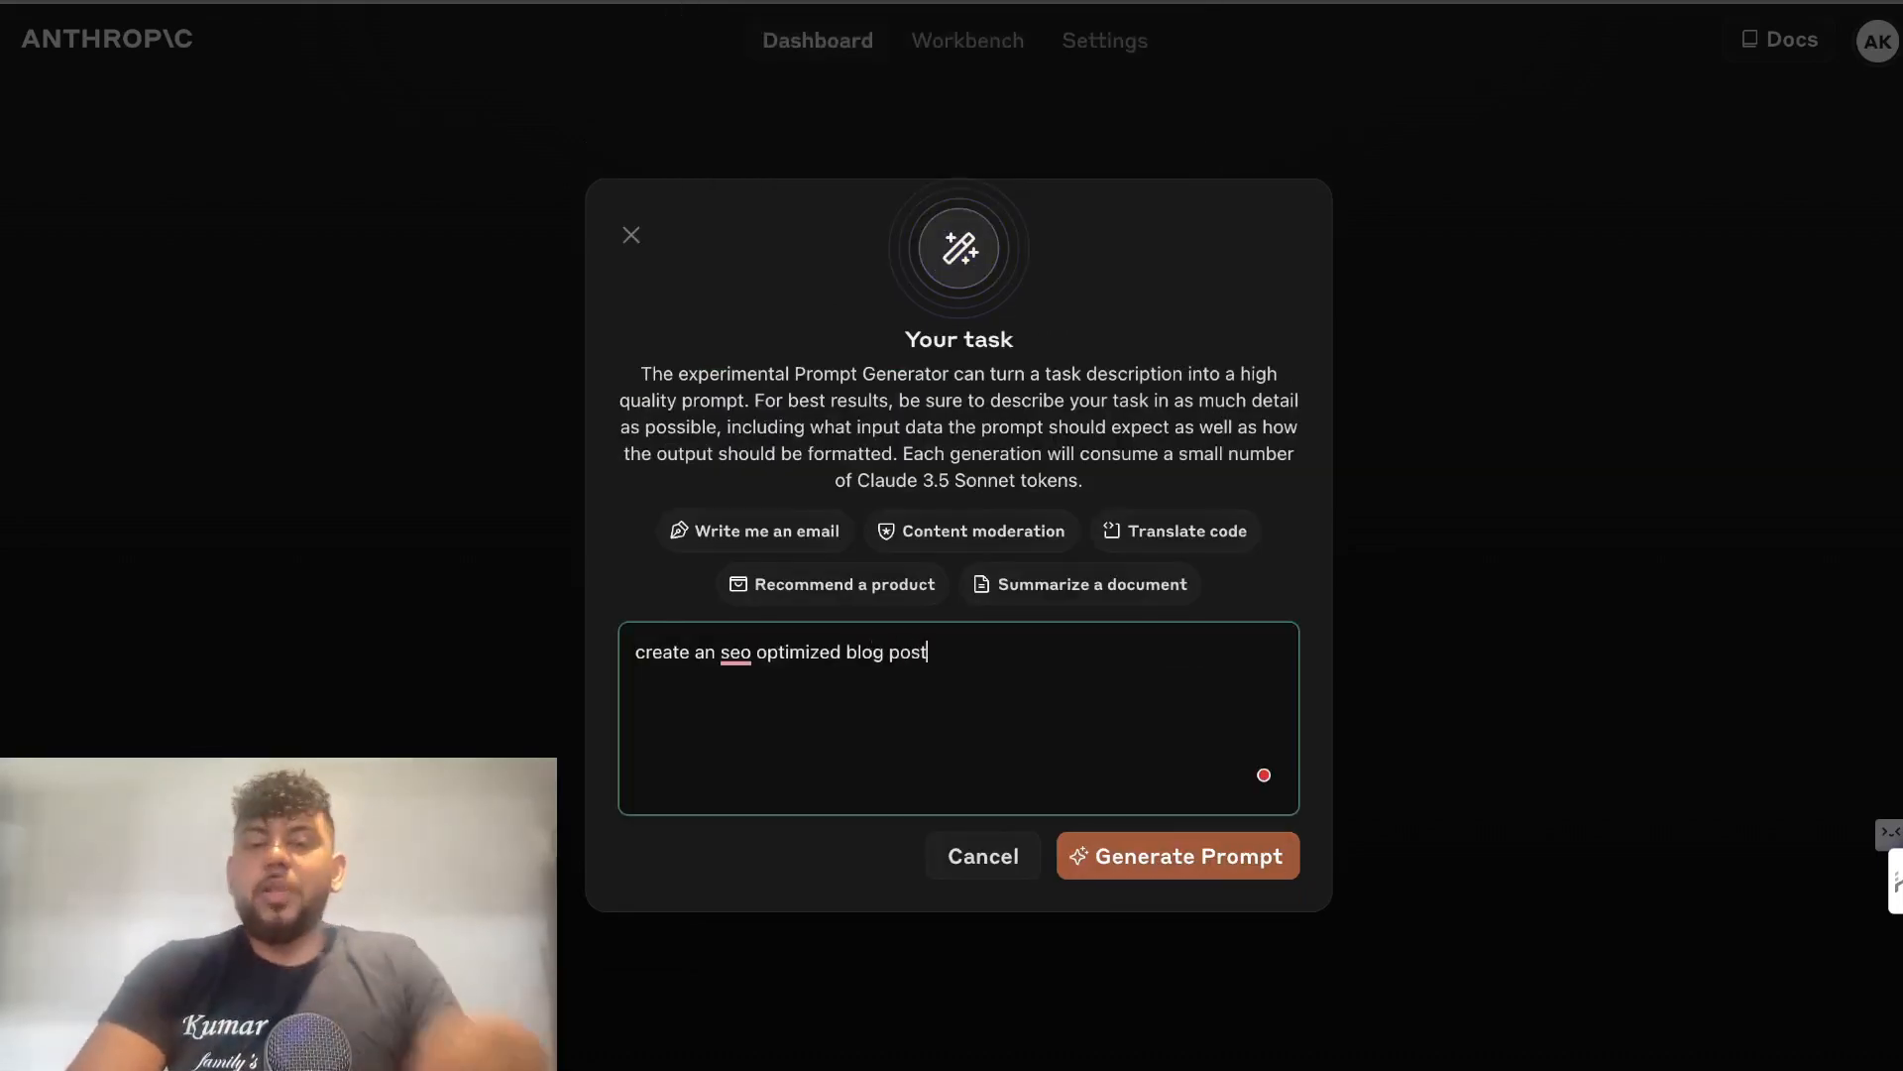
left_click(1177, 855)
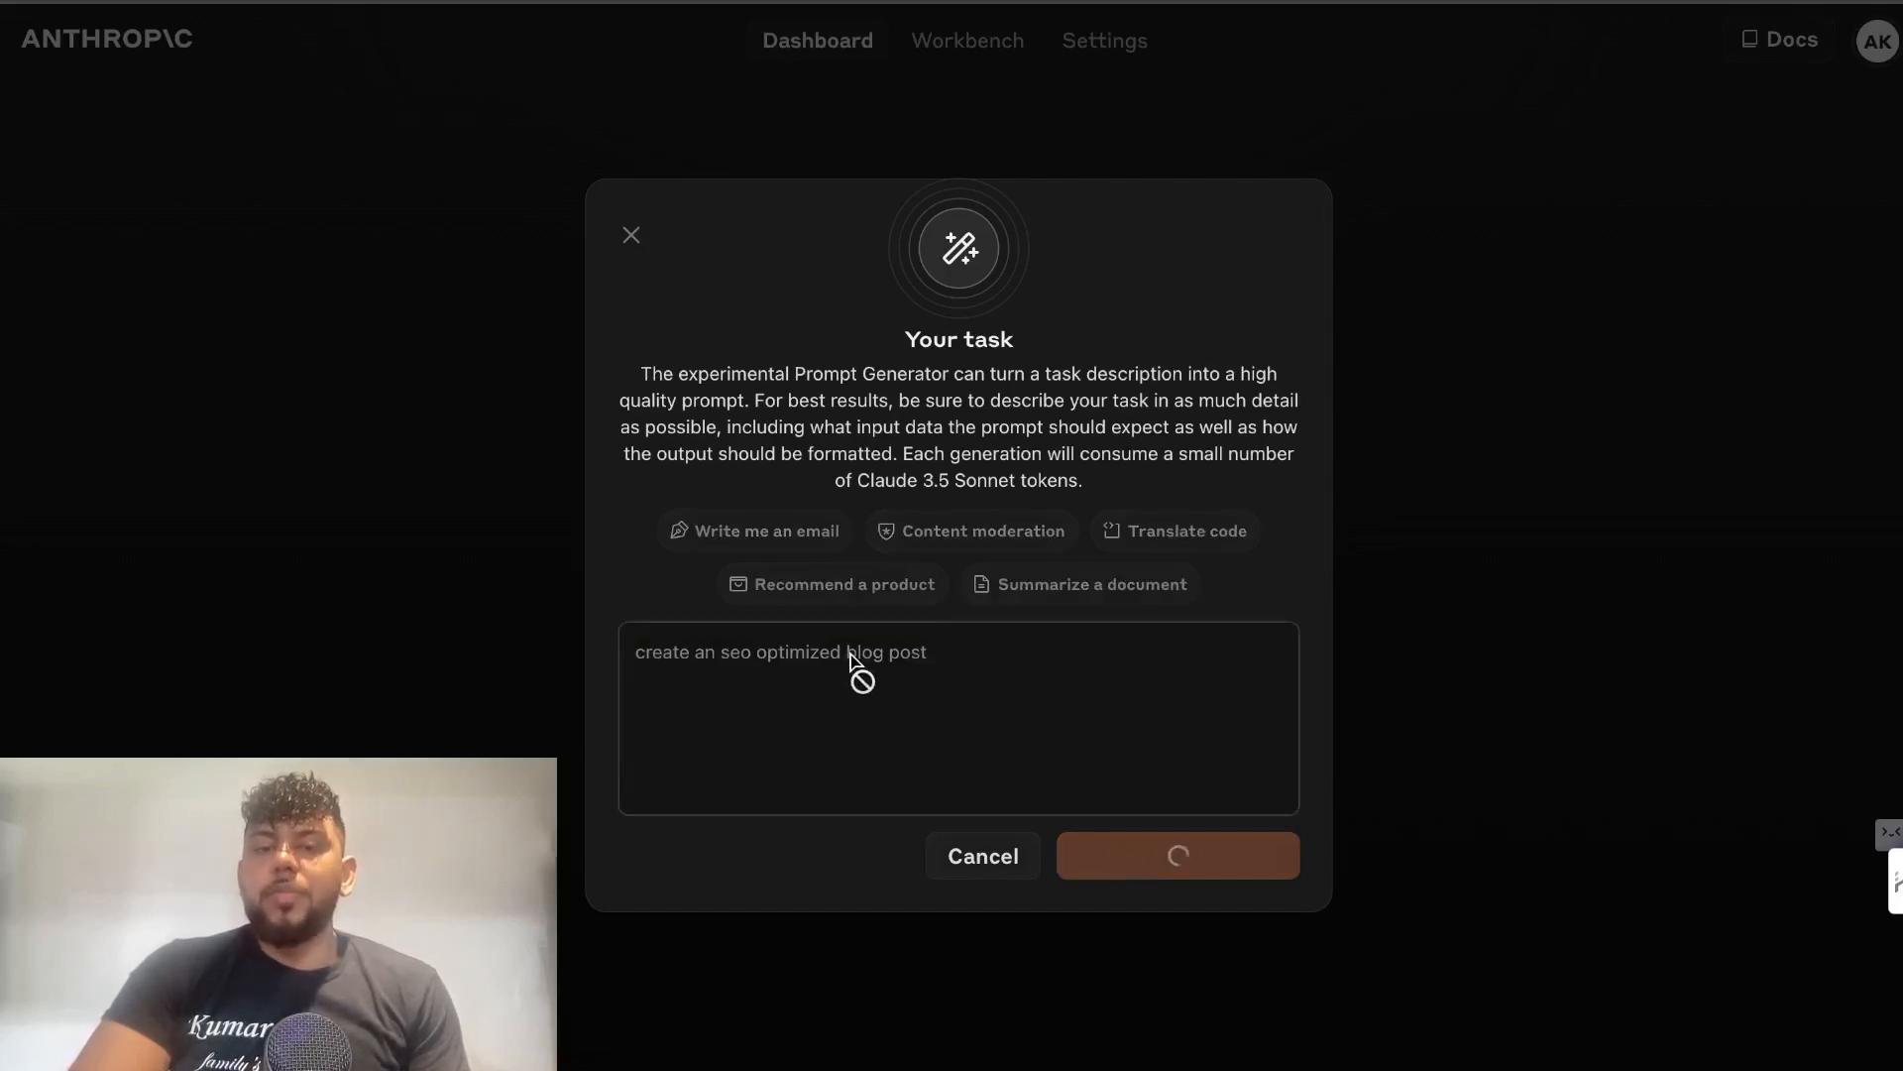
left_click(1177, 856)
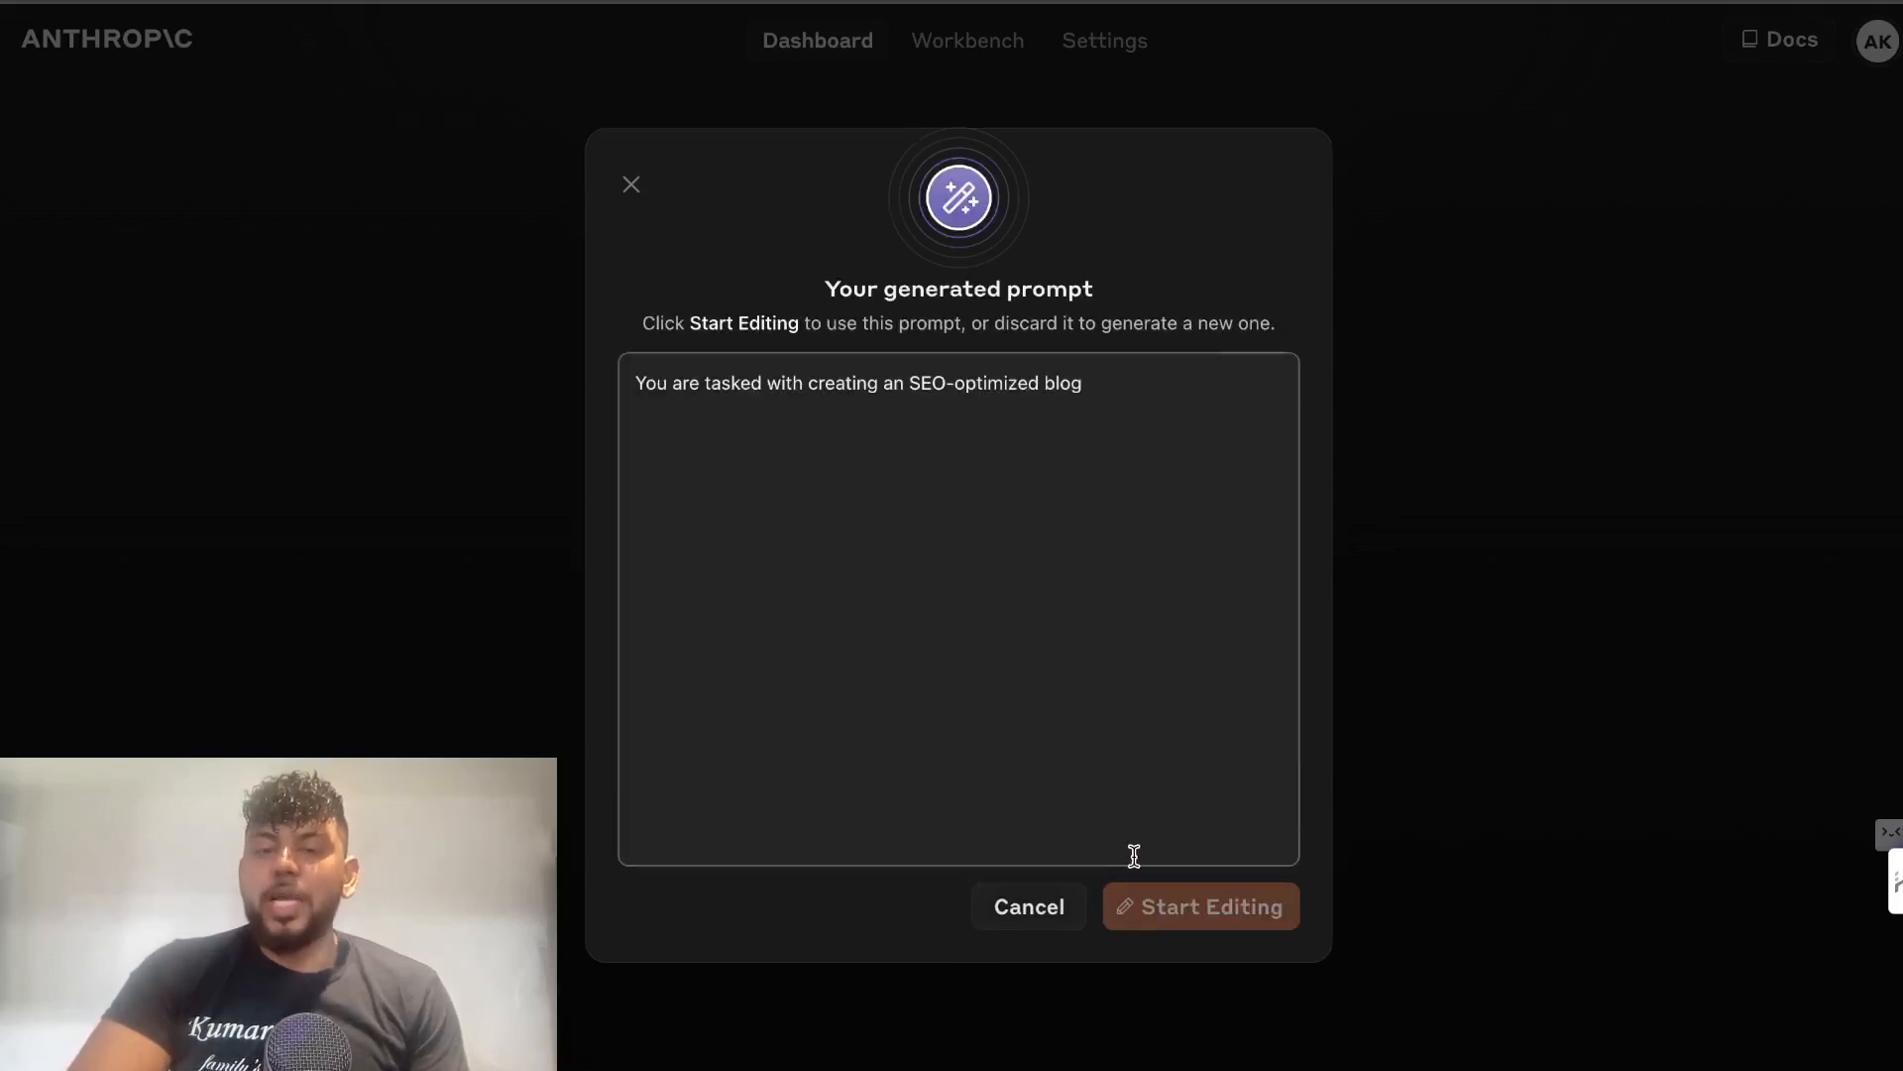
scroll("down", 3)
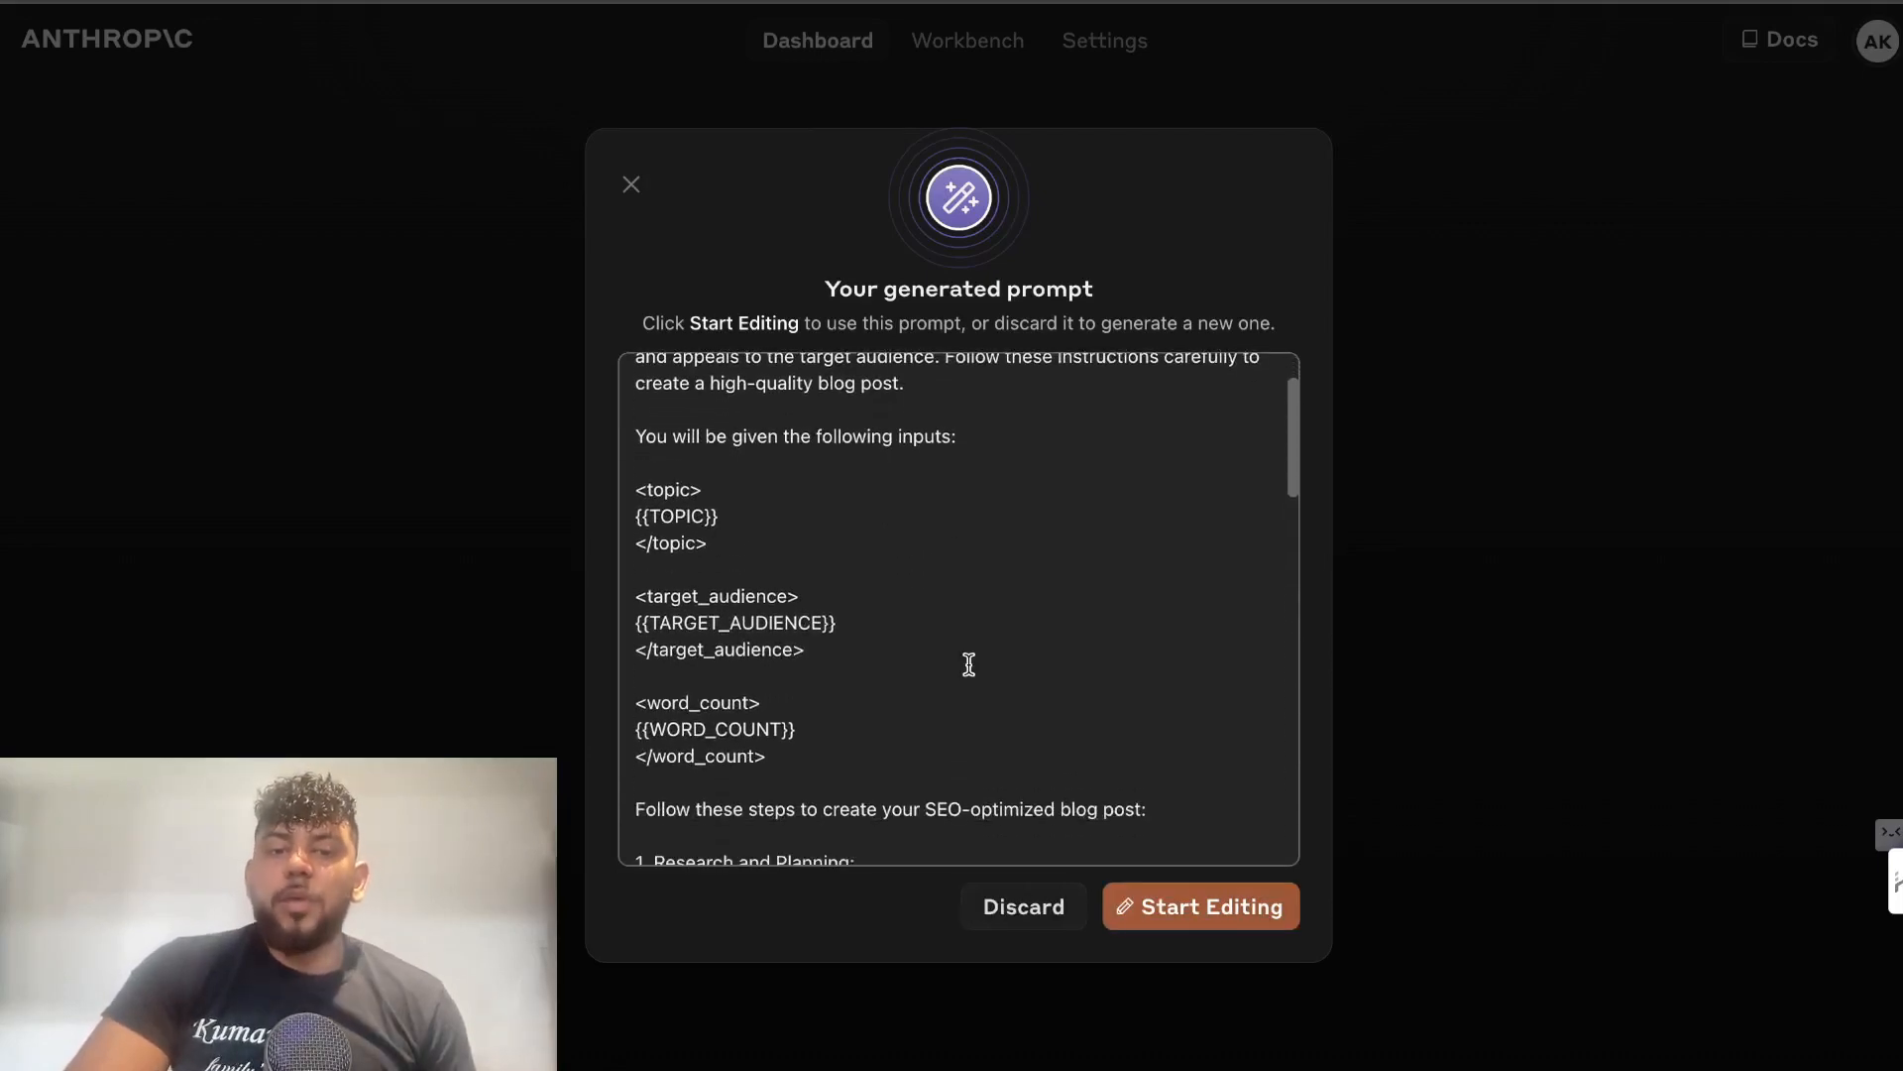
scroll("down", 3)
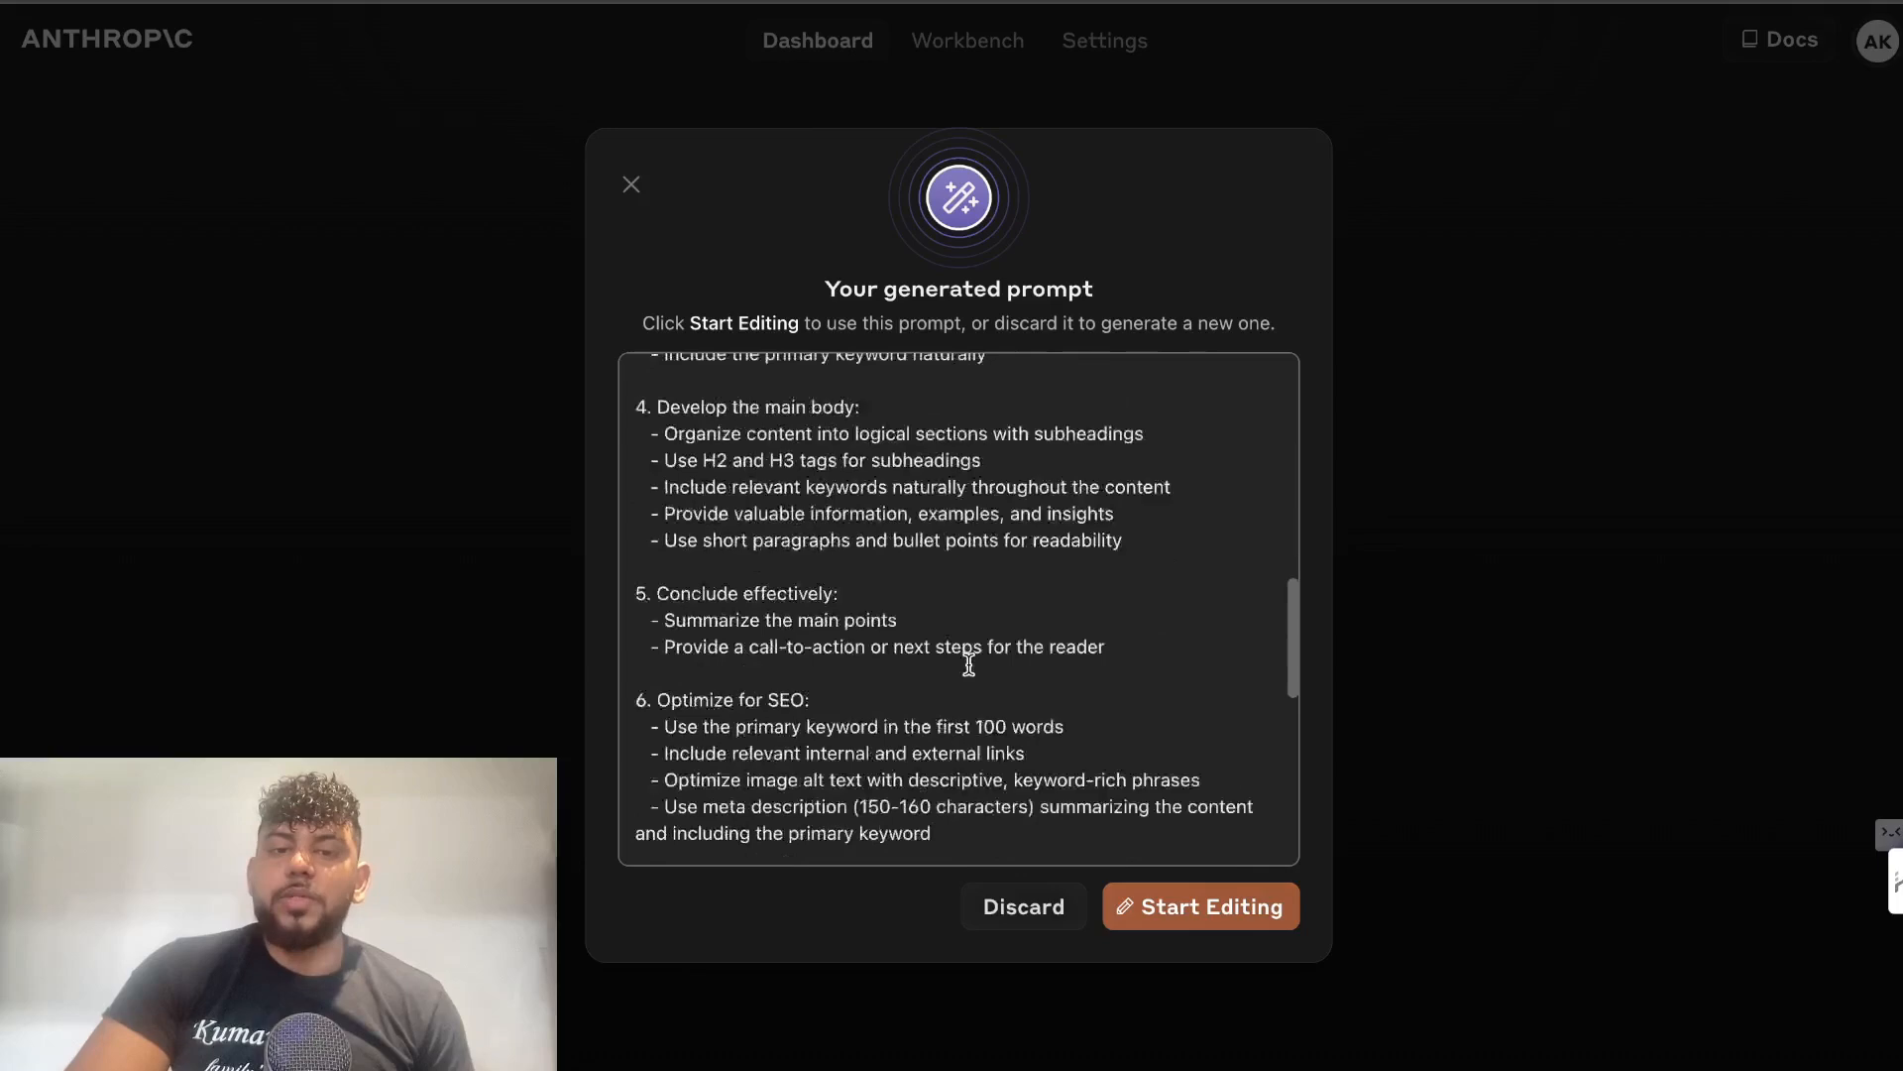
scroll("down", 3)
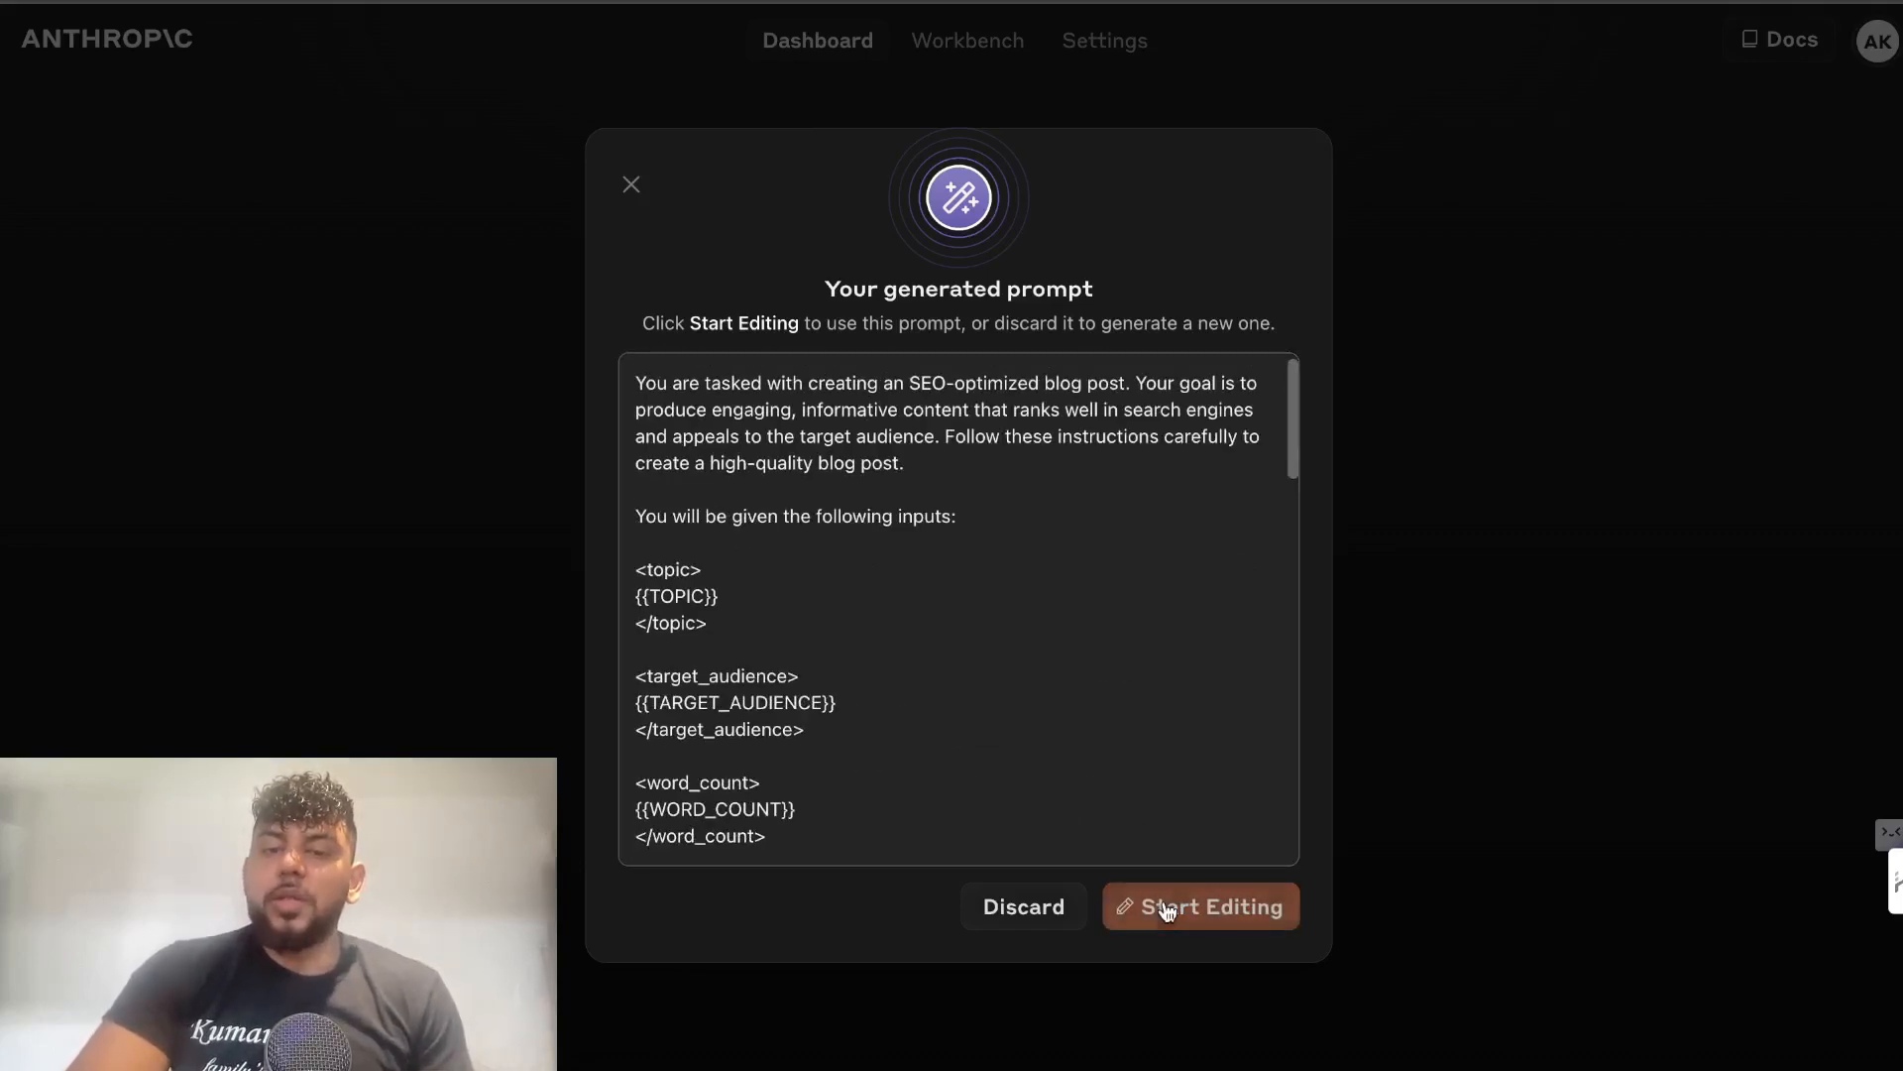
left_click(1200, 905)
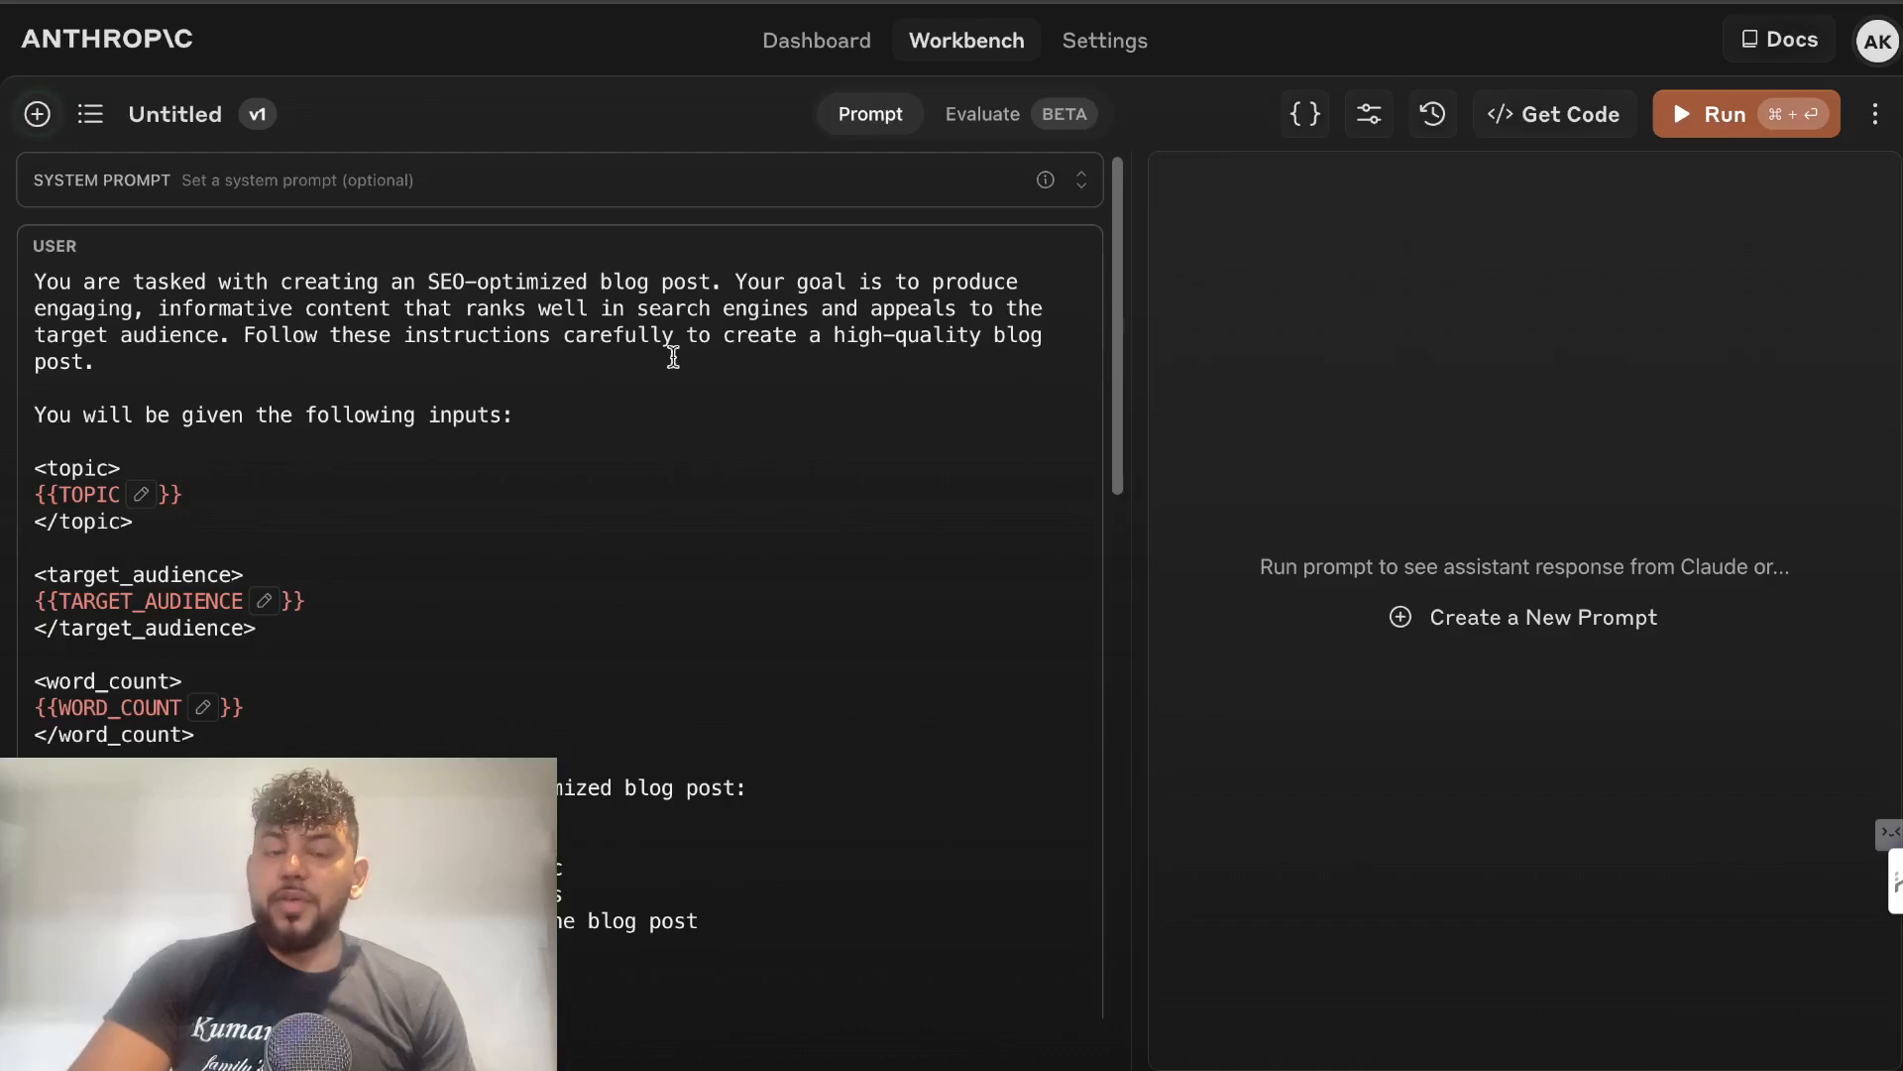
mouse_move(751, 404)
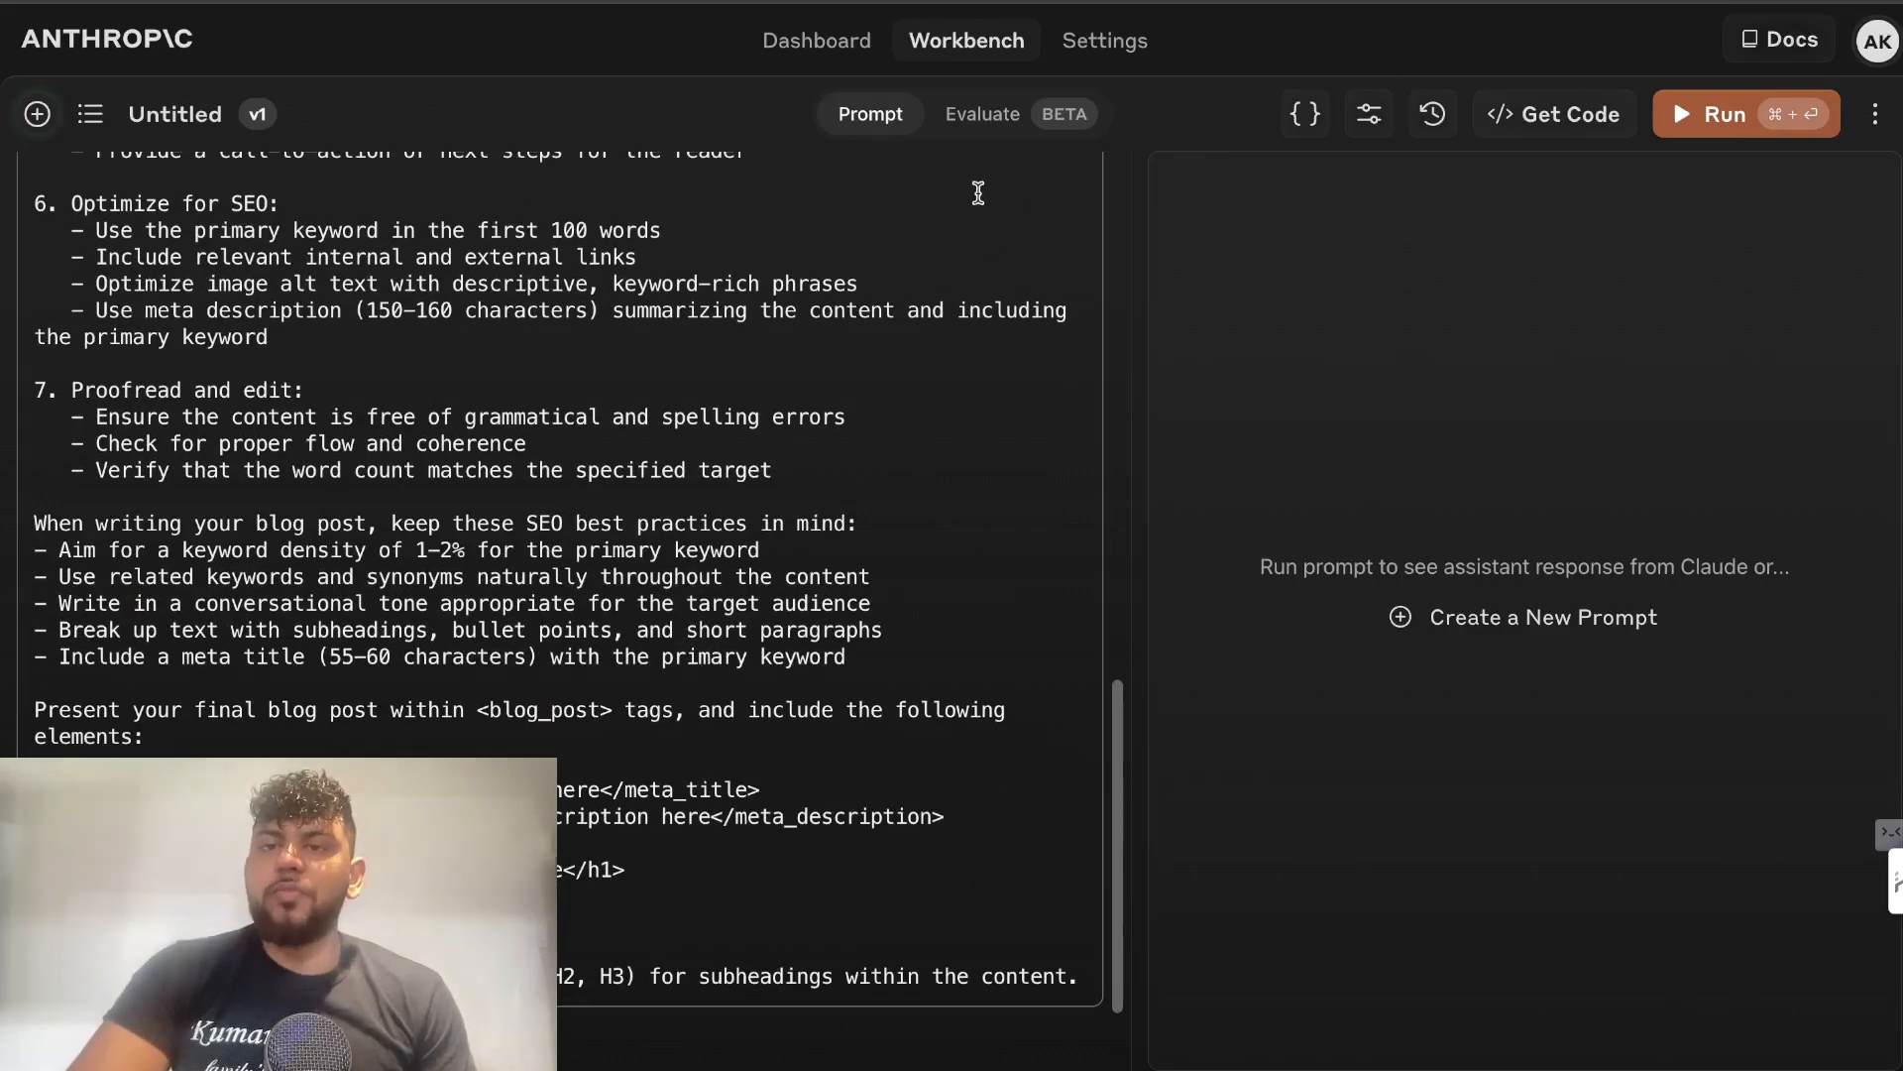
Open the Evaluate view with its empty topic, audience and word-count test table.
left_click(981, 113)
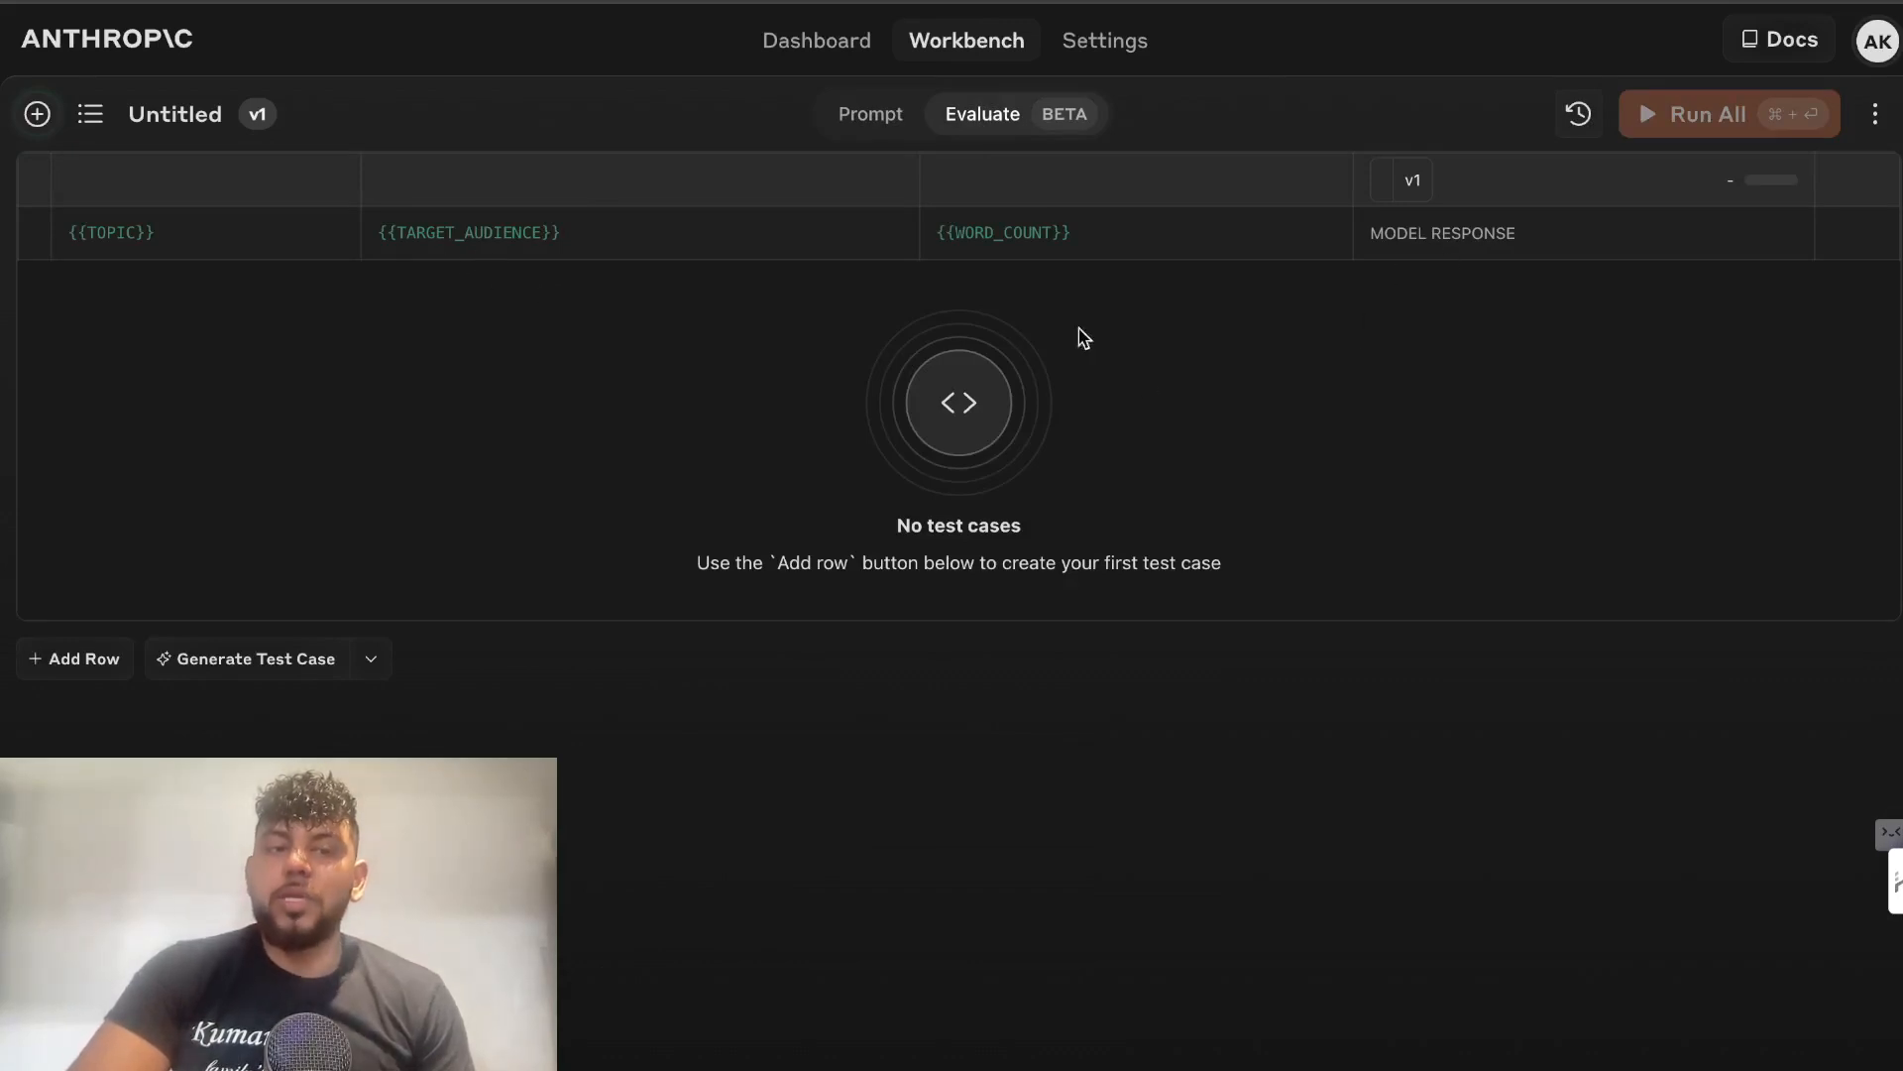
mouse_move(282, 677)
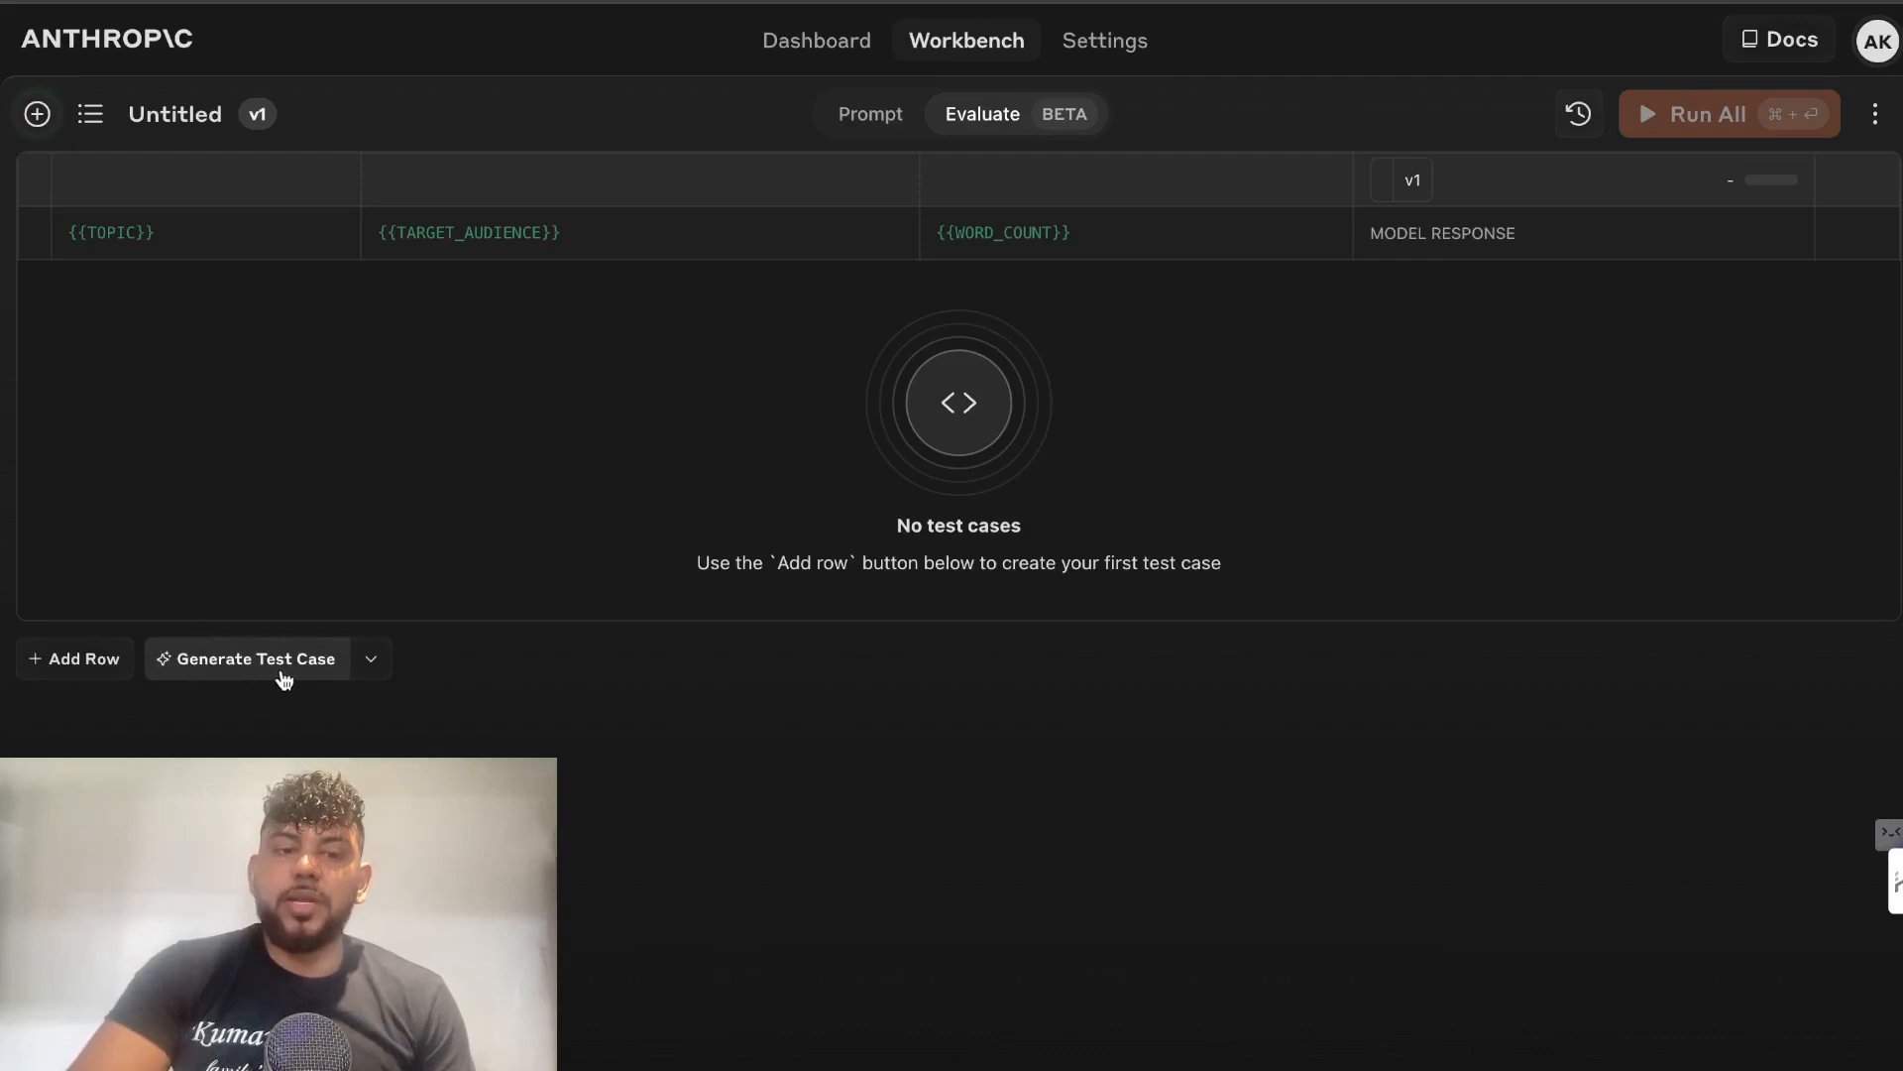
Generate and run an intermittent-fasting test case, then return to the prompt text.
left_click(255, 659)
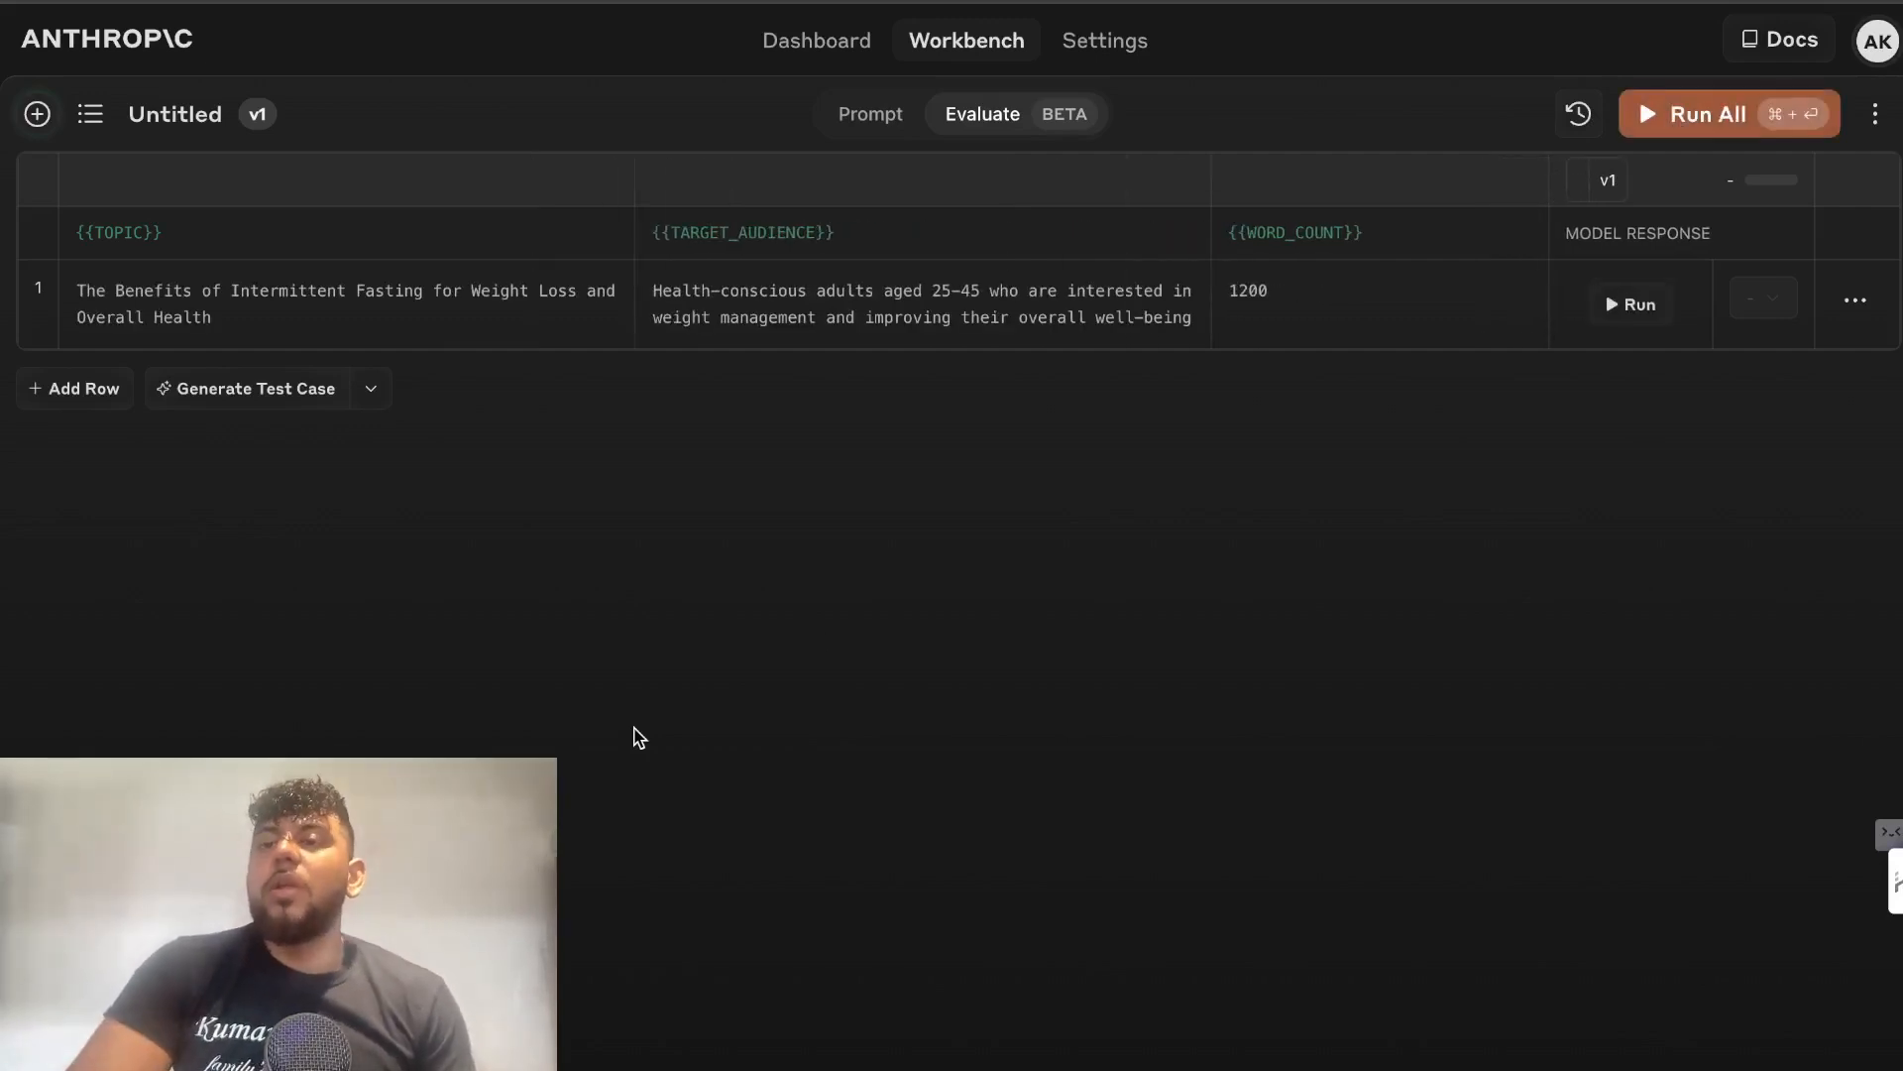
left_click(1725, 113)
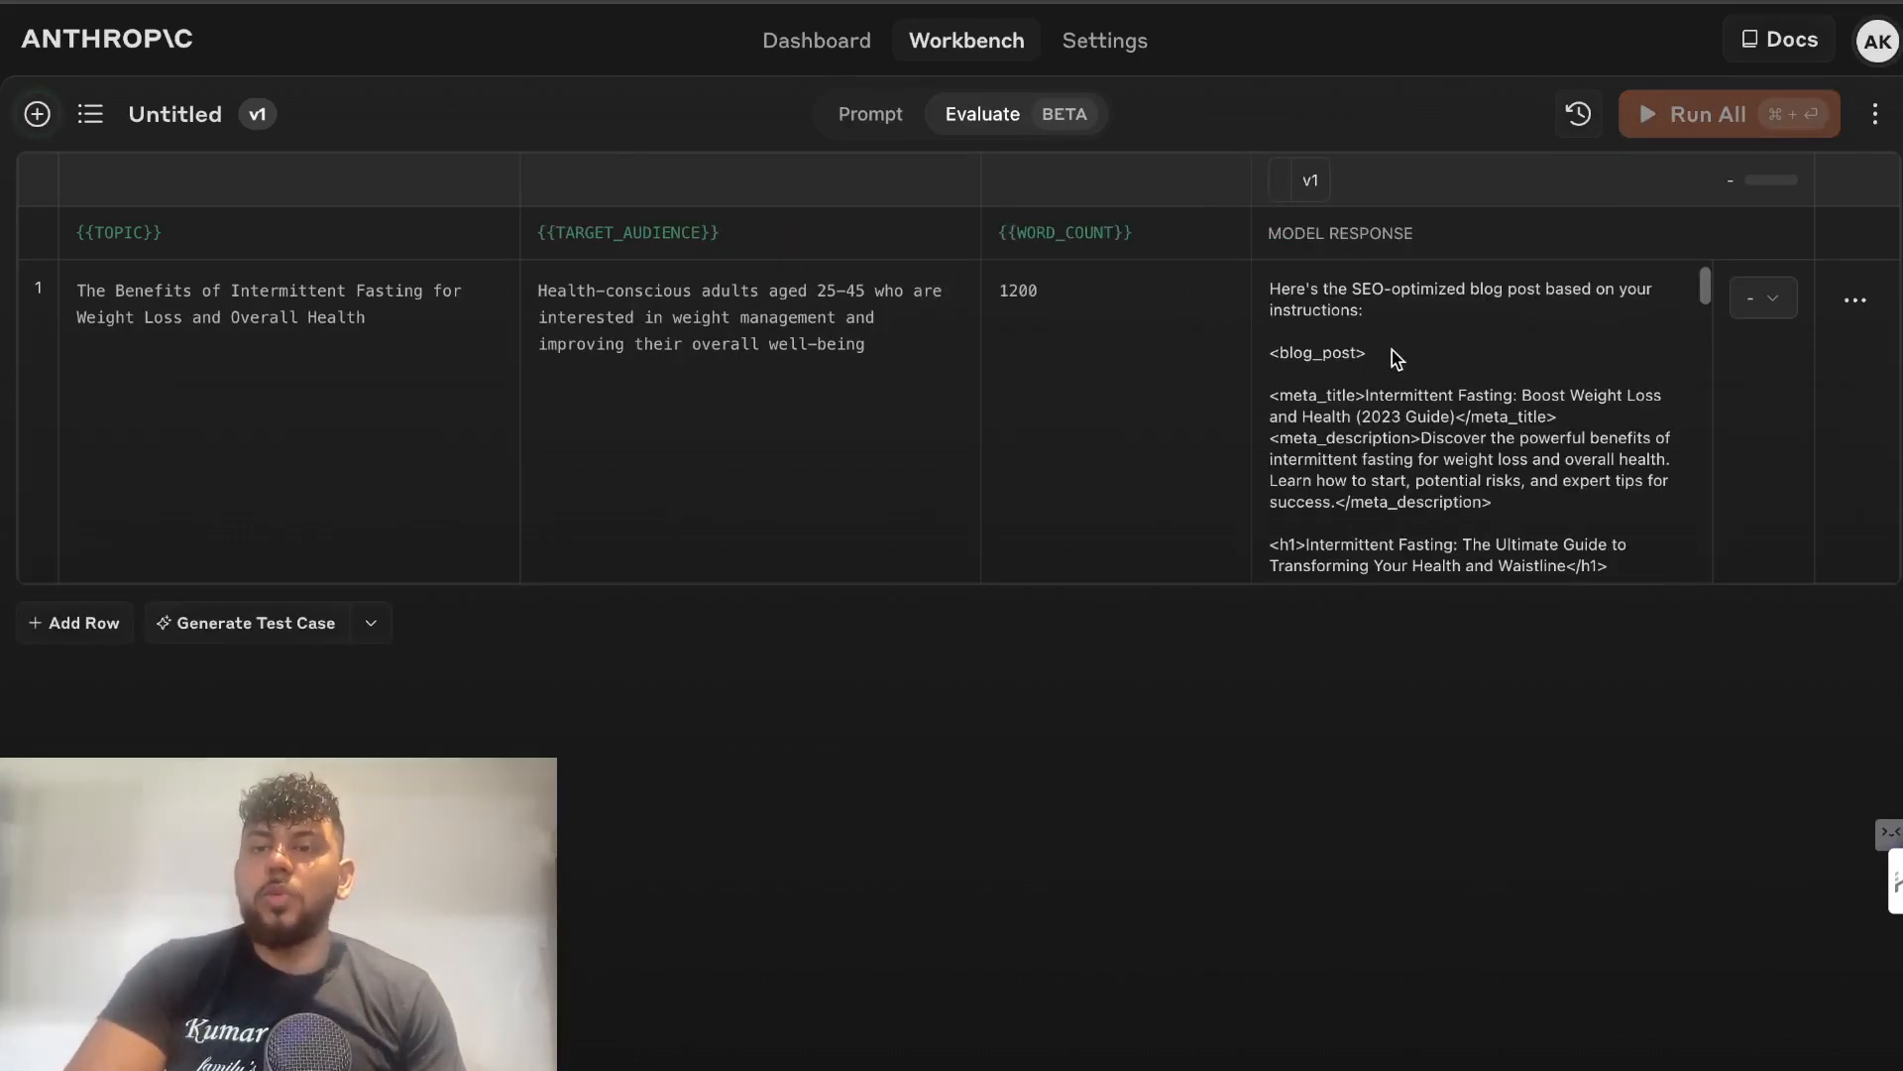
left_click(1762, 297)
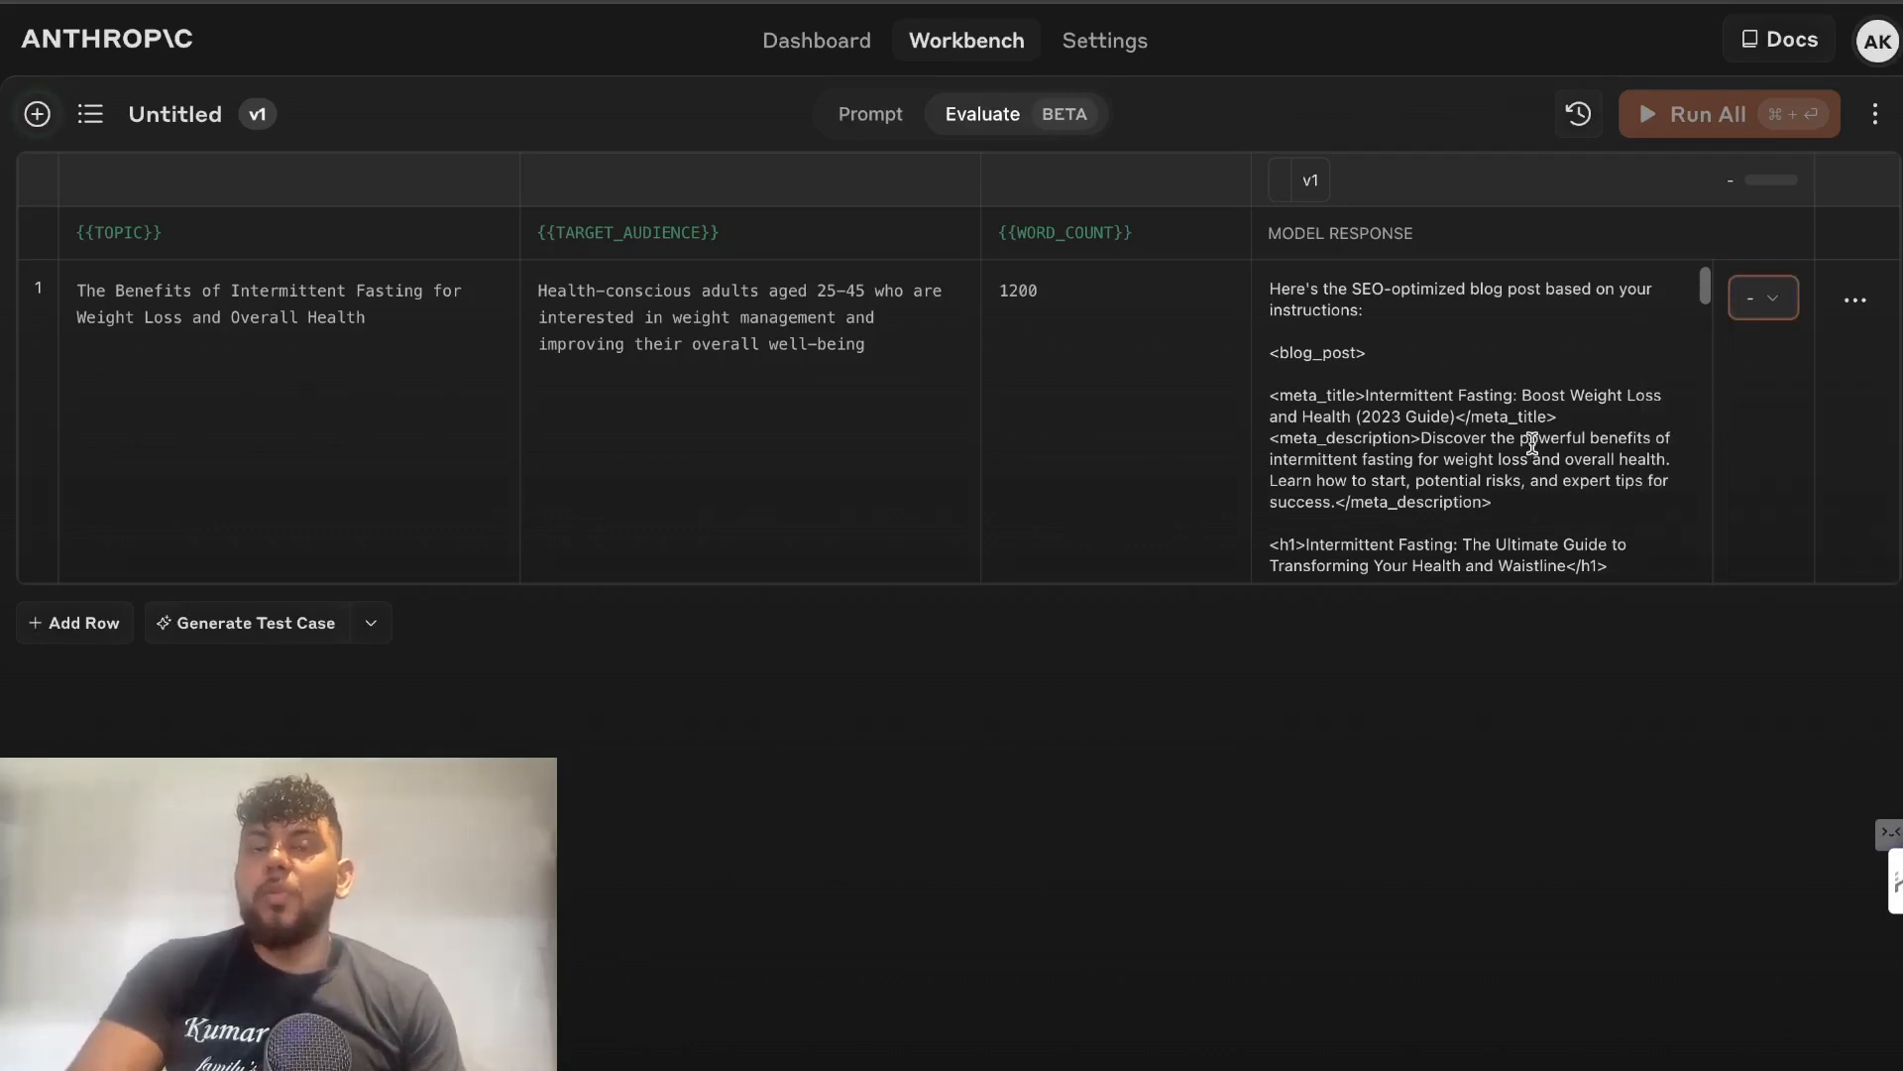
left_click(869, 113)
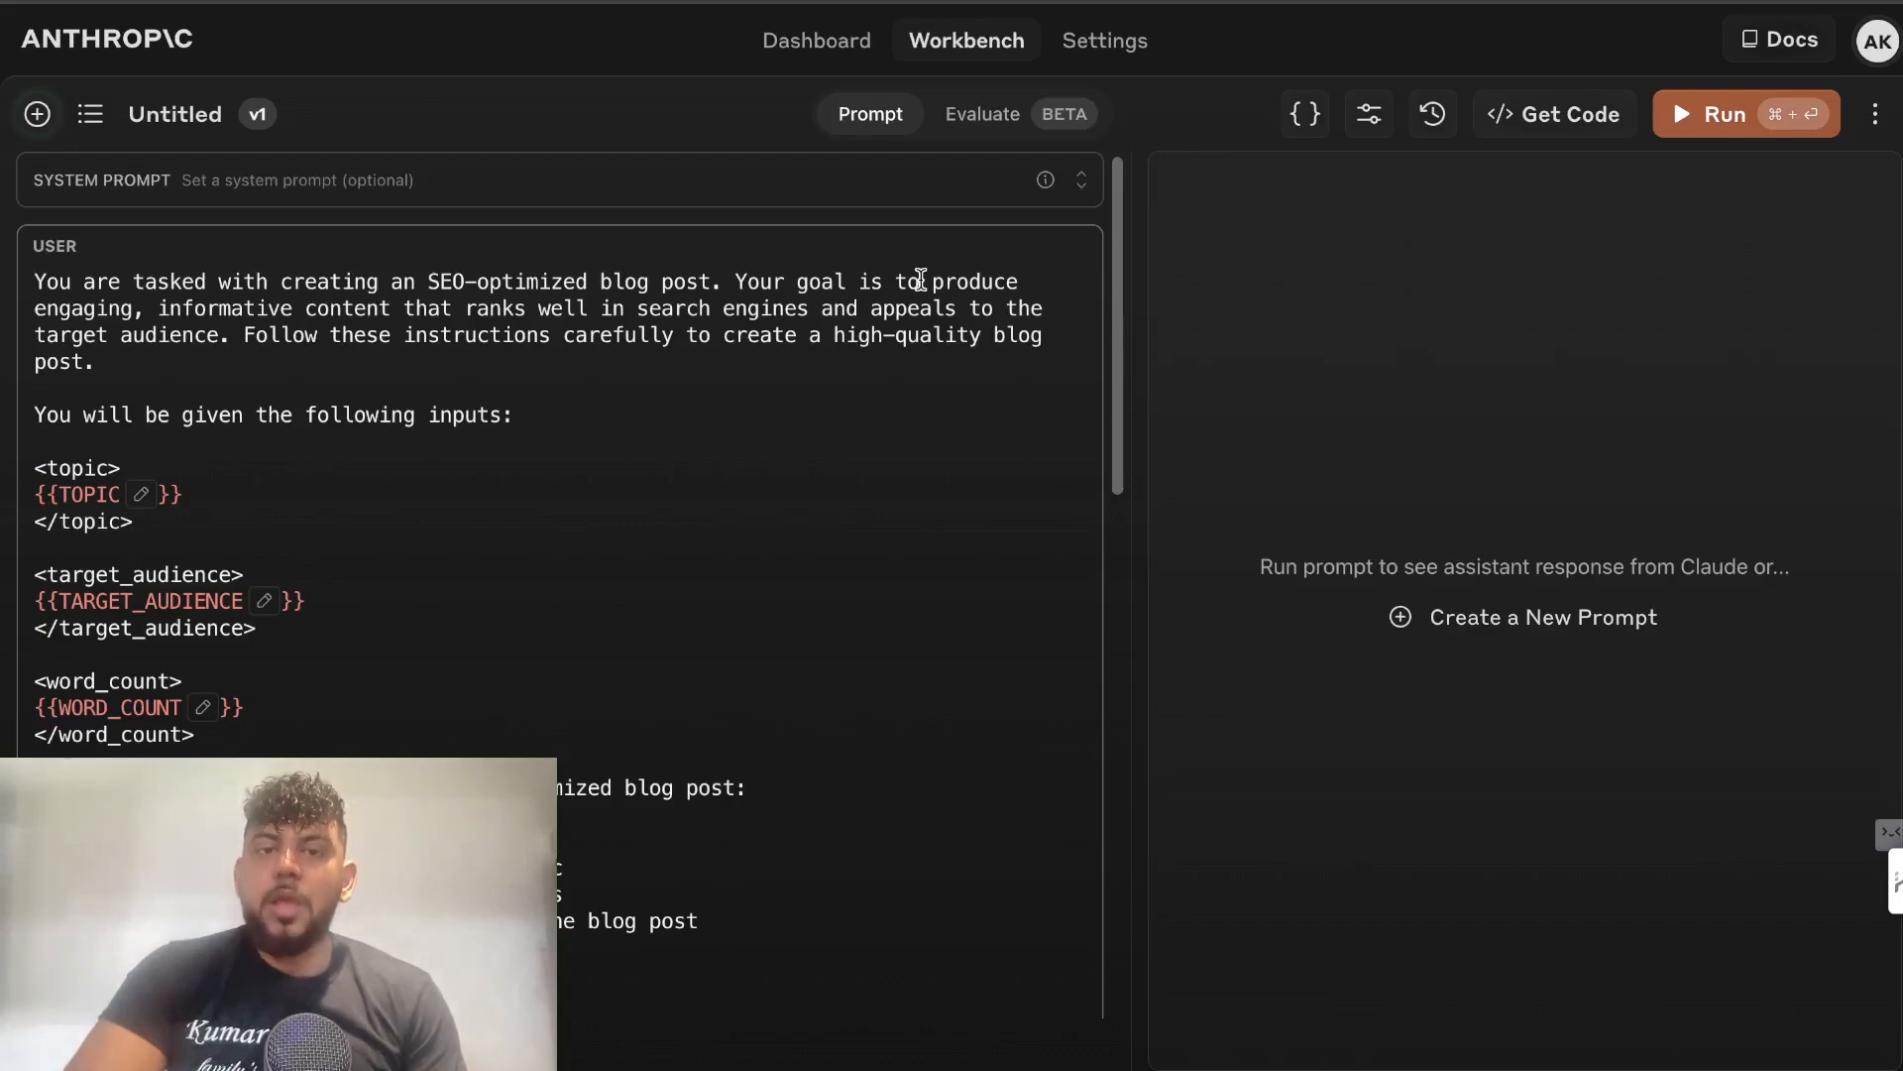
scroll("down", 3)
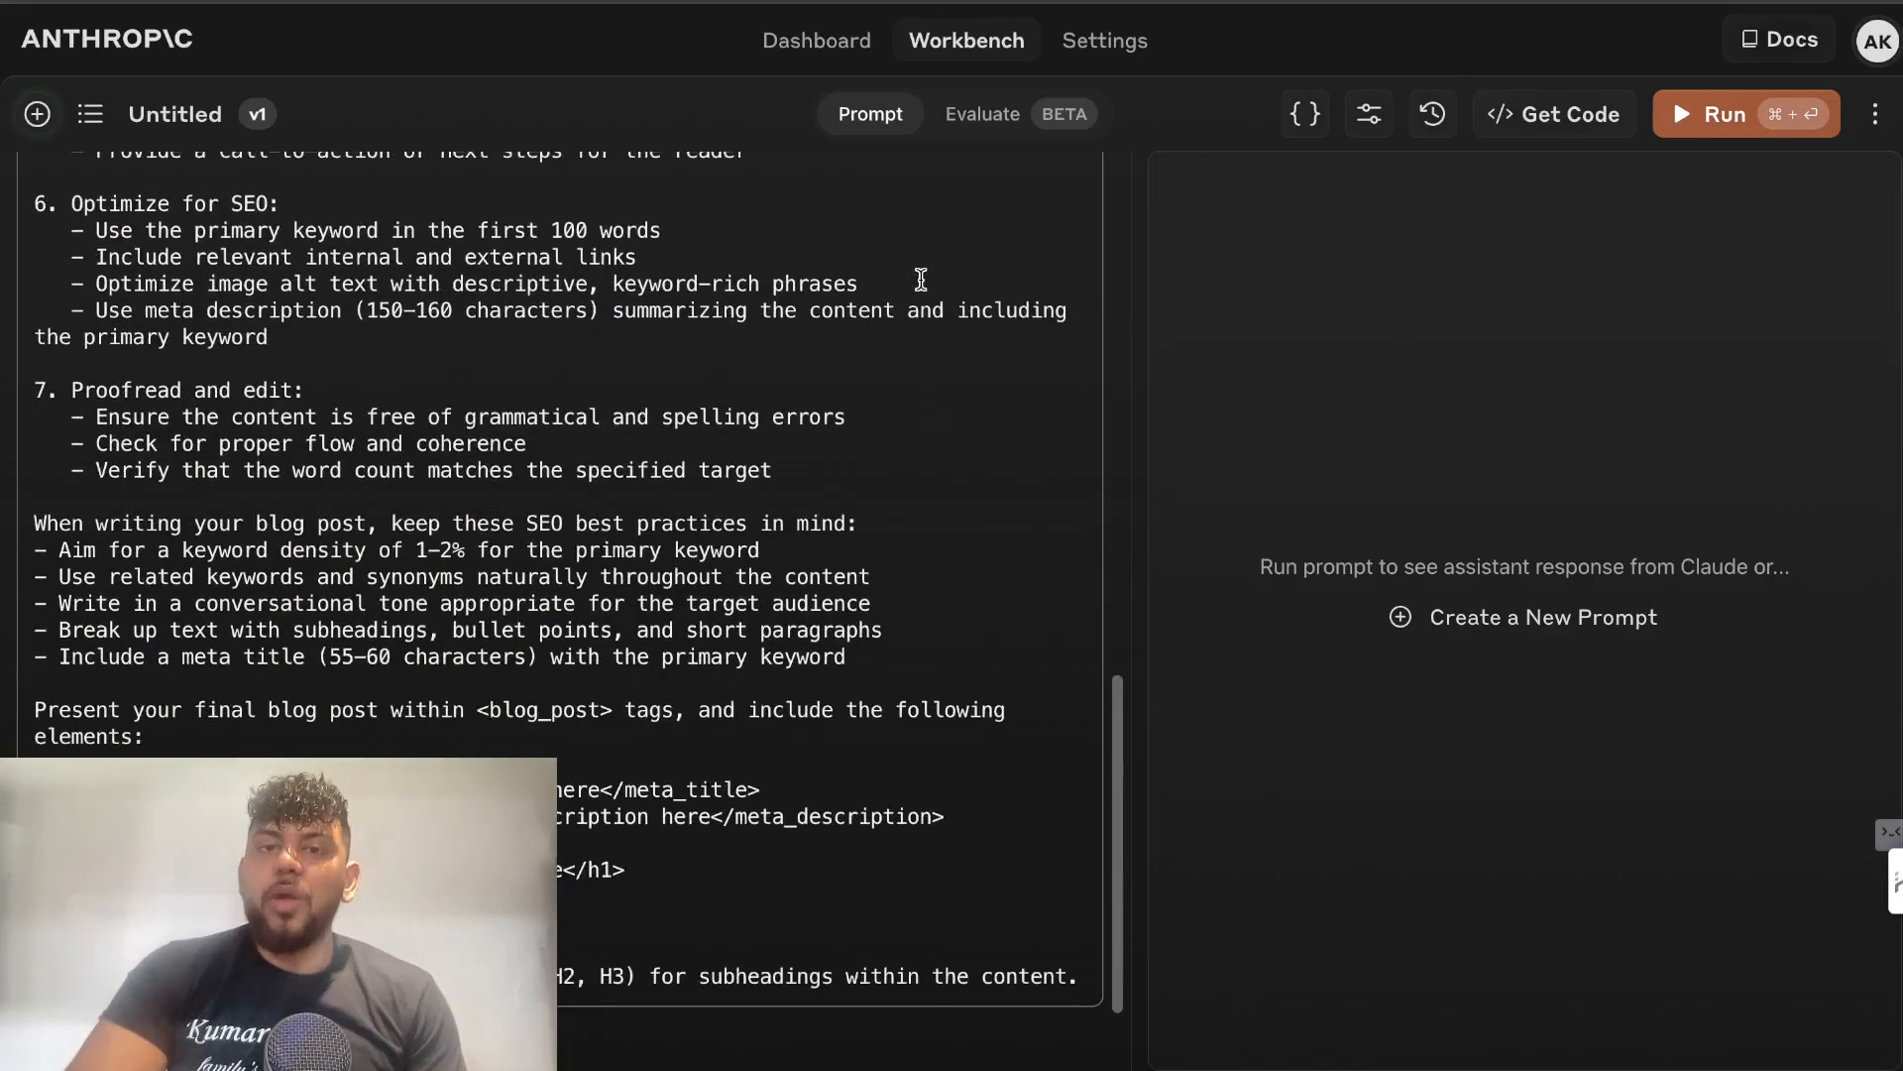